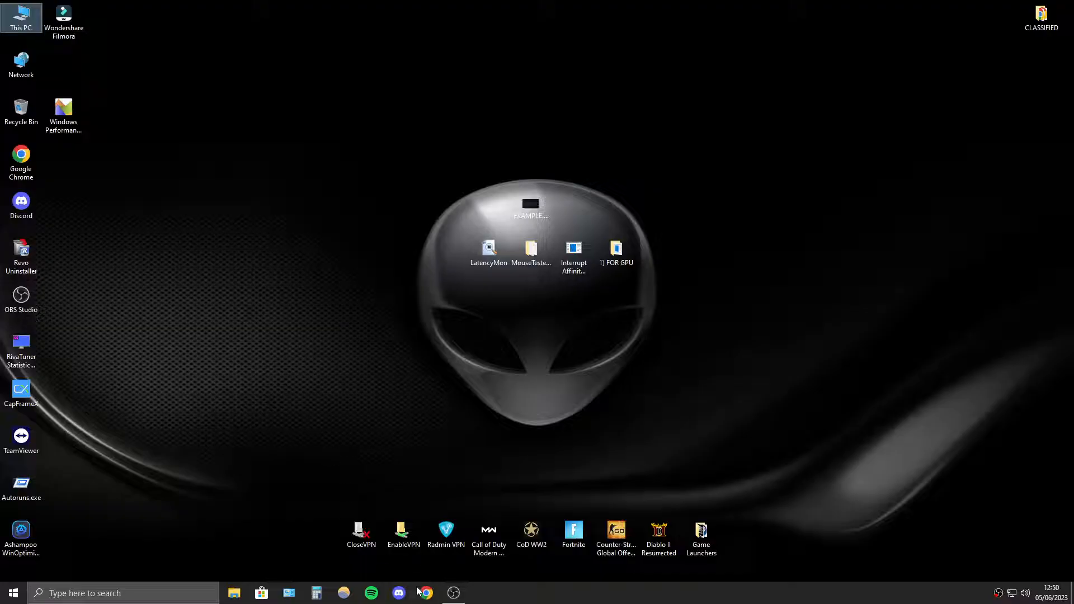
Bring up the Interrupt Affinity Policy Guide slide deck from Chrome on the taskbar.
left_click(425, 592)
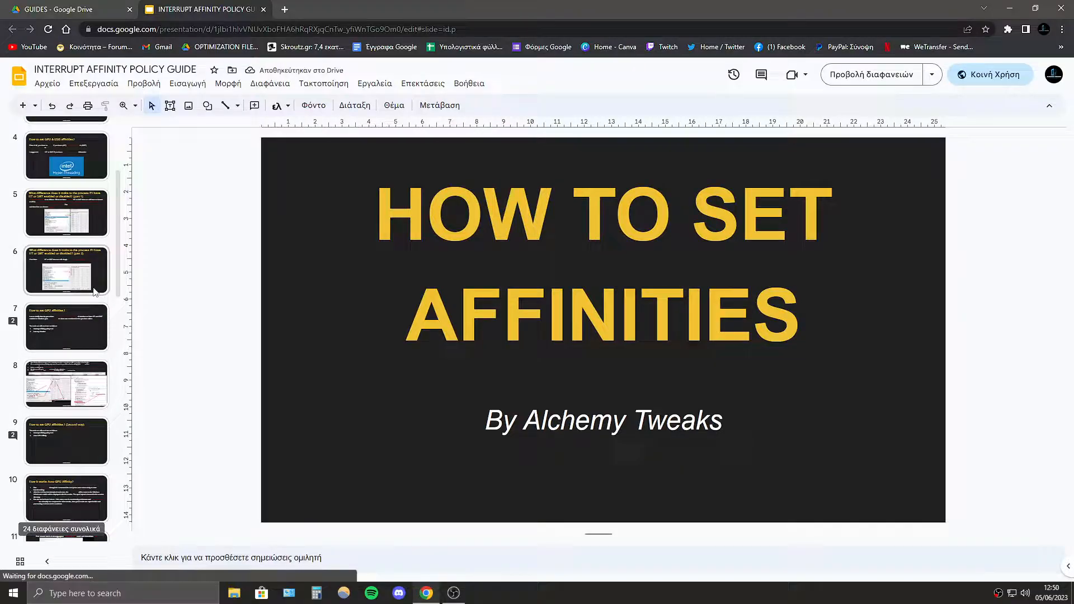
Move through the GPU affinity slides to the needed-tools slide and open Task Manager's CPU graphs.
left_click(66, 384)
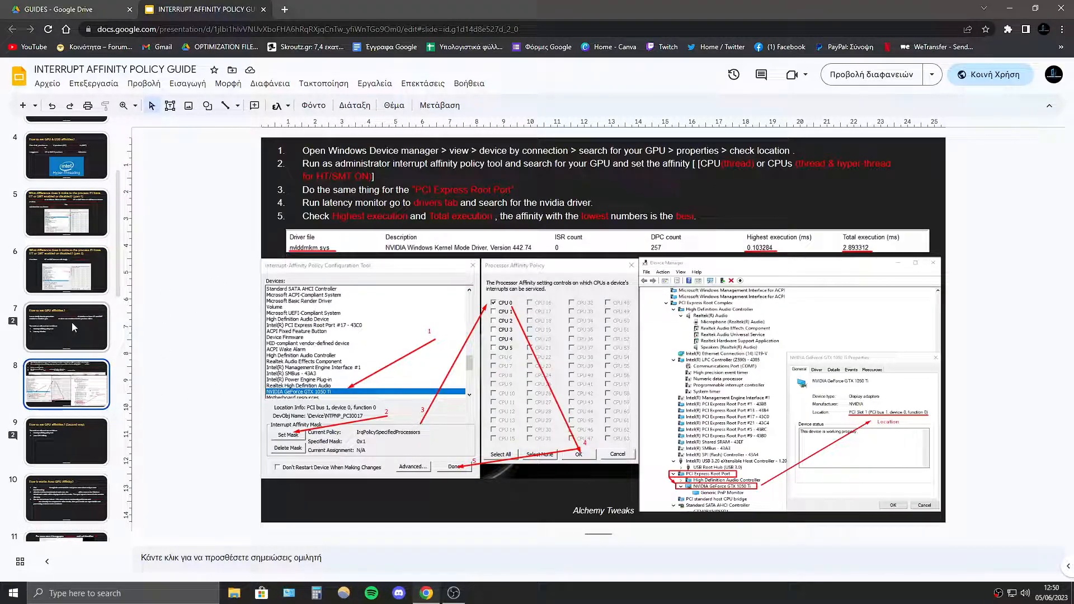
mouse_move(122, 317)
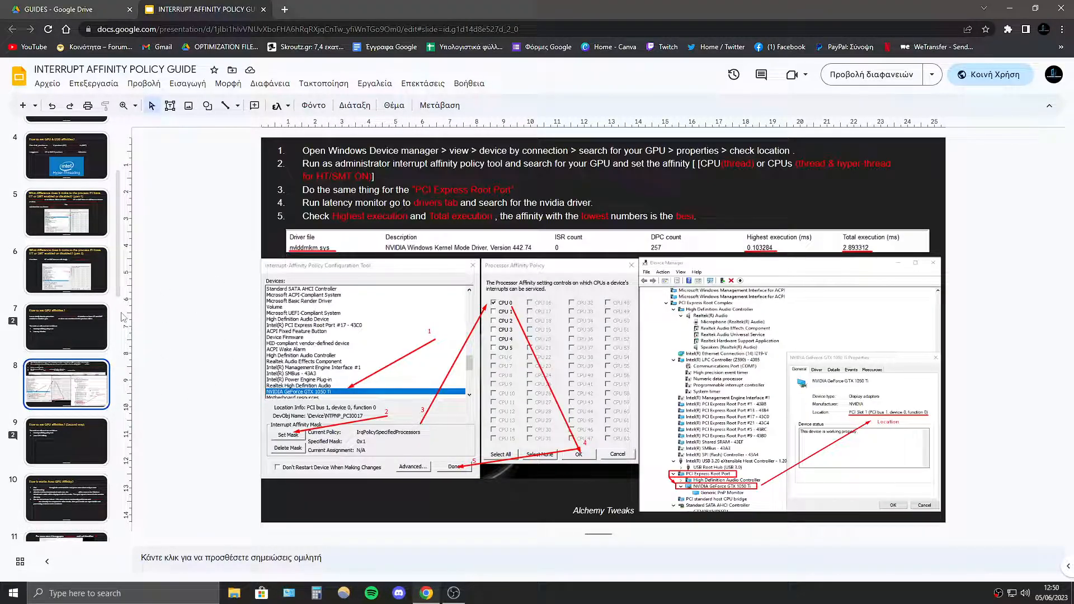
left_click(67, 442)
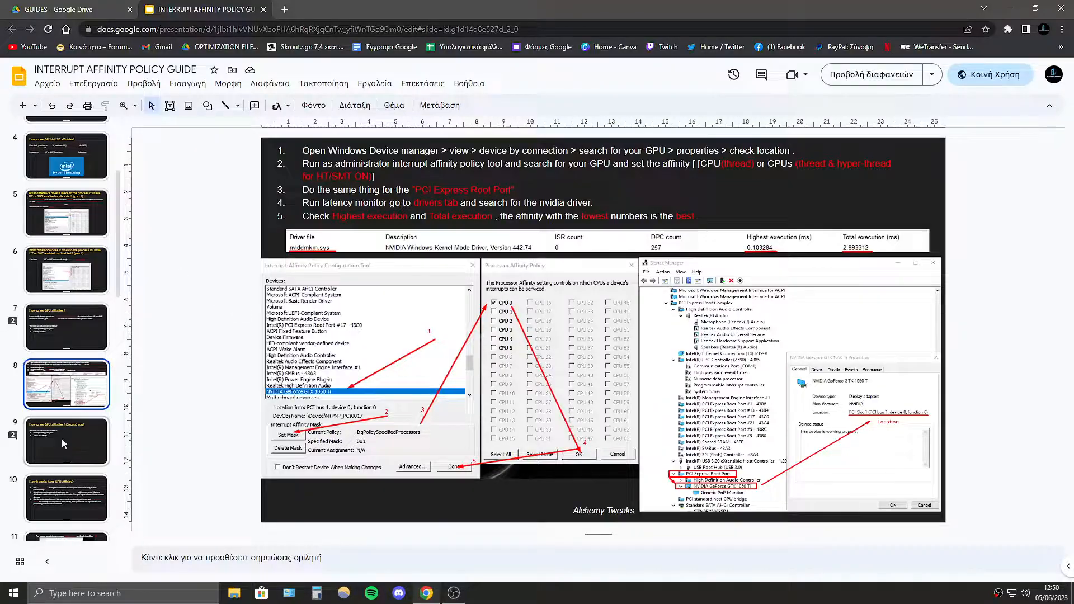
left_click(66, 327)
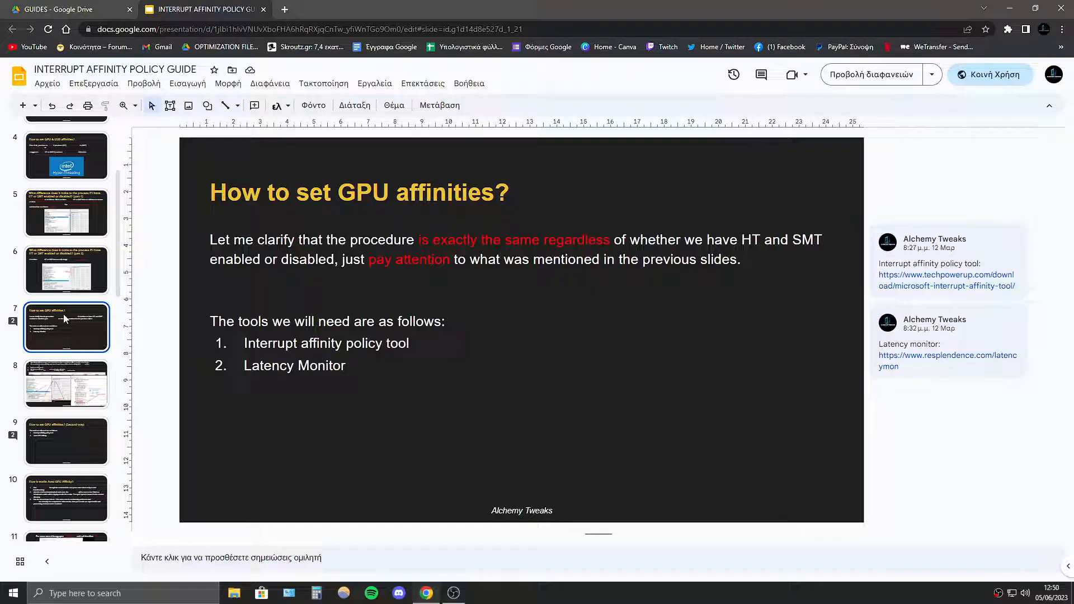
scroll("up", 3)
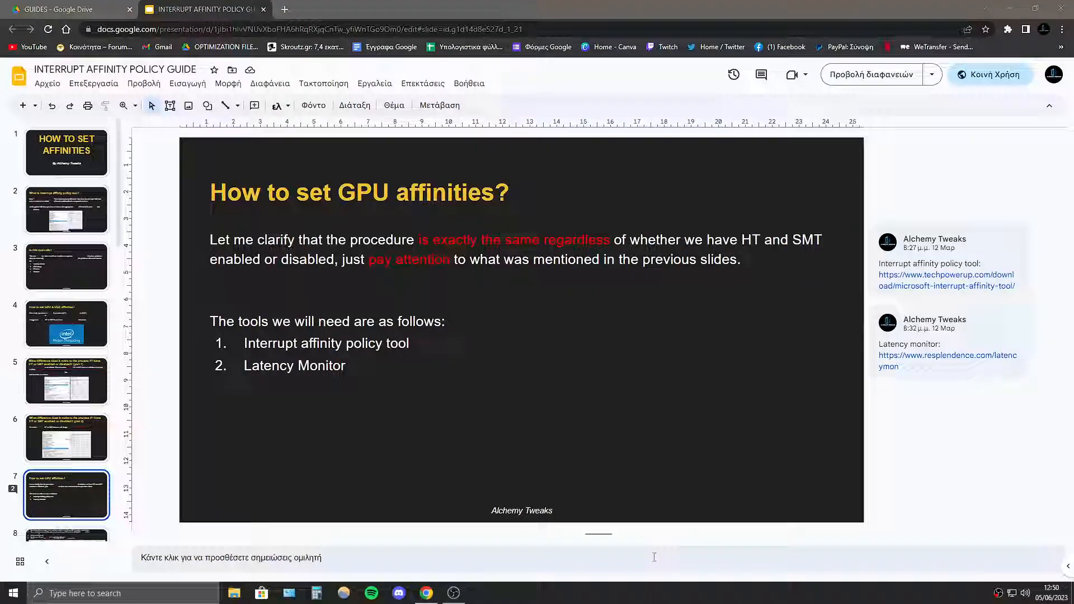
left_click(481, 593)
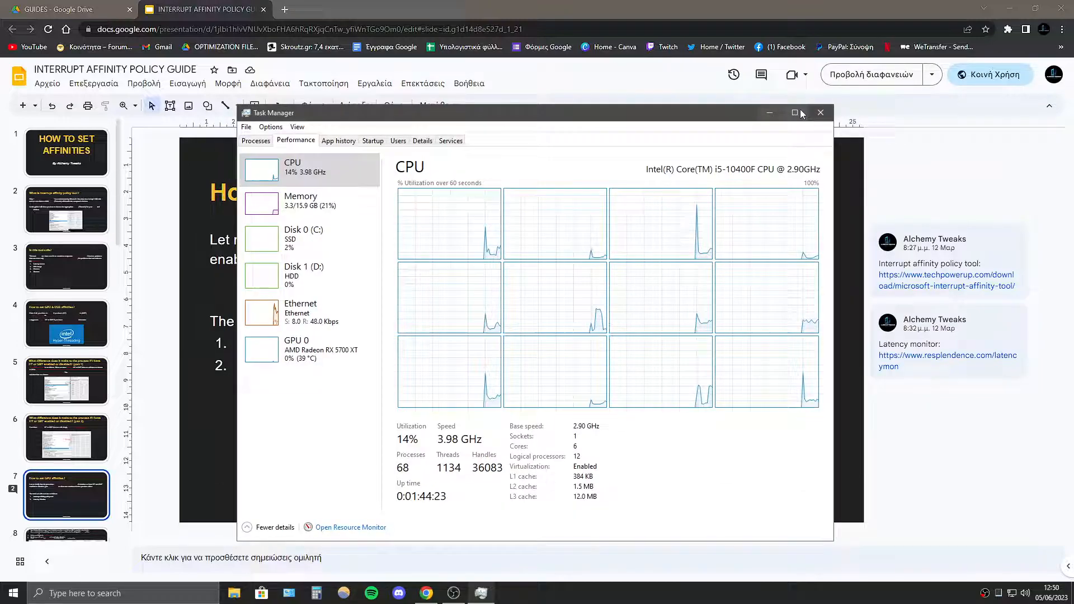
Show the desktop, enter the 1) FOR GPU folder and launch the affinity policy tool.
left_click(820, 112)
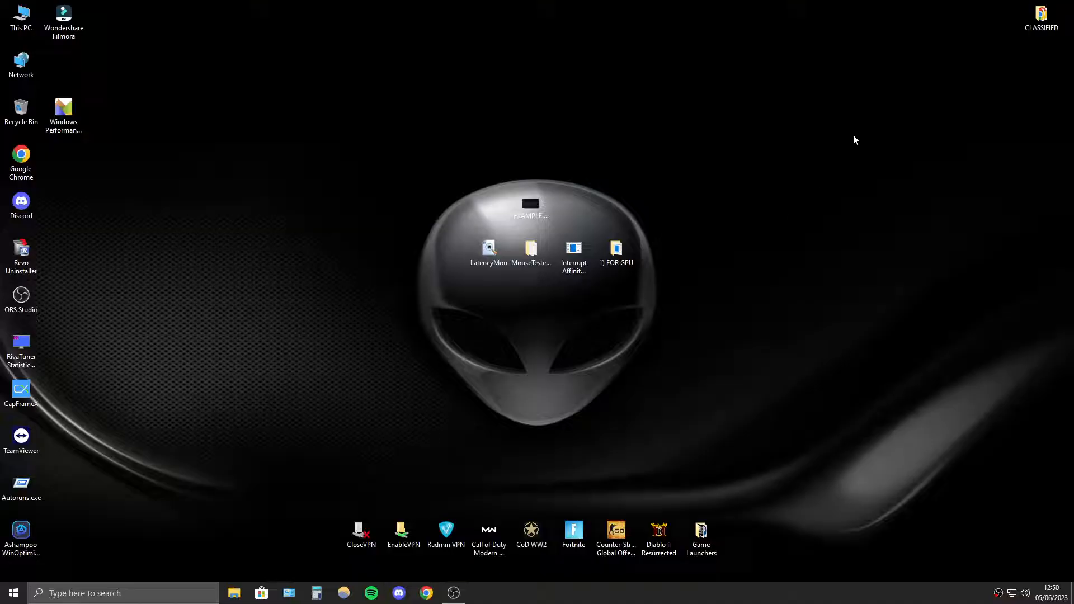
mouse_move(480, 325)
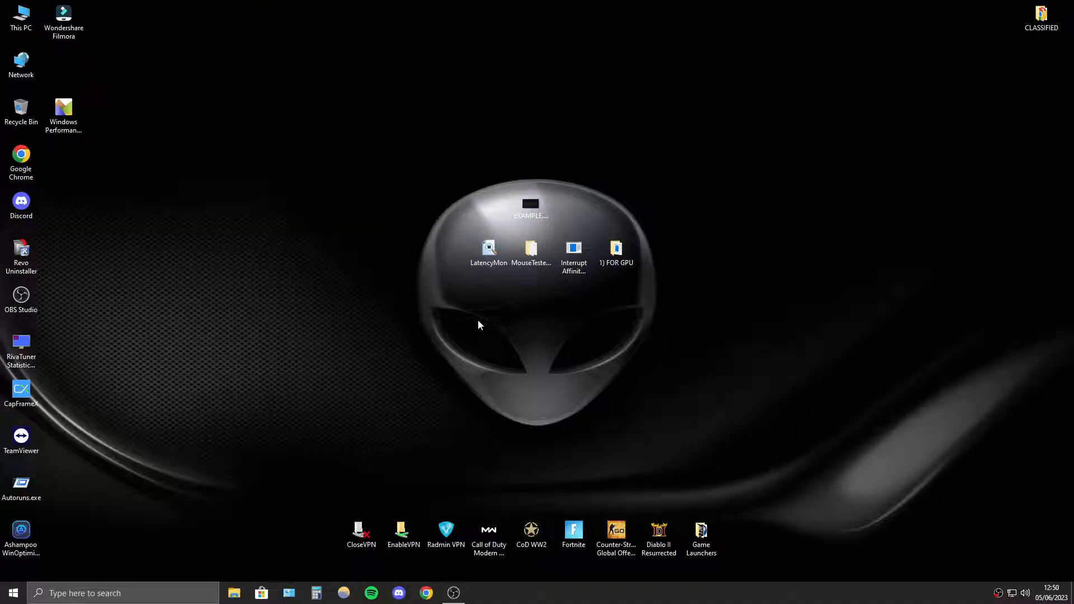
mouse_move(482, 406)
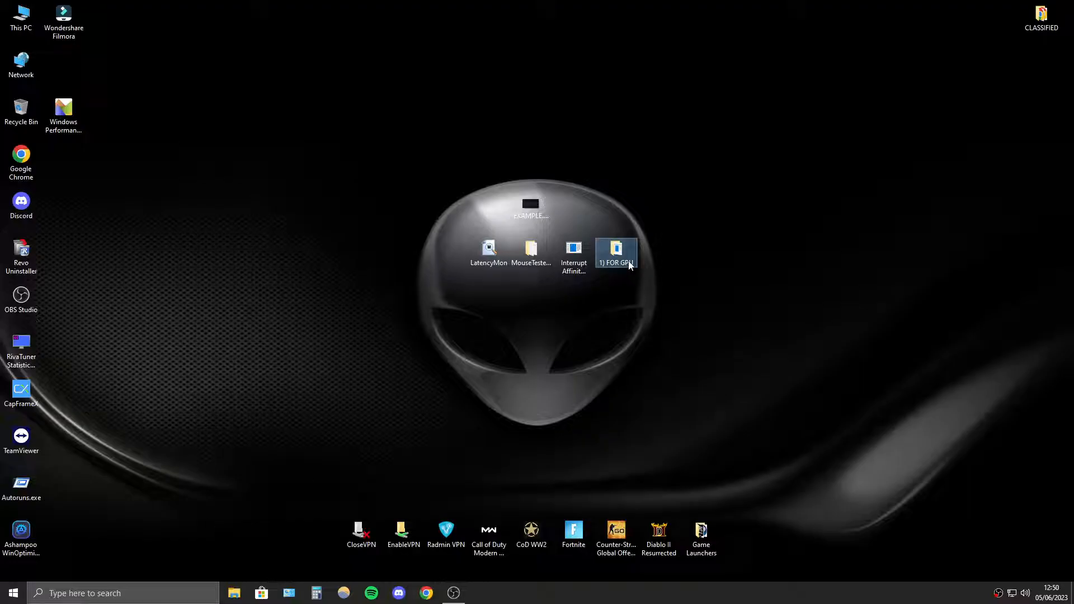
double_click(616, 252)
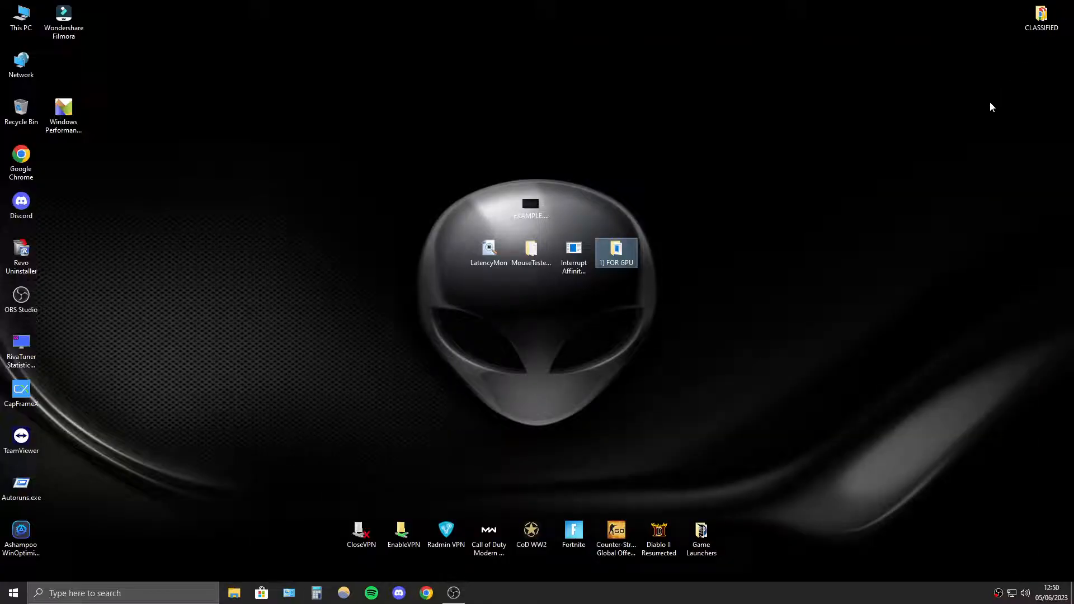
double_click(574, 248)
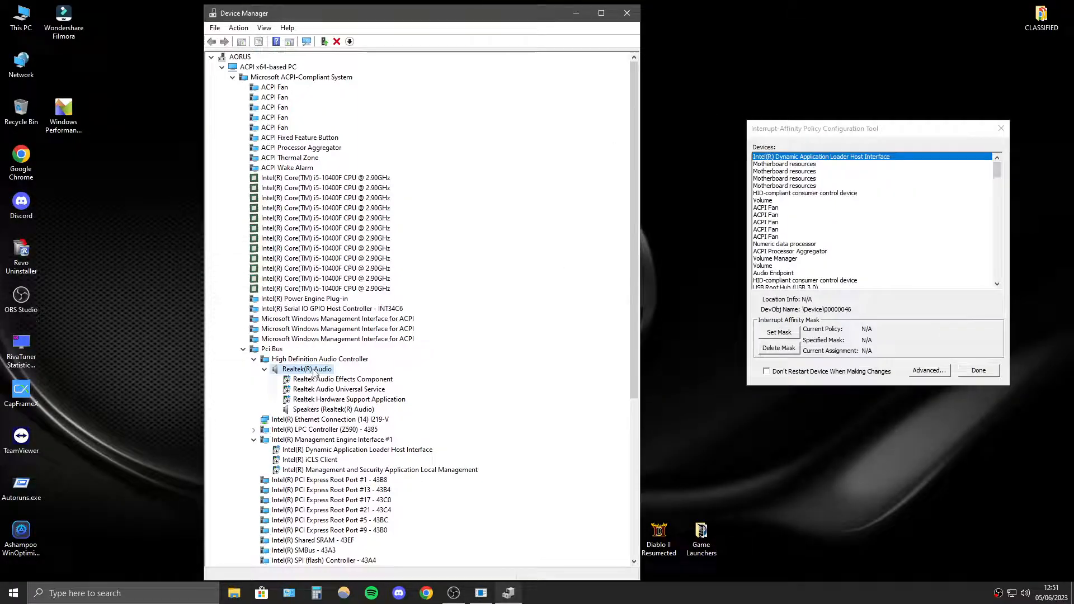
Inspect the PCI Express Root Port properties and the RX 5700 XT's mask, cancelling without changes.
scroll("down", 3)
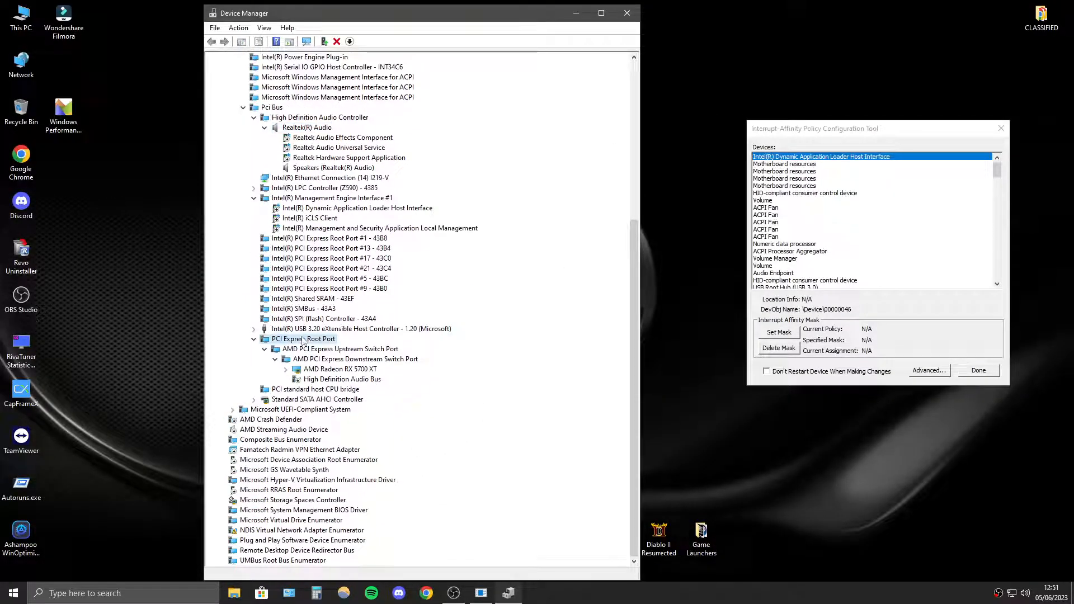
double_click(302, 339)
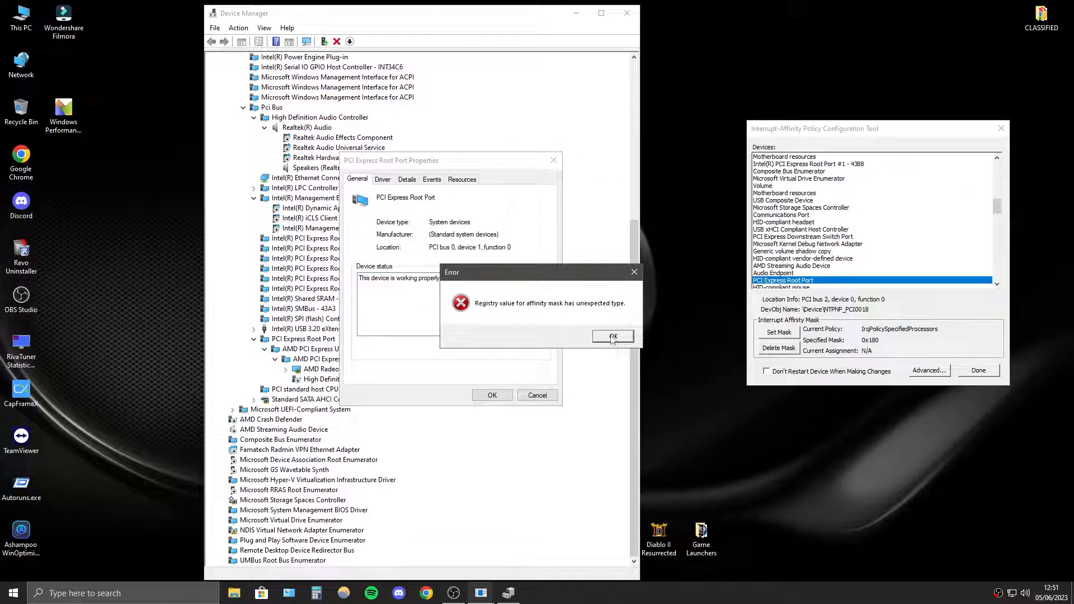
left_click(612, 337)
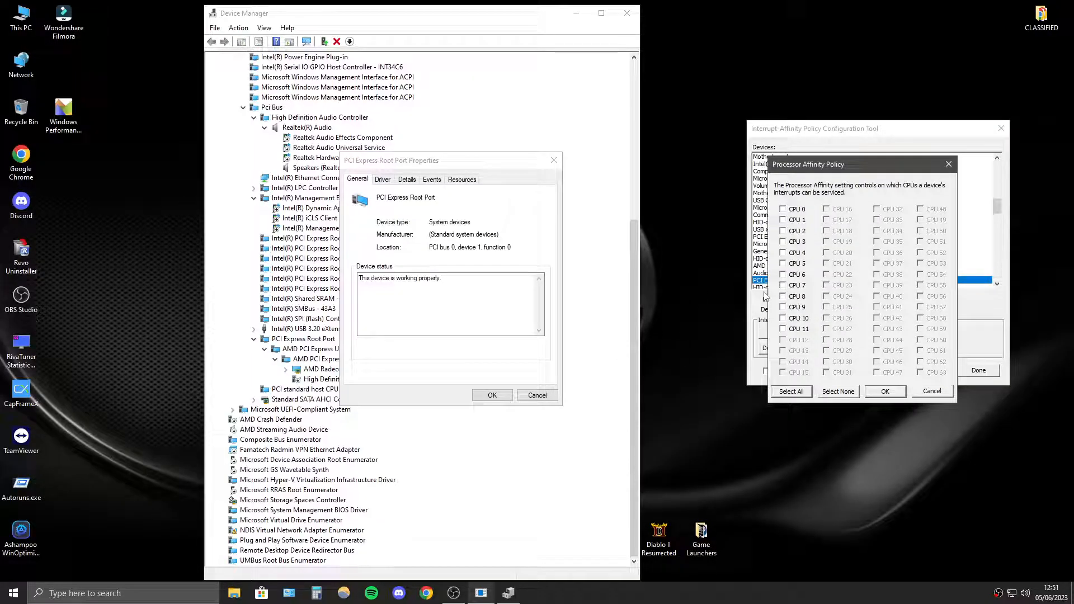
mouse_move(802, 281)
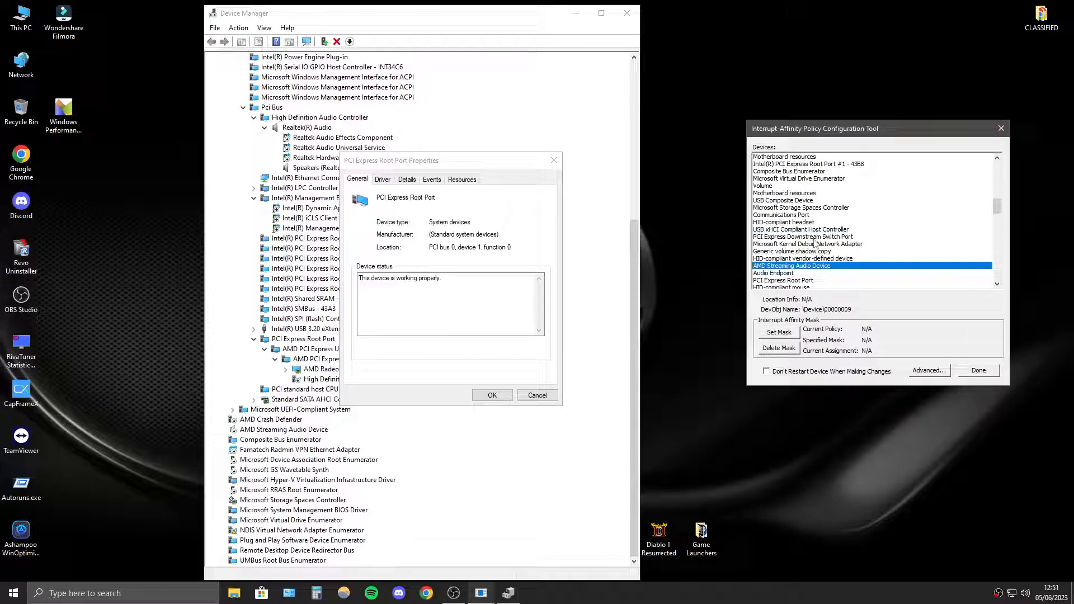
left_click(778, 332)
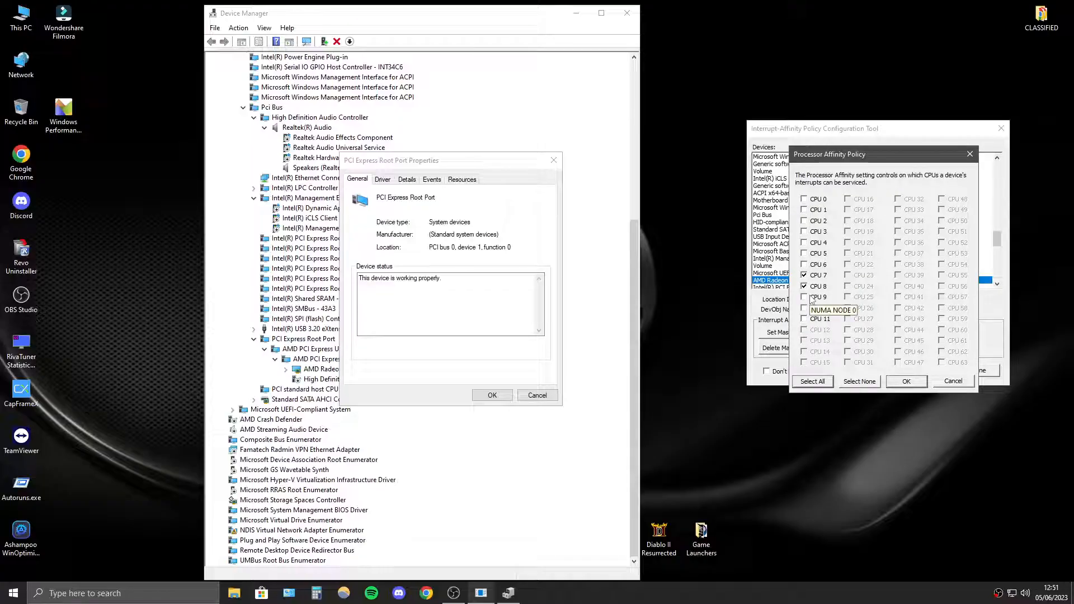
mouse_move(818, 242)
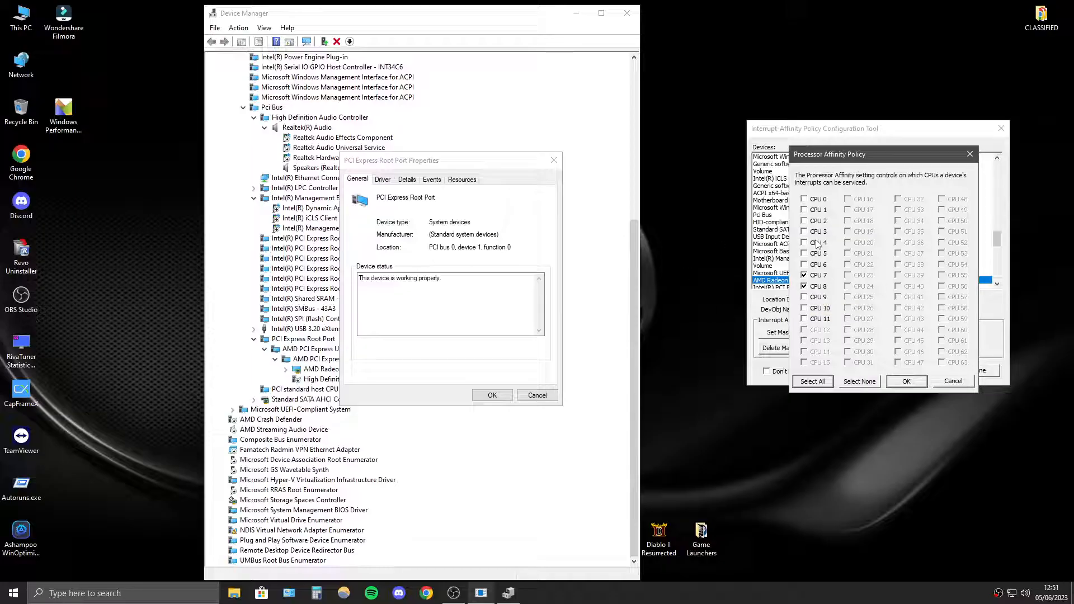
left_click(805, 243)
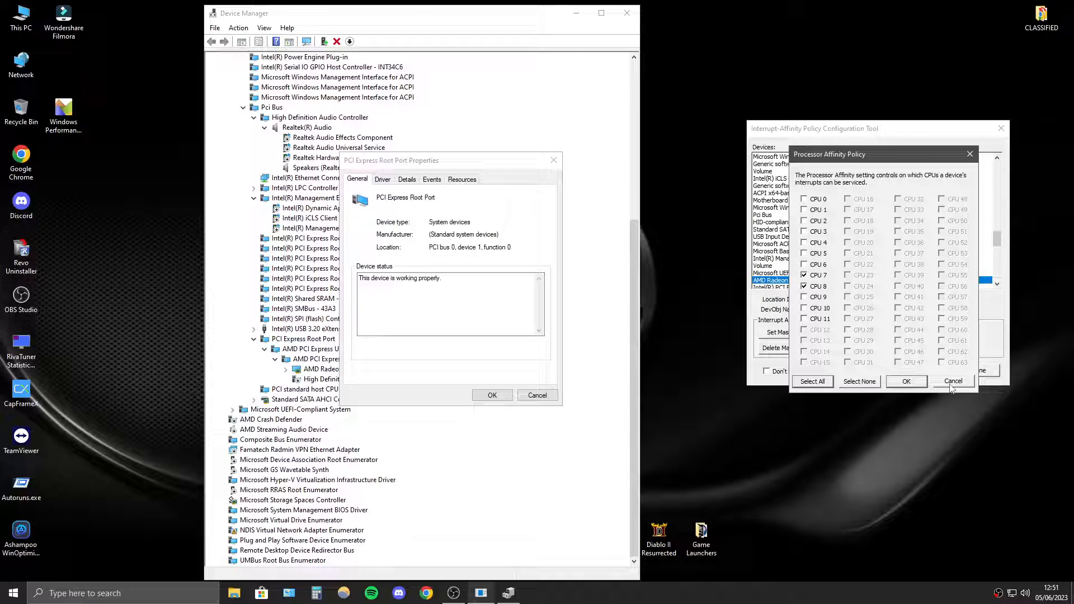
left_click(953, 381)
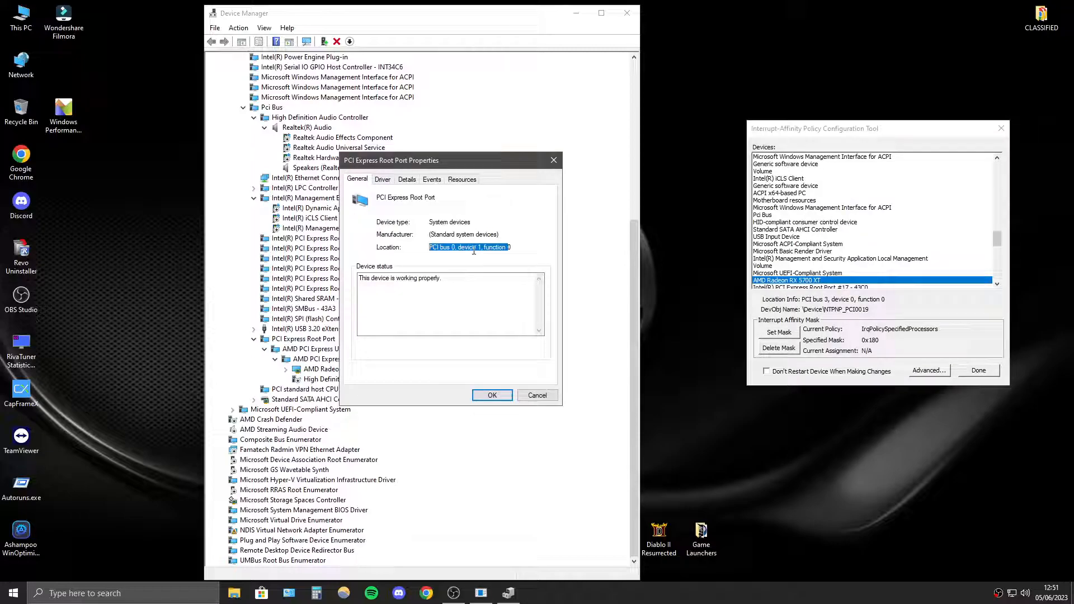
mouse_move(538, 396)
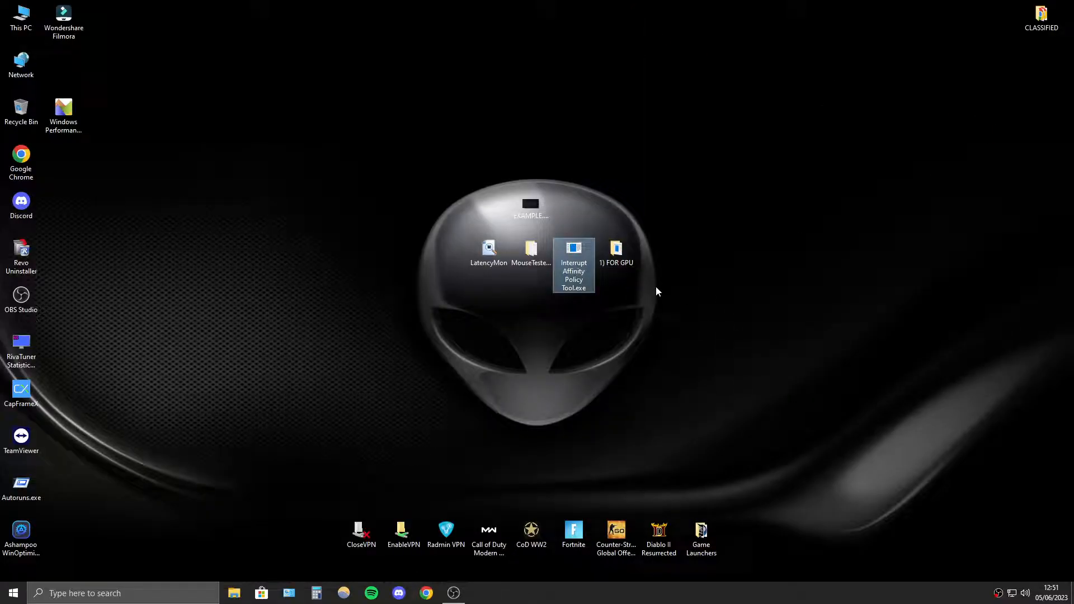
Open config.txt from 1) FOR GPU > AutoGpuAffinity in Notepad.
double_click(615, 246)
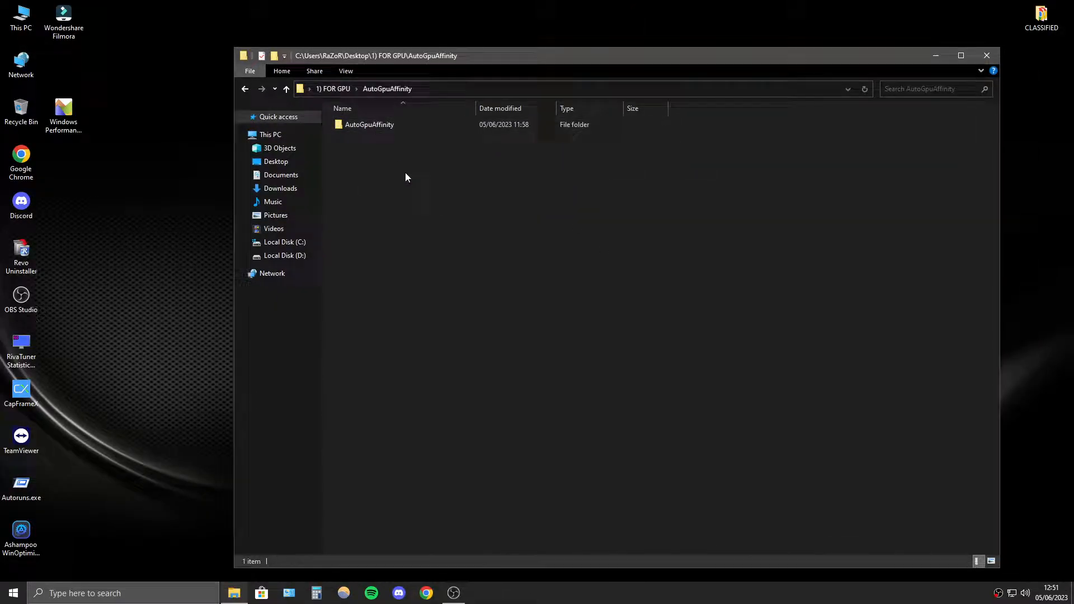
double_click(369, 124)
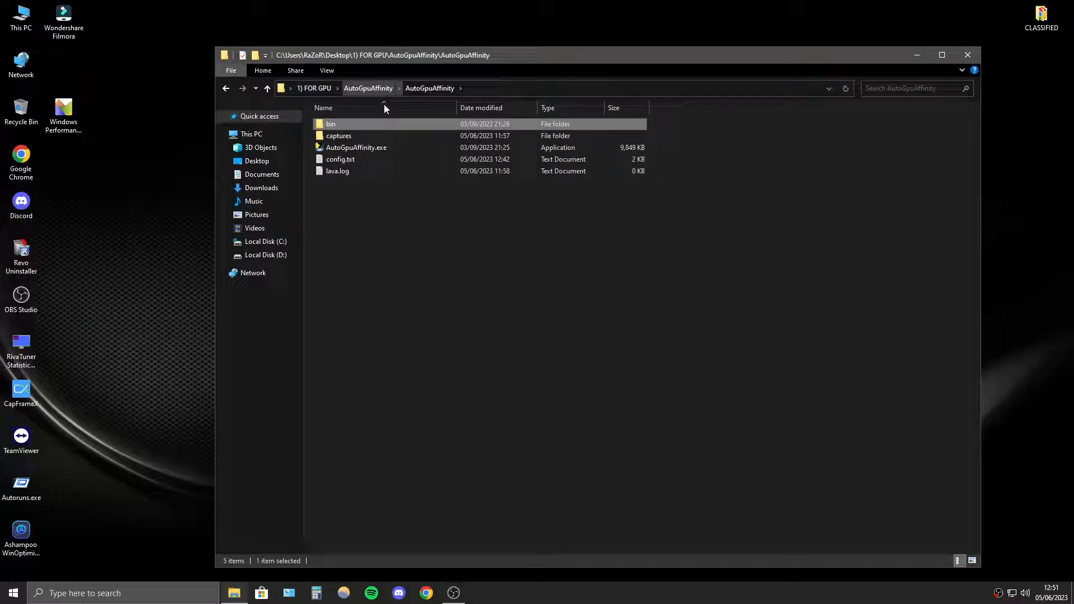
left_click(433, 231)
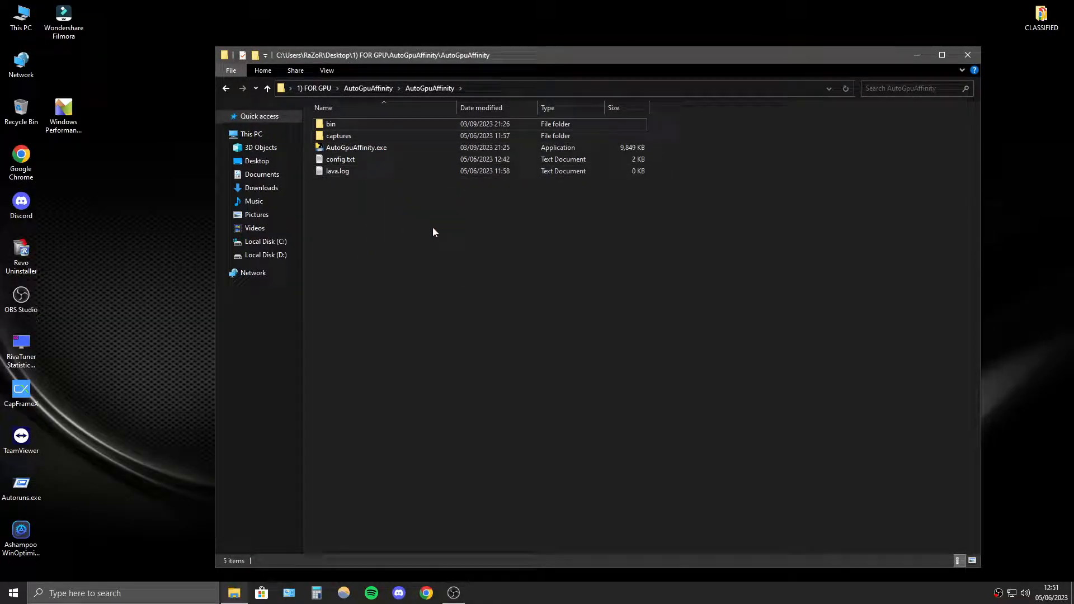
double_click(341, 159)
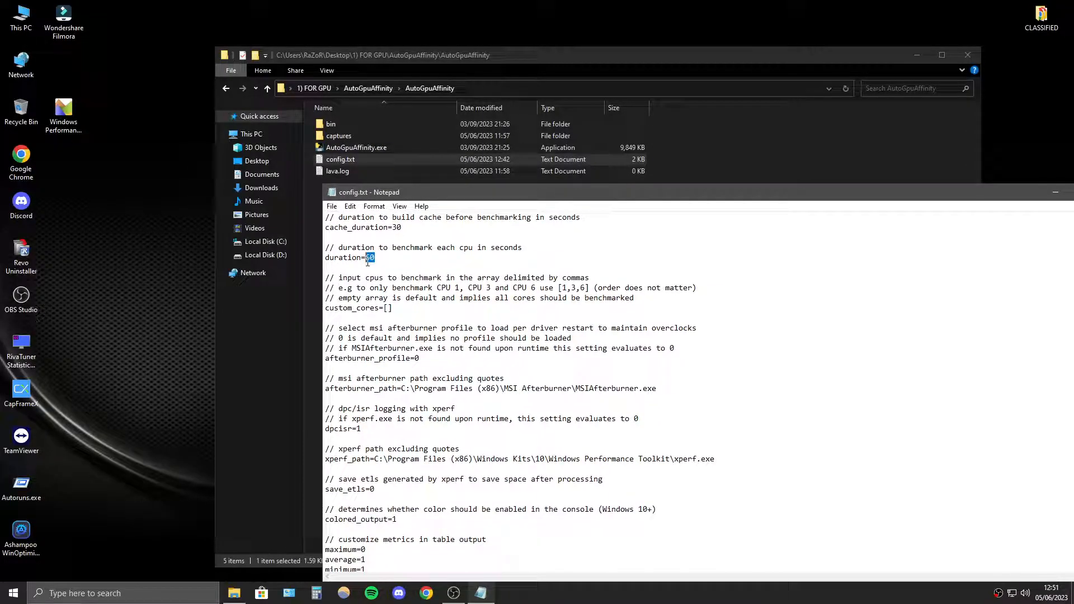
Change the config.txt benchmark duration to 60 and save the file.
type("60")
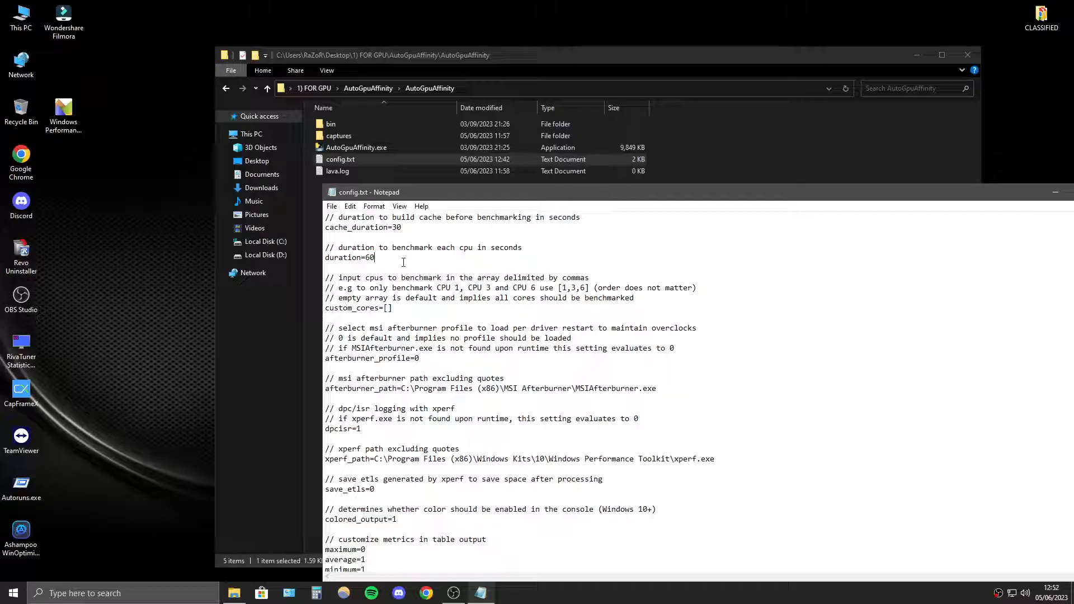
double_click(368, 257)
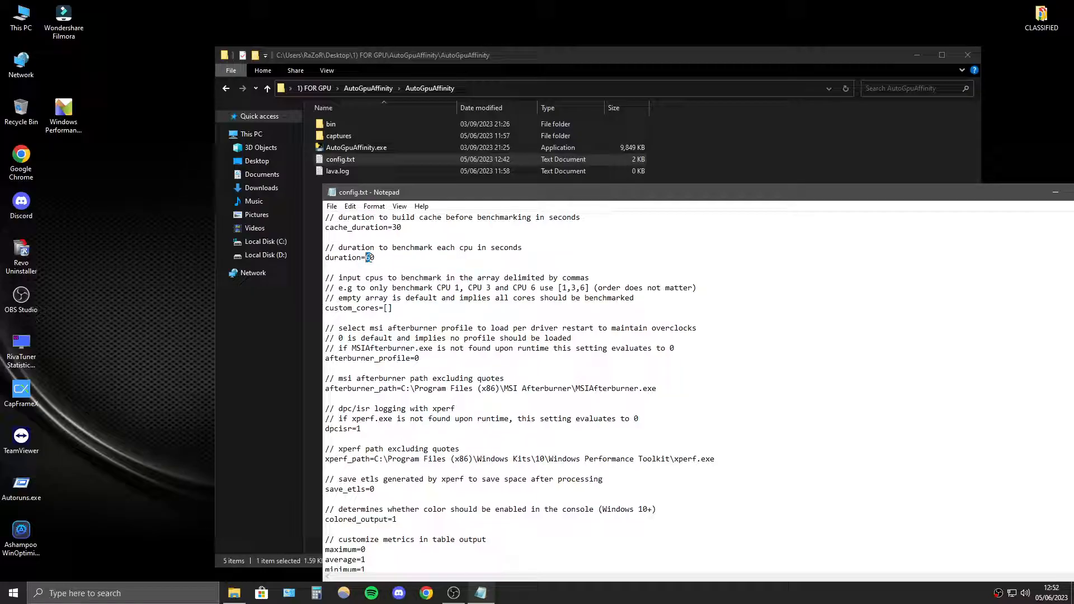
type("60")
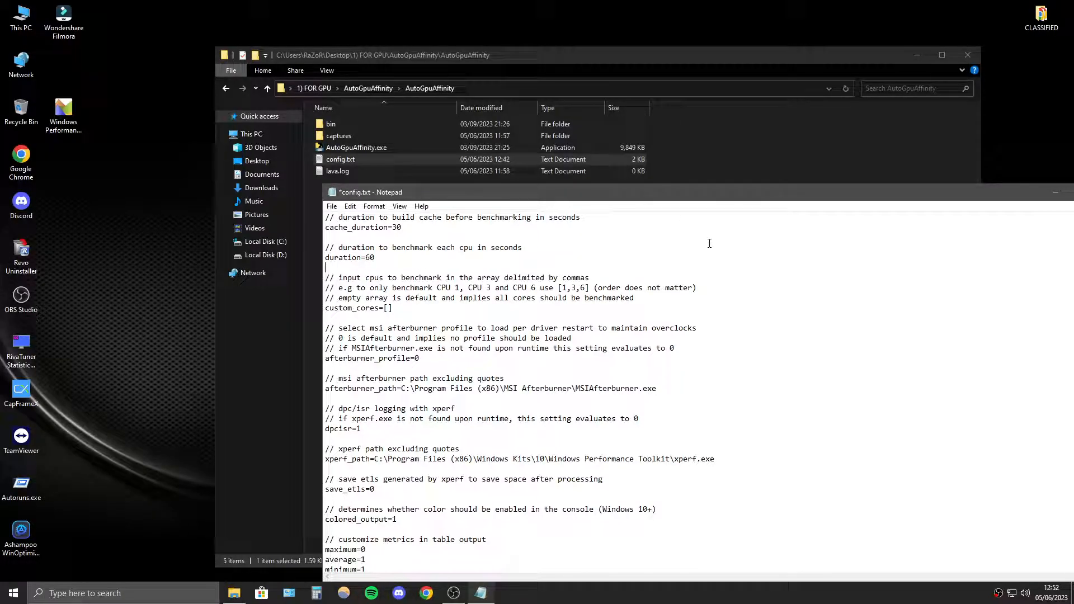
left_click(332, 207)
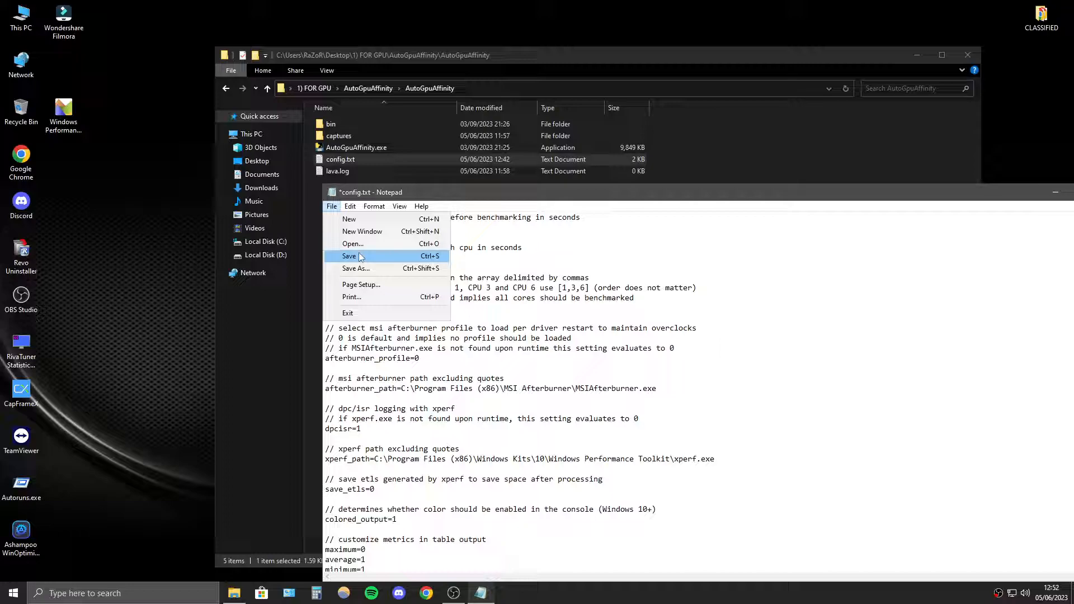
left_click(348, 255)
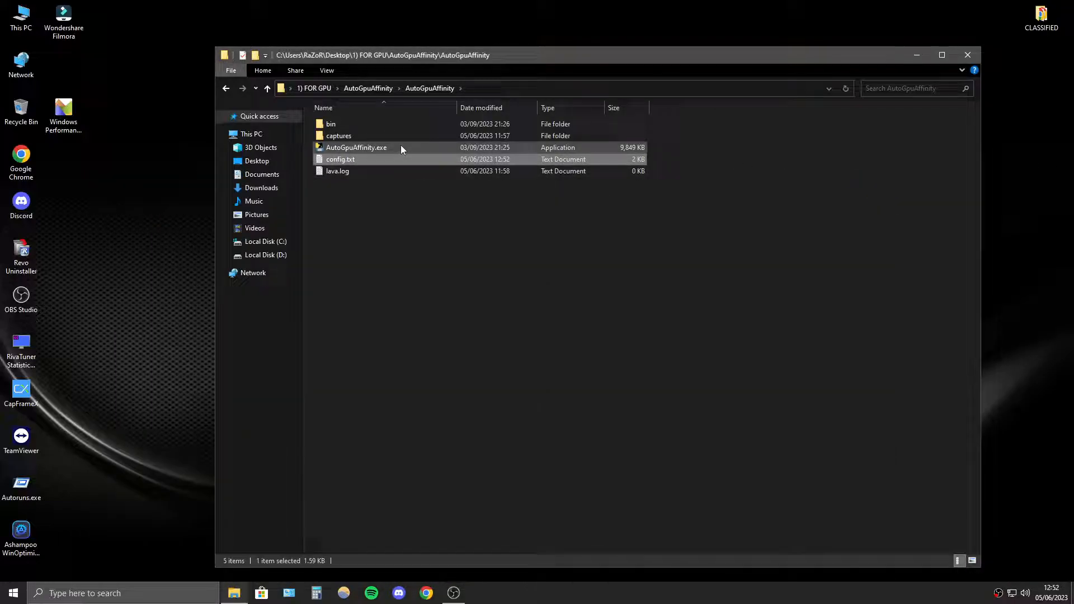
Run AutoGpuAffinity.exe as administrator.
right_click(356, 147)
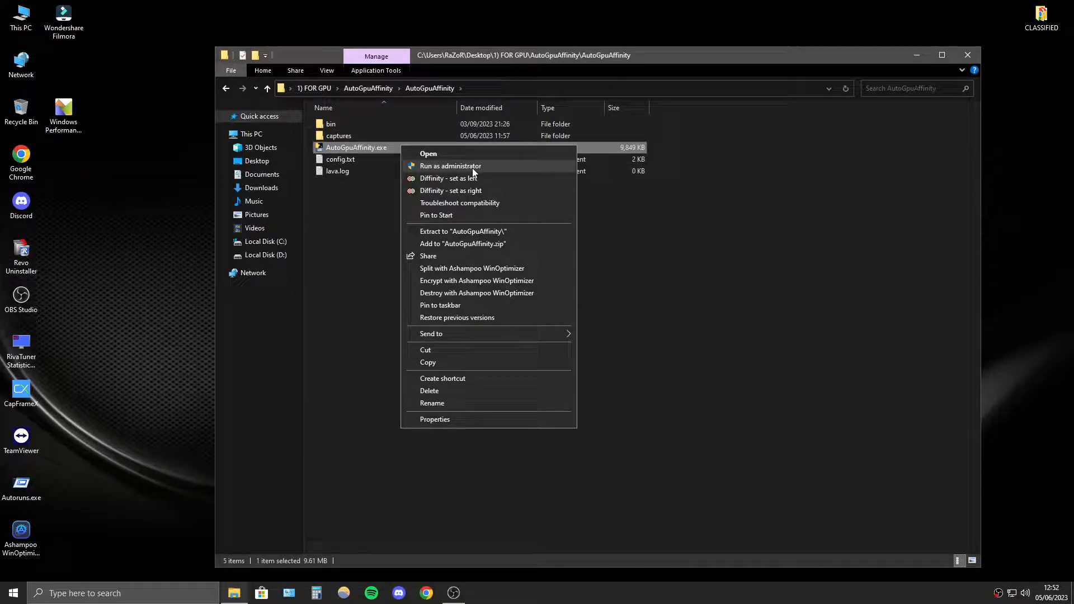
left_click(451, 165)
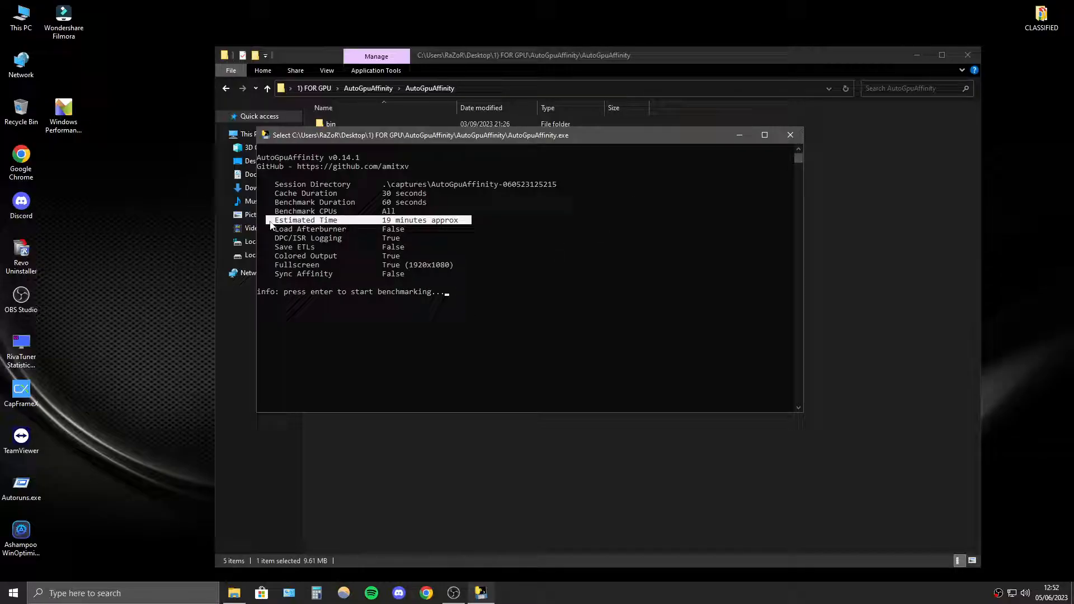
mouse_move(530, 326)
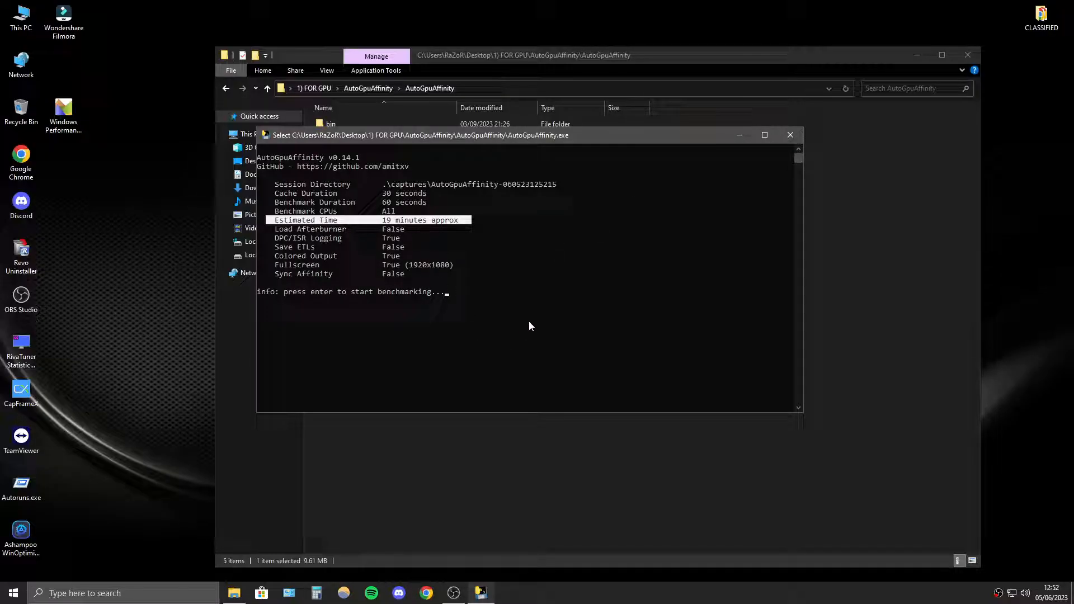
mouse_move(791, 135)
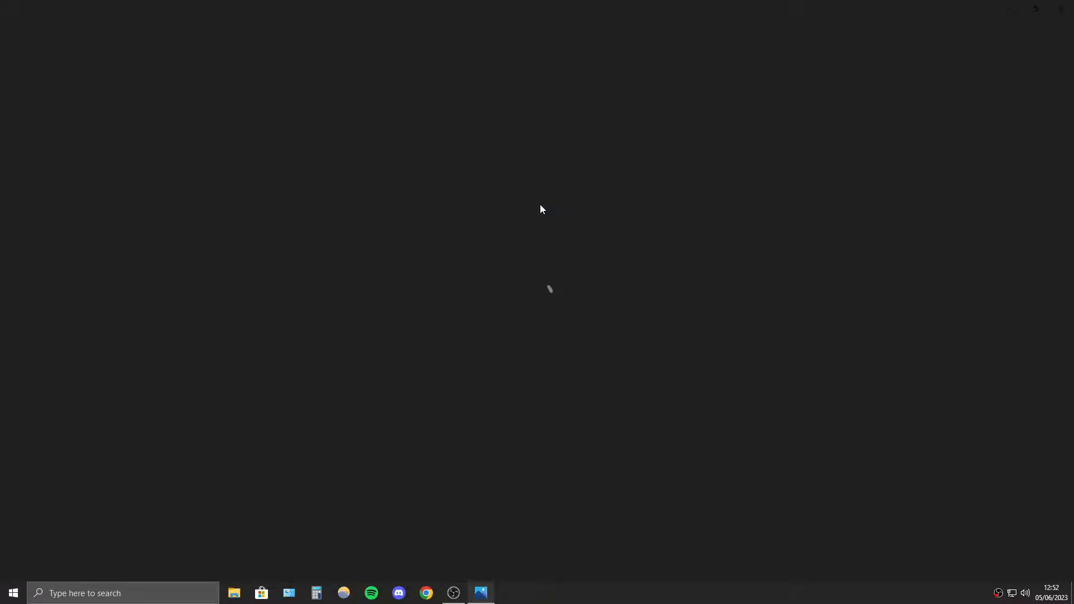
Open EXAMPLE.png in Photos to review the CPU 0–11 benchmark results table.
left_click(480, 593)
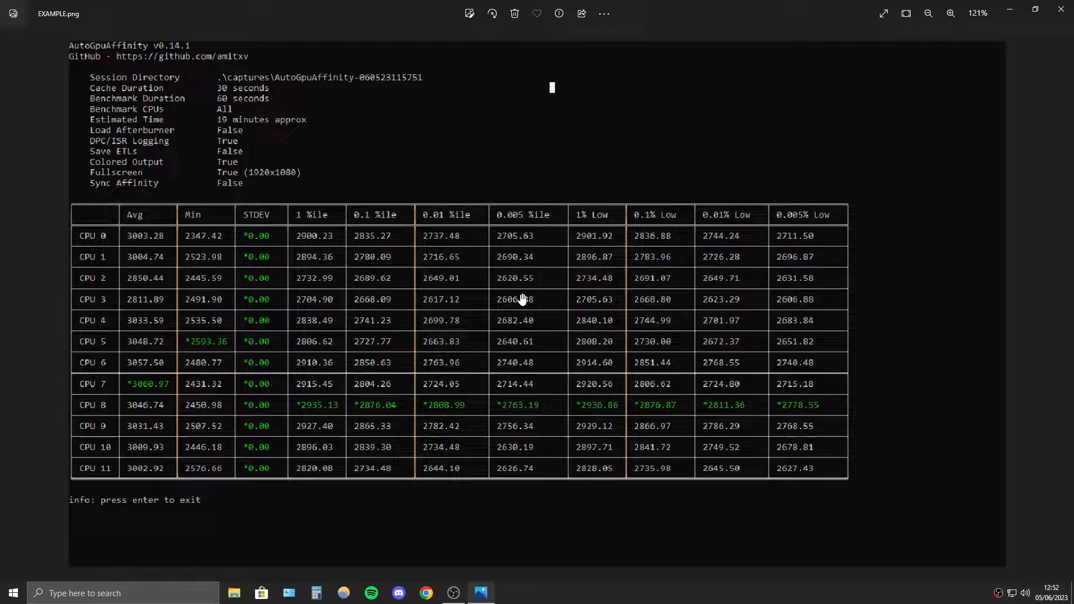
scroll("up", 3)
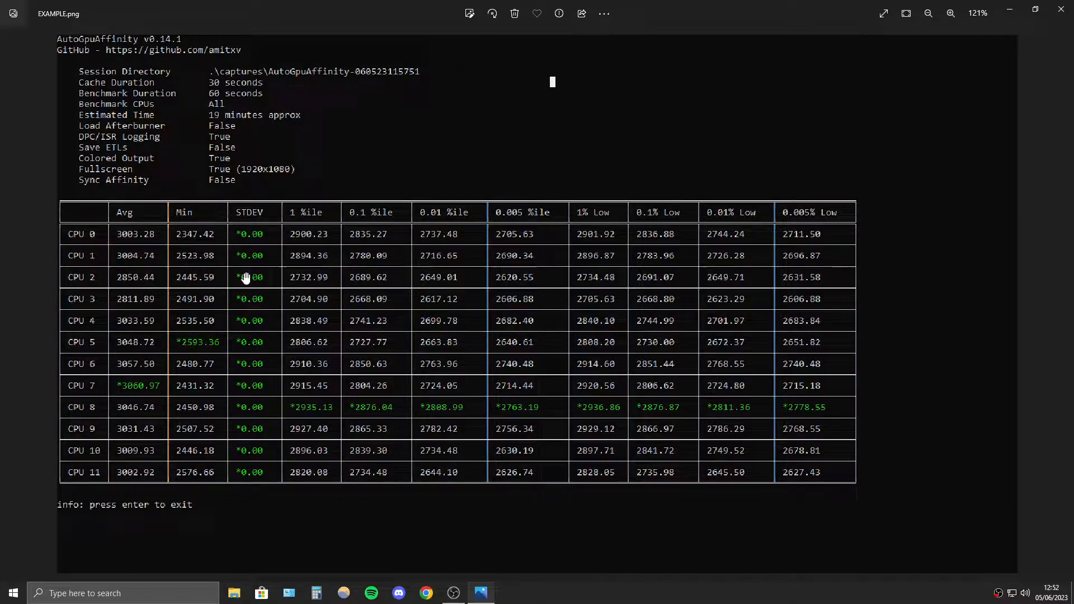
mouse_move(306, 491)
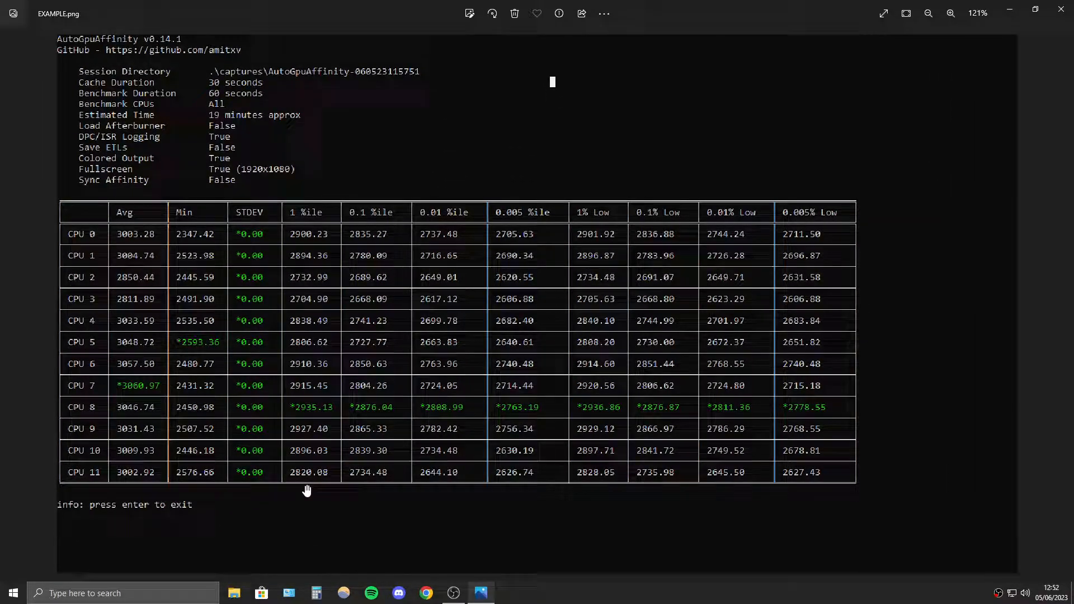
mouse_move(385, 545)
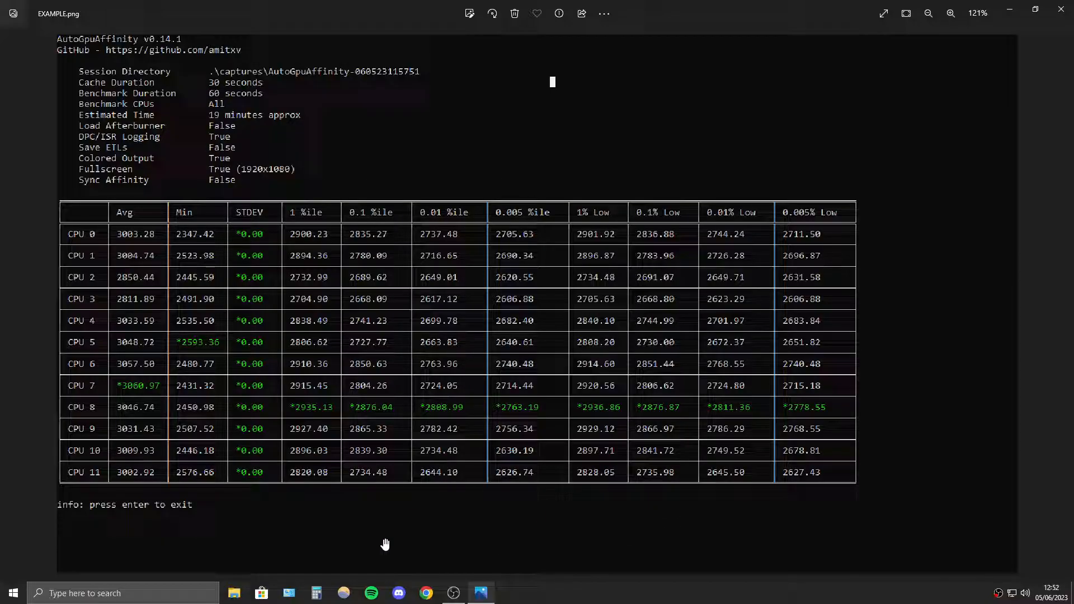
mouse_move(82, 394)
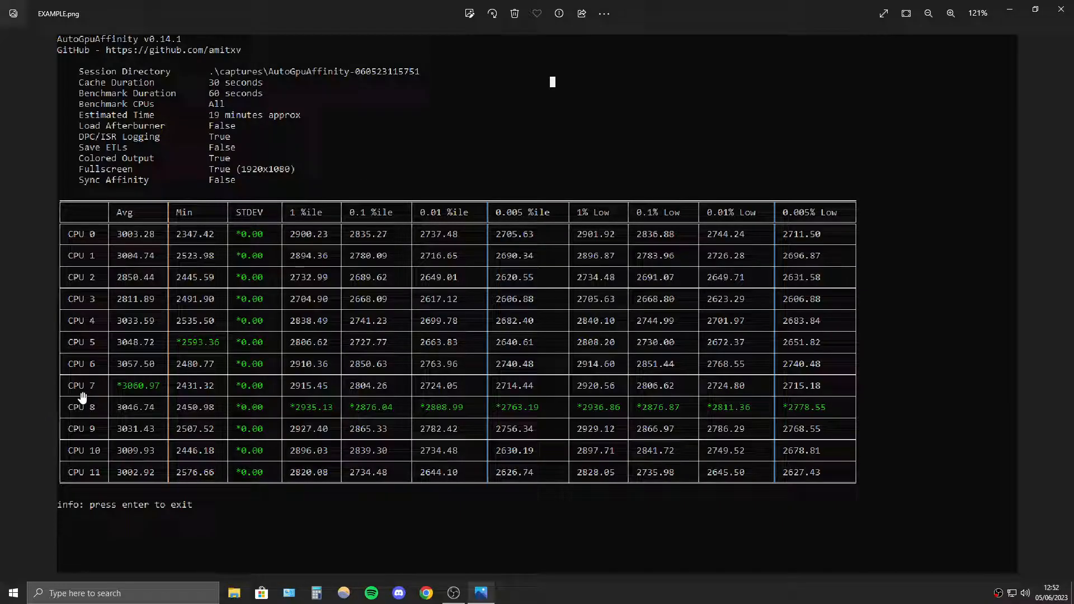
mouse_move(83, 418)
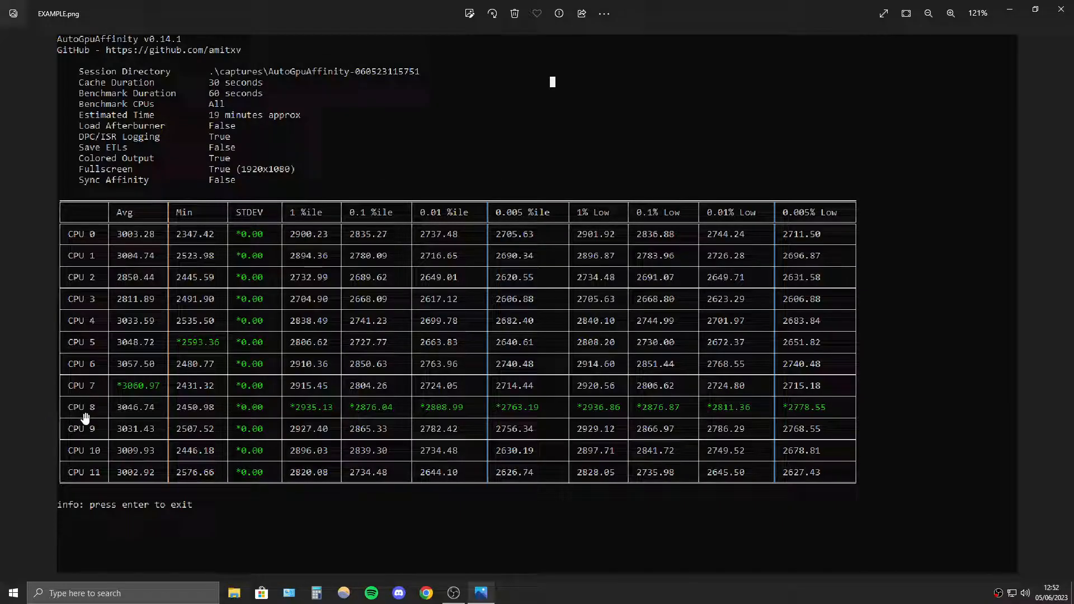
mouse_move(163, 398)
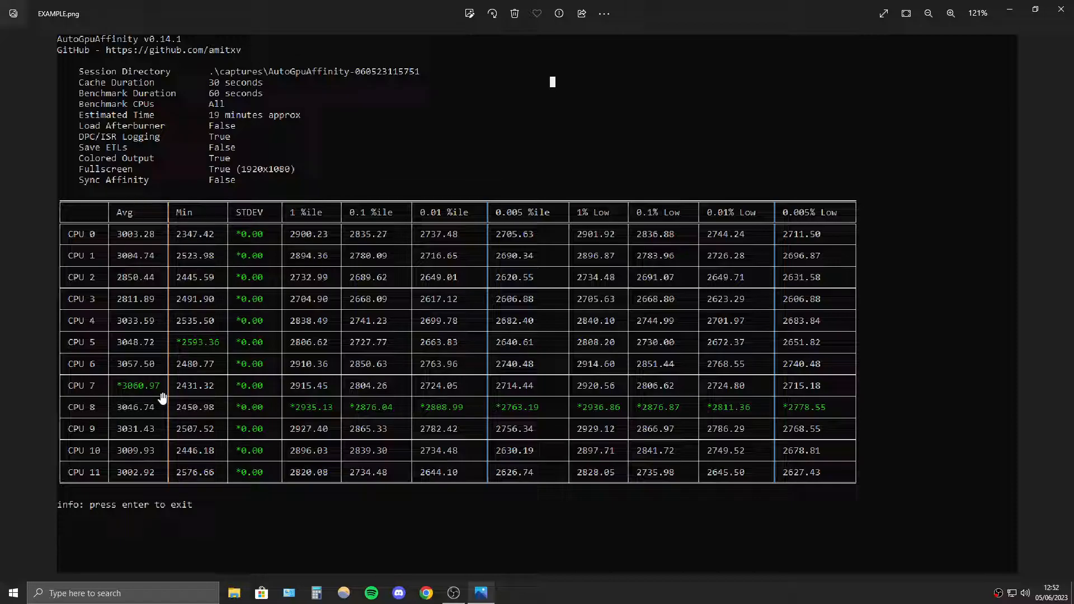
mouse_move(122, 407)
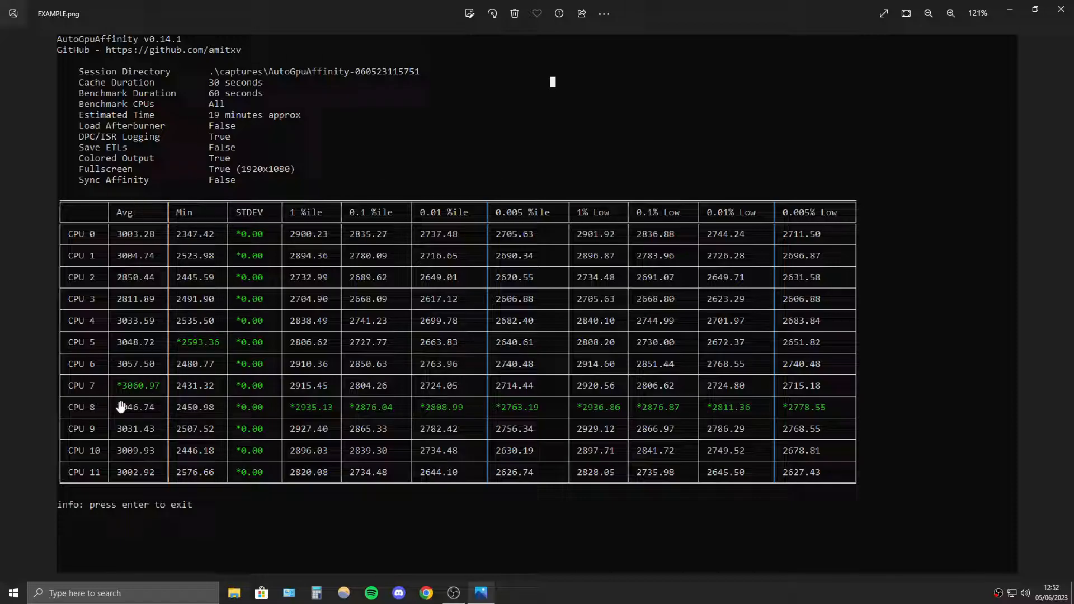
mouse_move(613, 206)
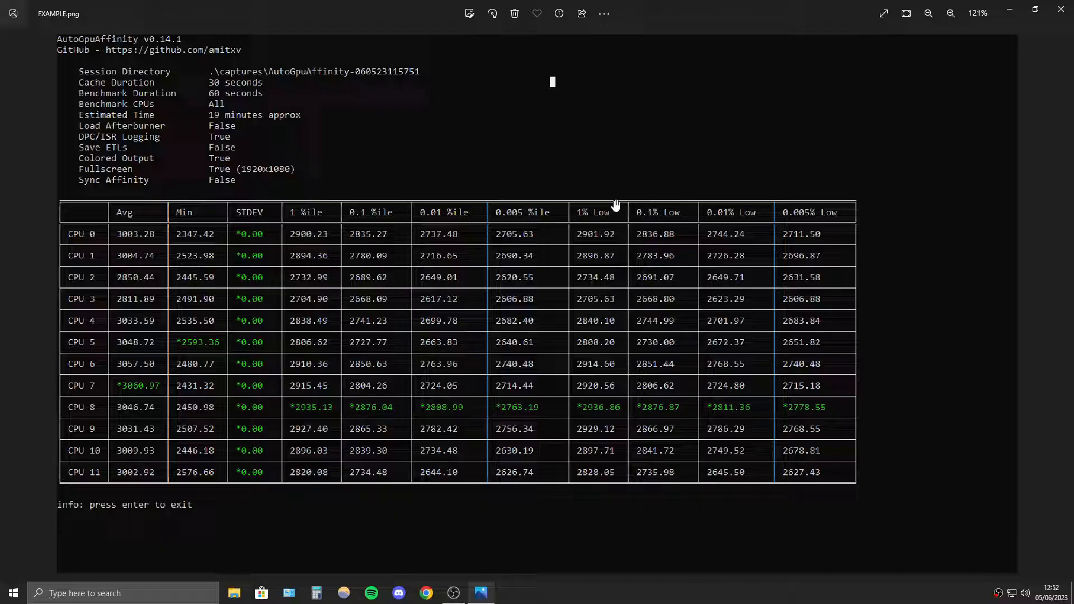
mouse_move(650, 230)
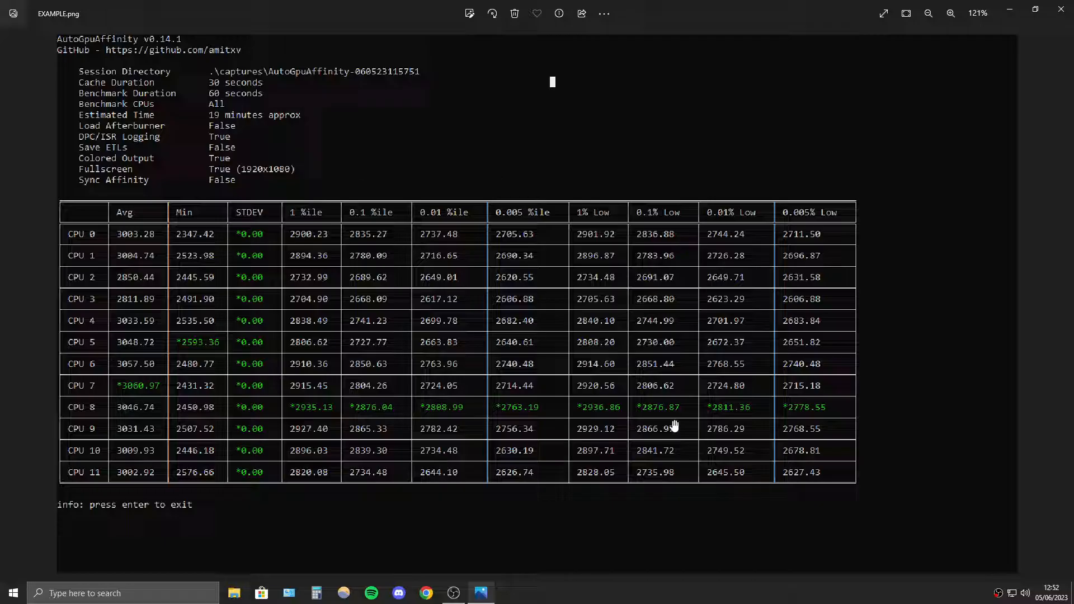
mouse_move(218, 329)
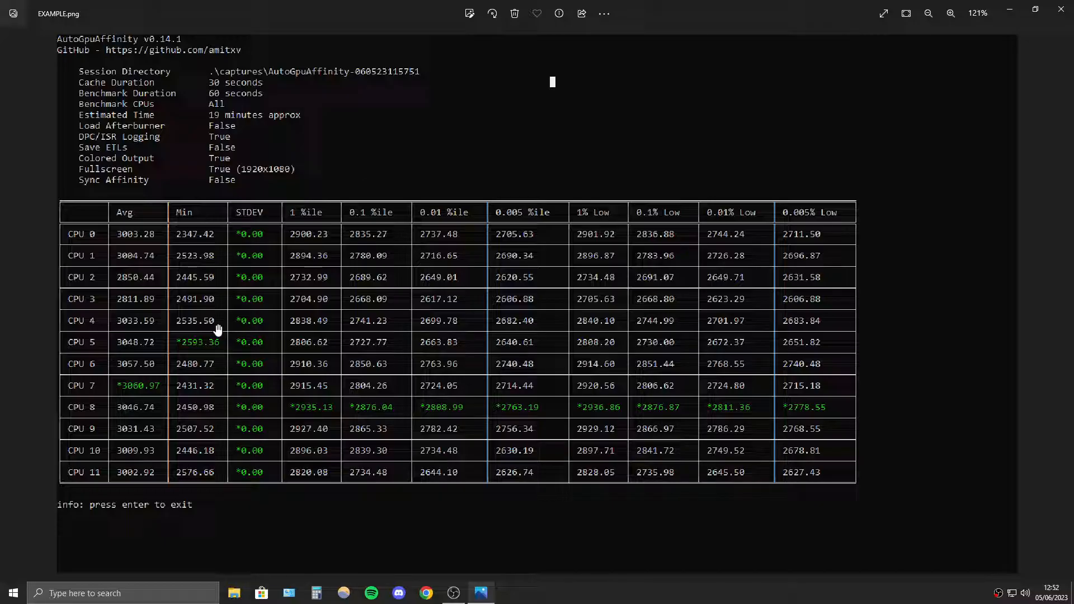
mouse_move(144, 412)
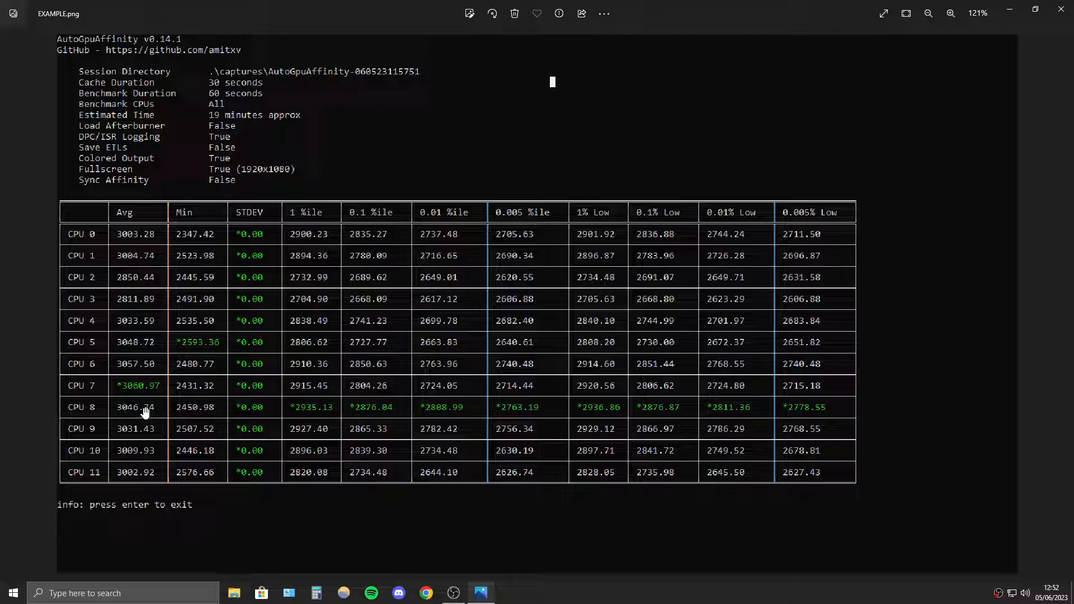
mouse_move(93, 398)
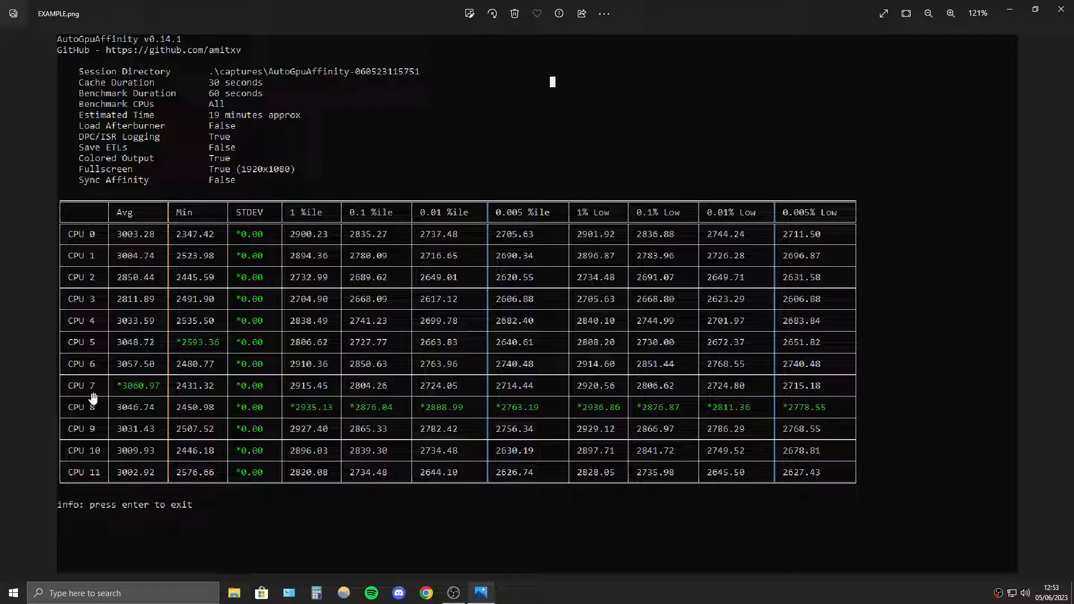
mouse_move(89, 415)
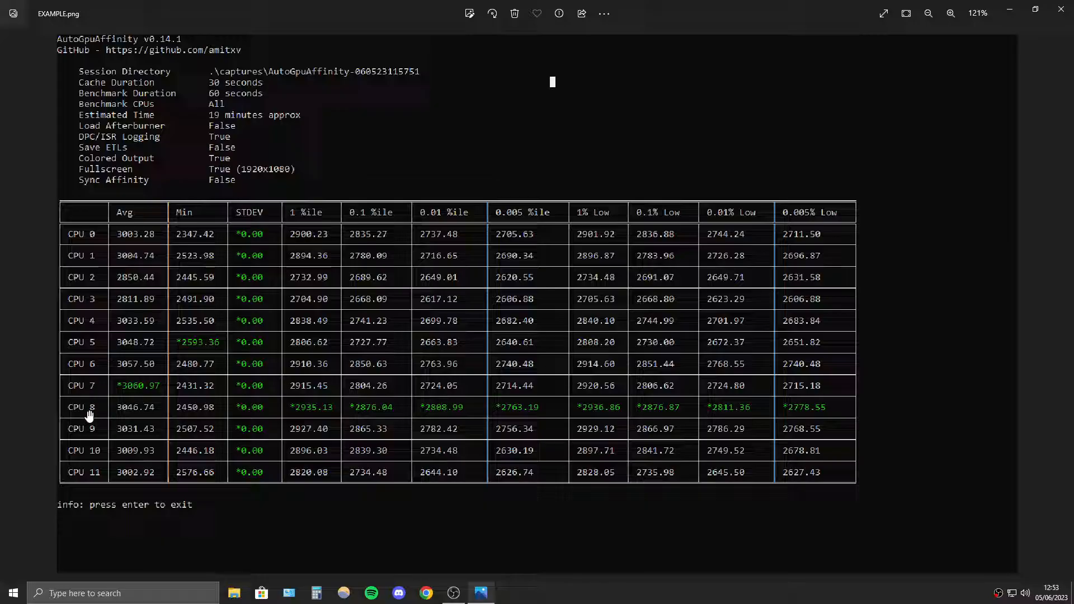
mouse_move(587, 421)
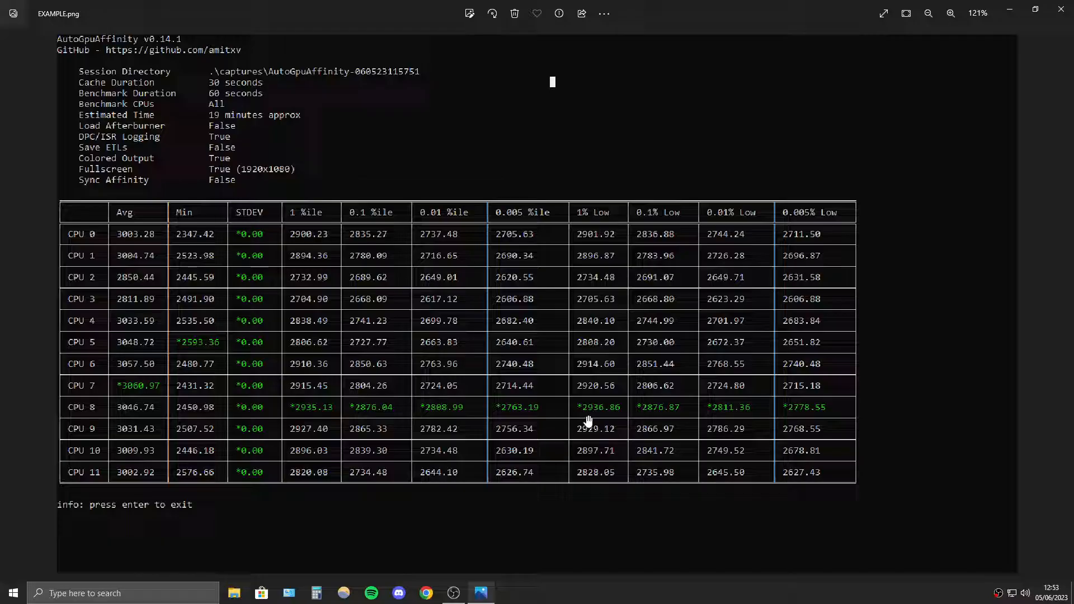
mouse_move(127, 240)
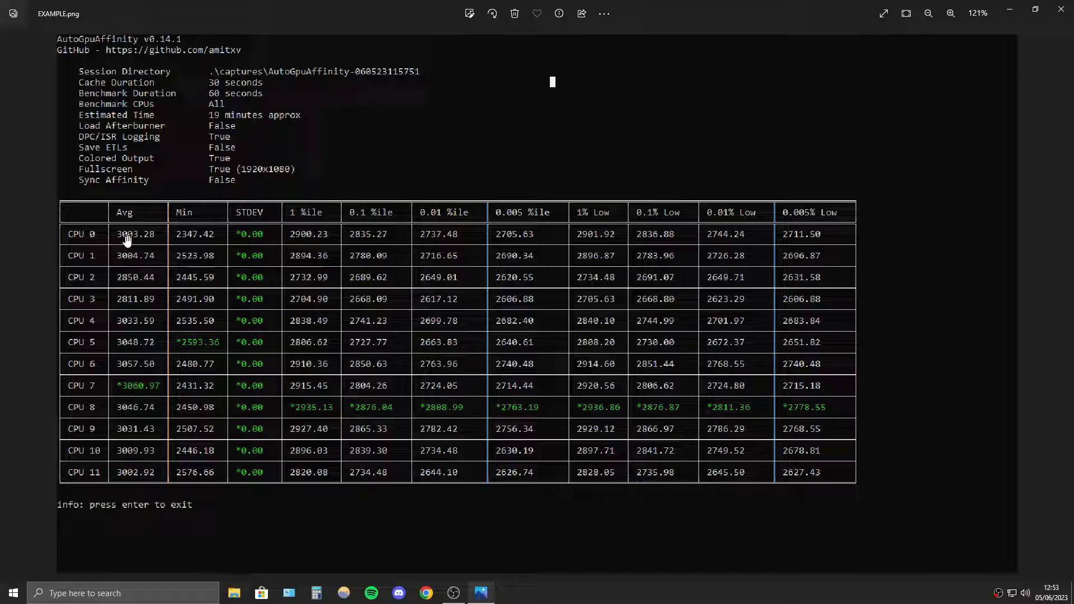
mouse_move(658, 224)
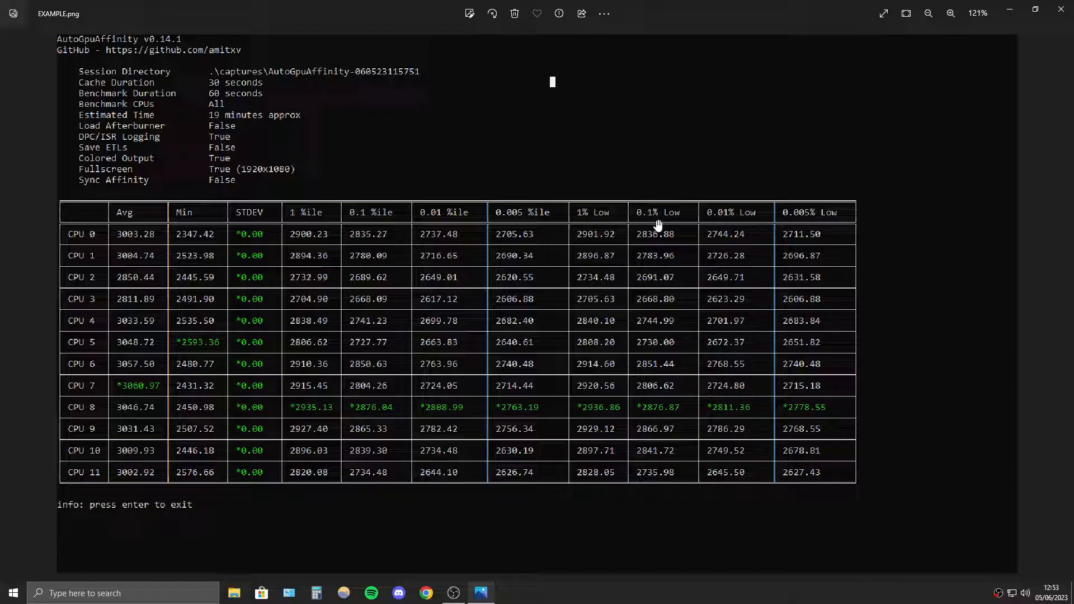
mouse_move(715, 303)
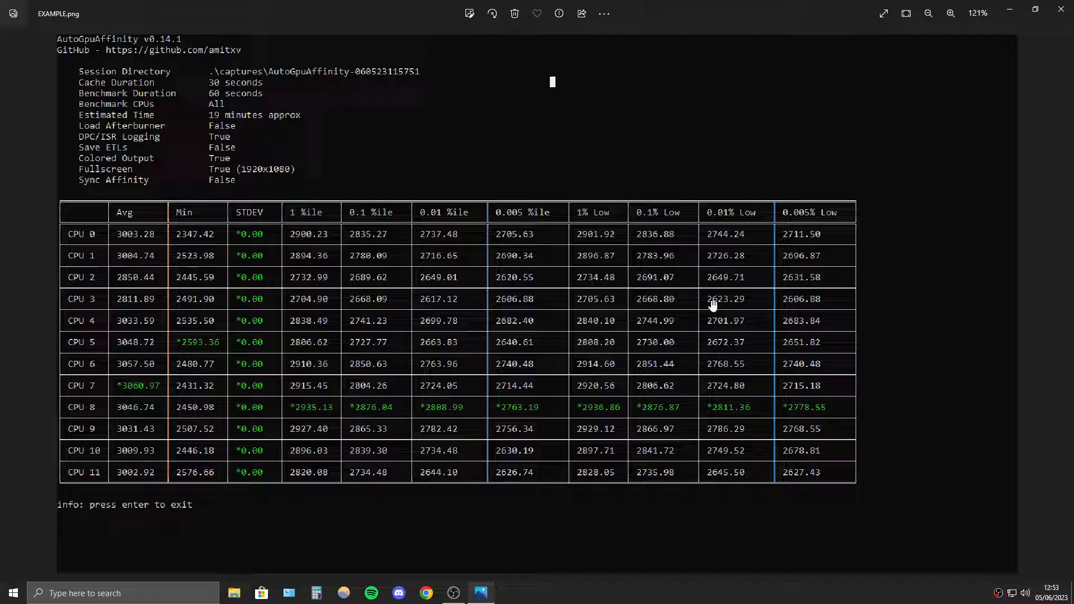
mouse_move(709, 317)
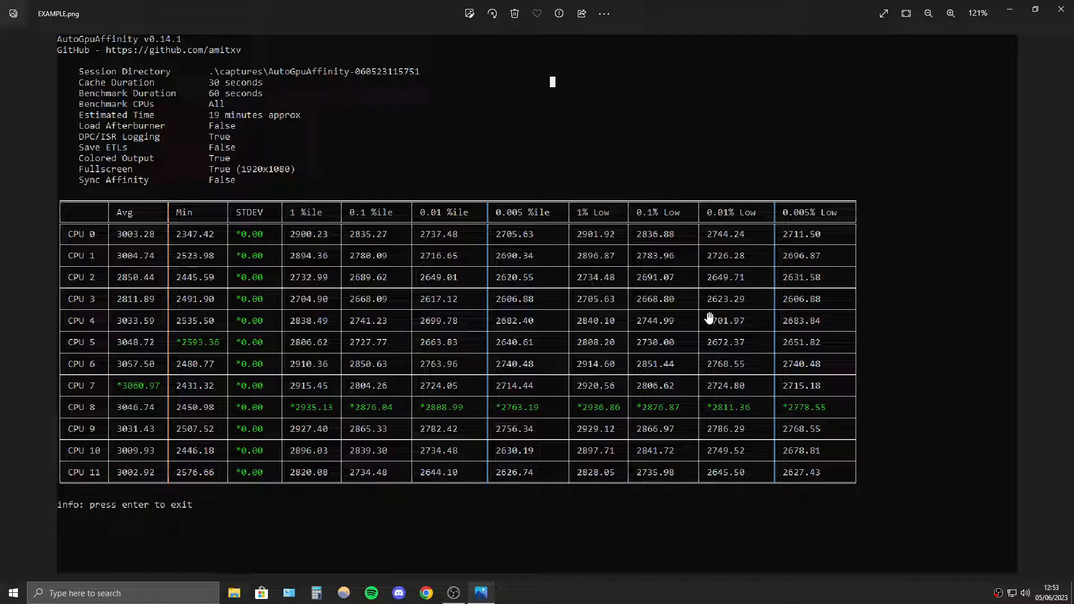
mouse_move(1064, 10)
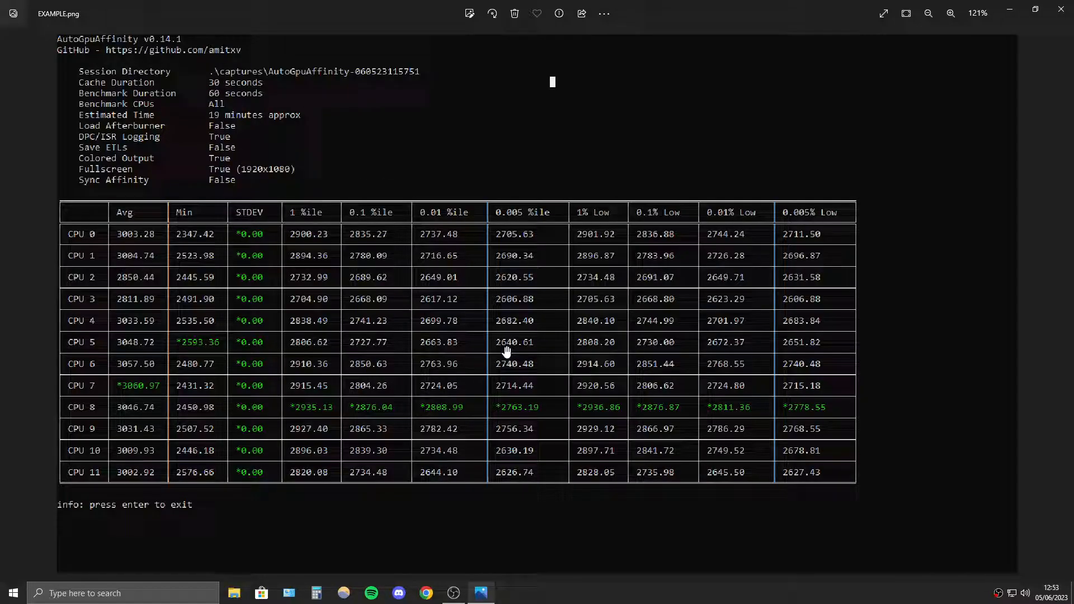
mouse_move(407, 397)
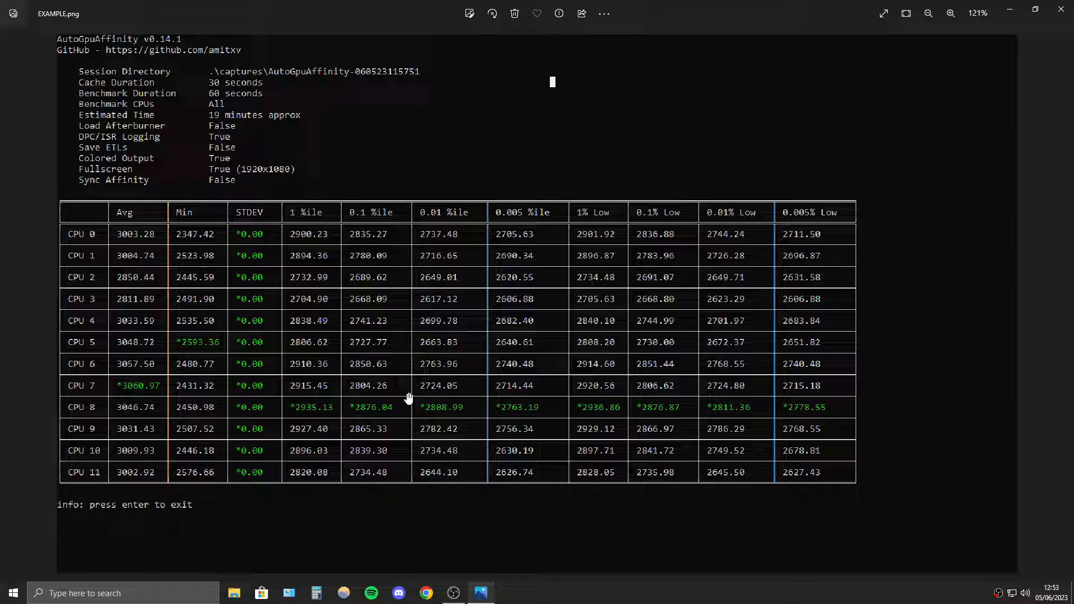
mouse_move(894, 370)
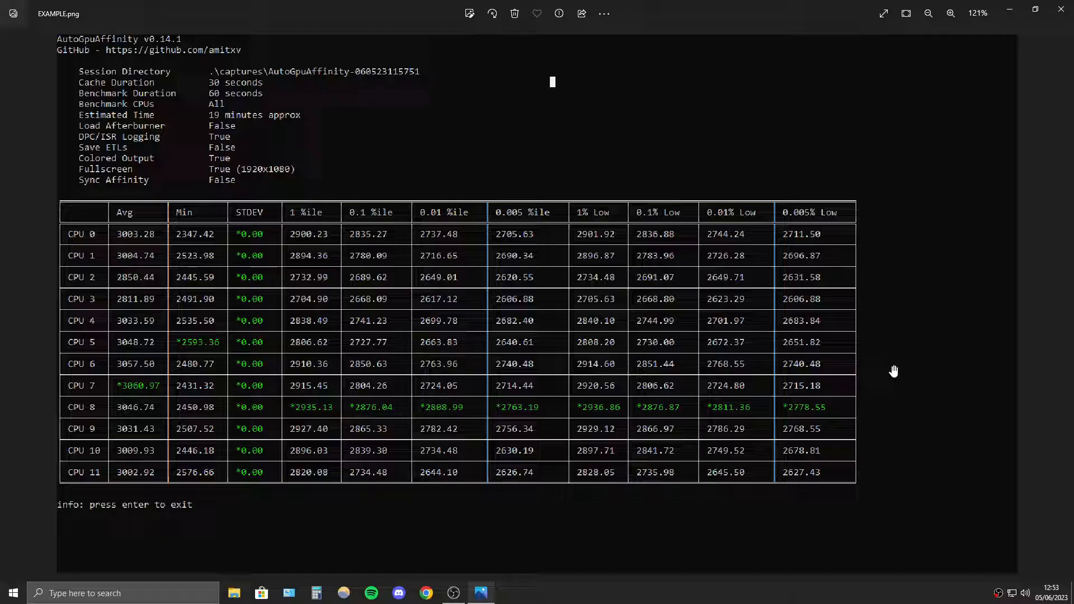
Close the example image, relaunch the affinity tool and start setting the RX 5700 XT's mask.
left_click(1057, 9)
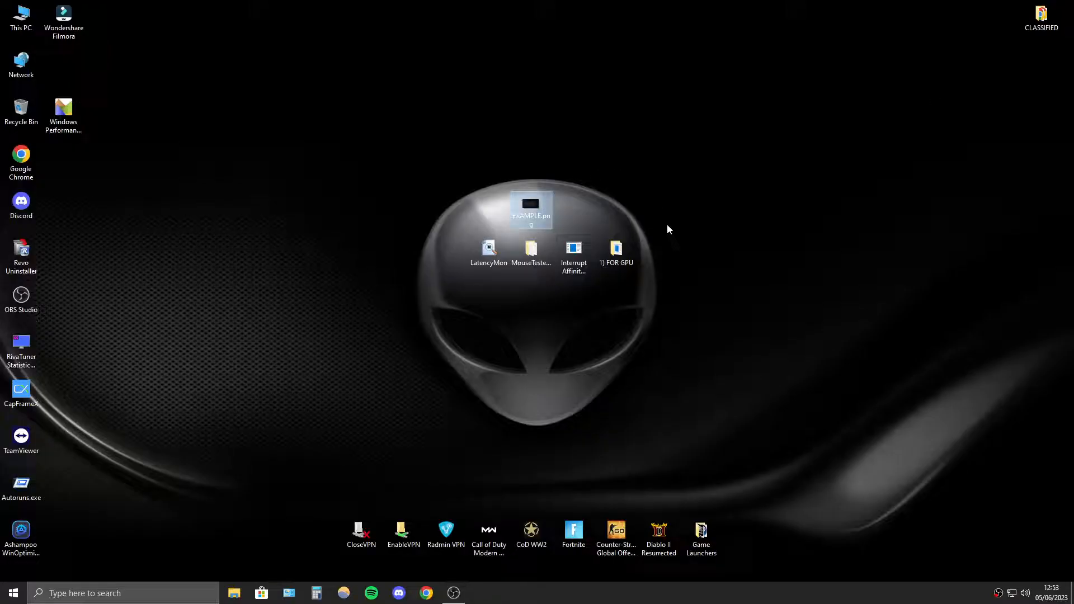
double_click(573, 248)
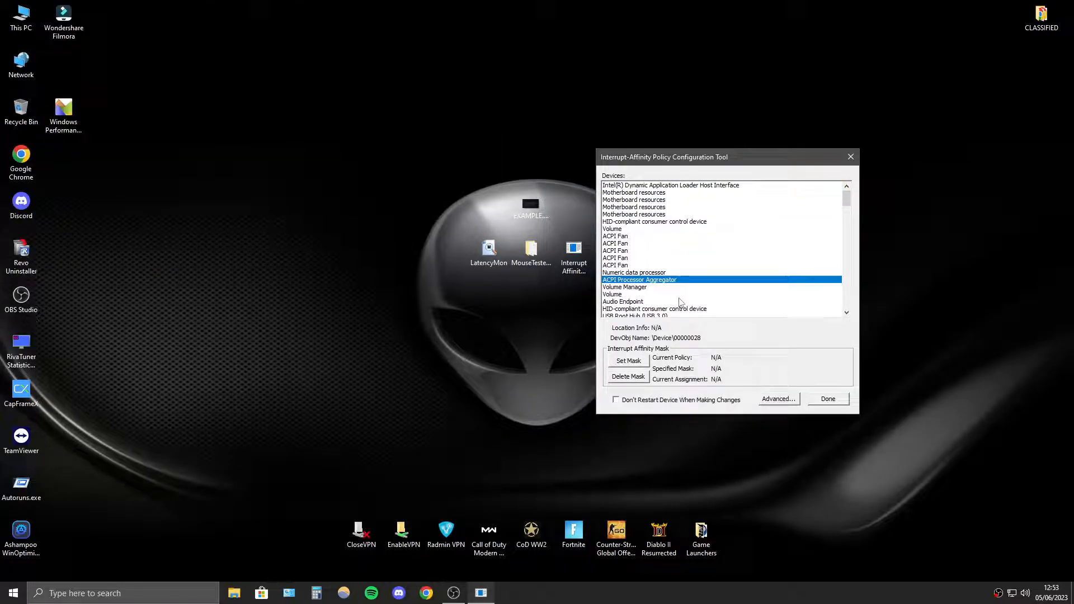
left_click(628, 361)
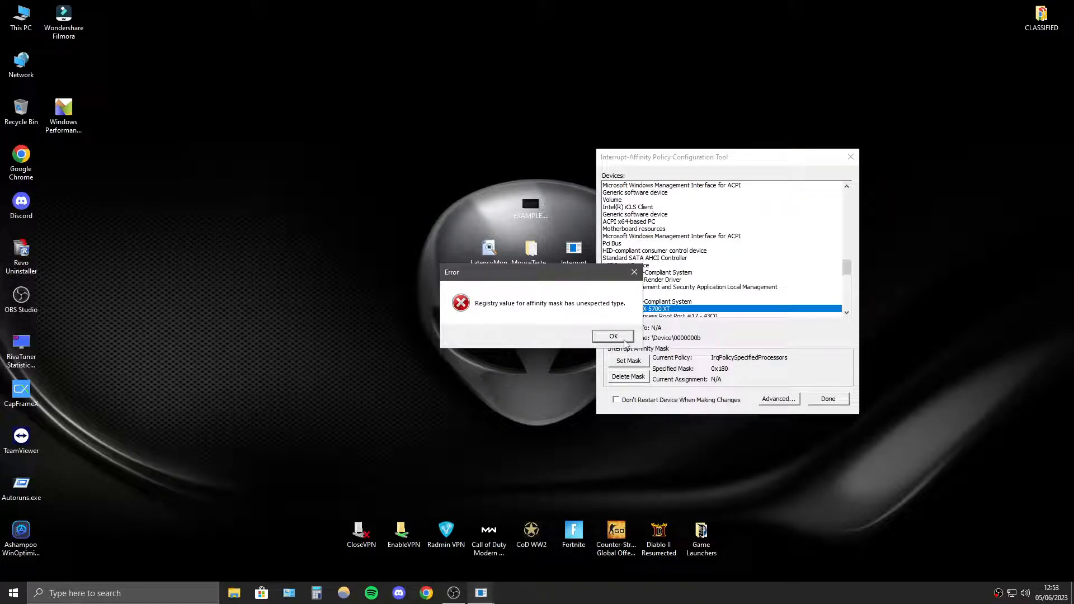
left_click(612, 336)
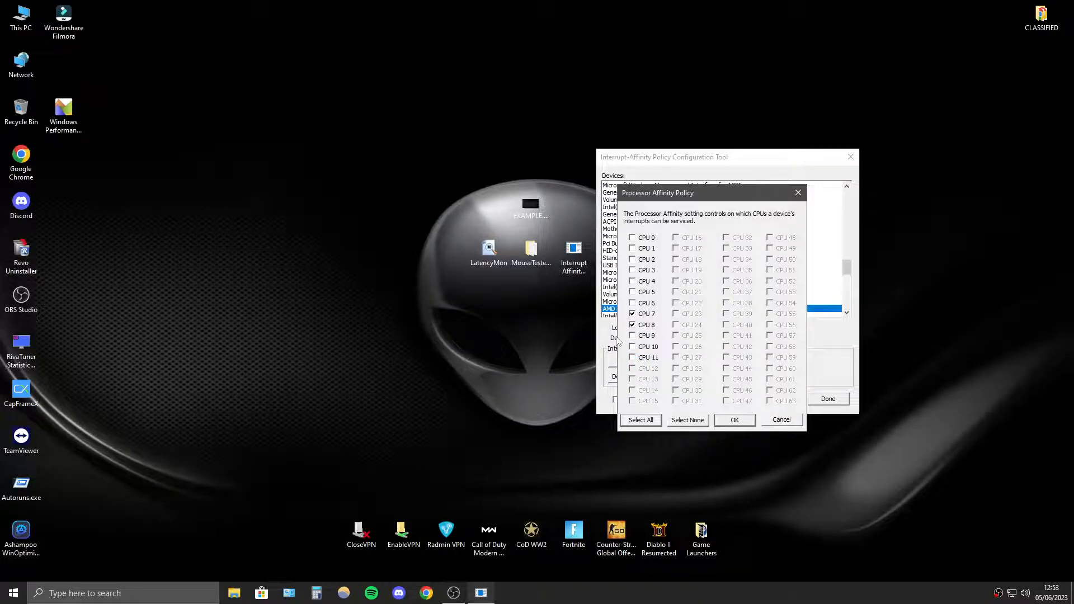
mouse_move(654, 199)
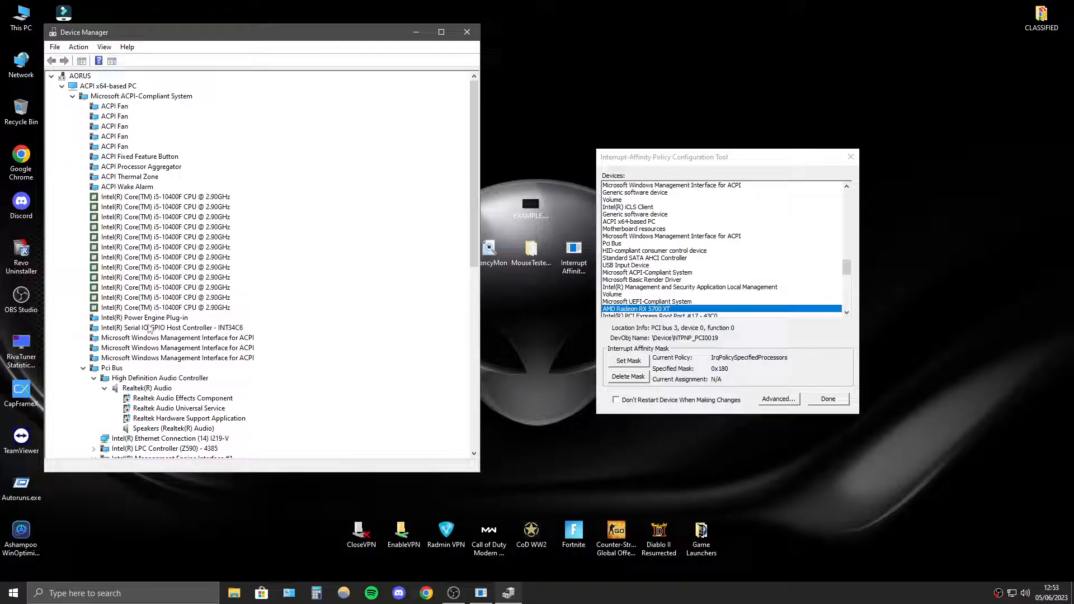
Open the PCI Express Root Port properties and select its Location text.
scroll("down", 3)
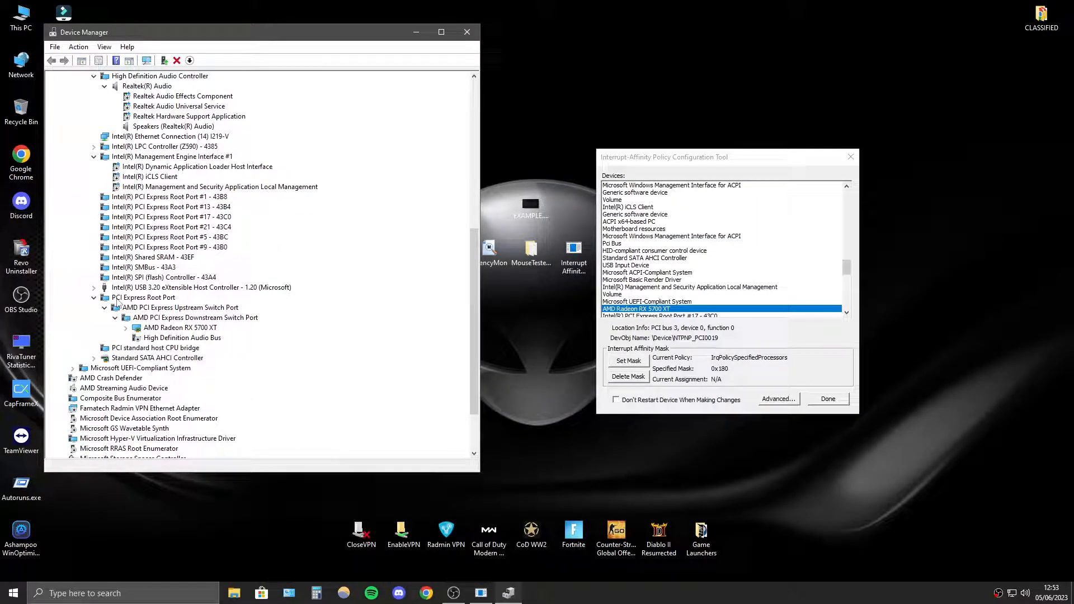
double_click(143, 297)
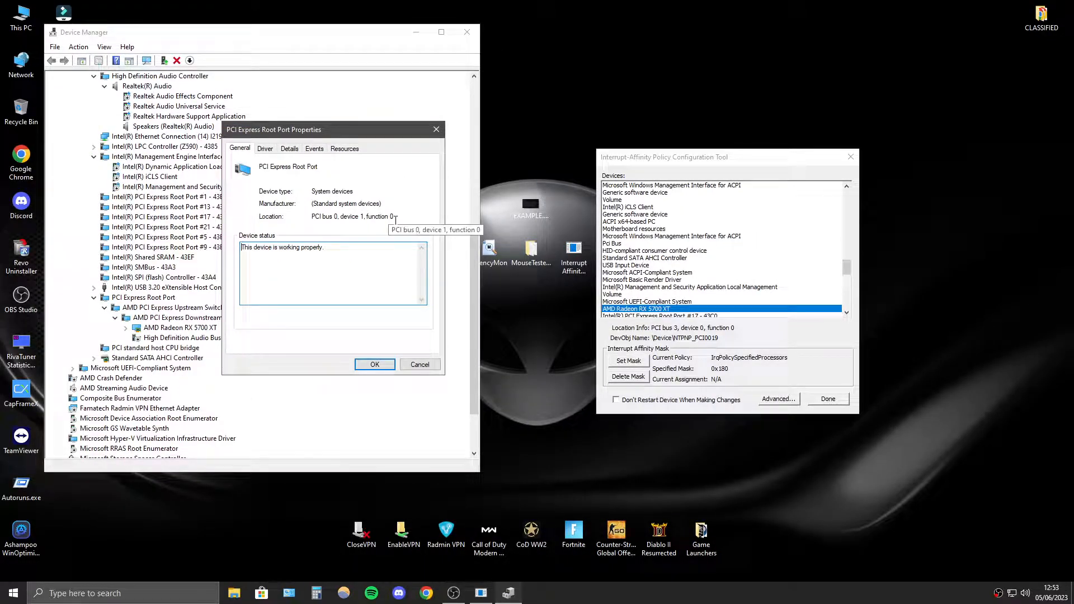
double_click(351, 216)
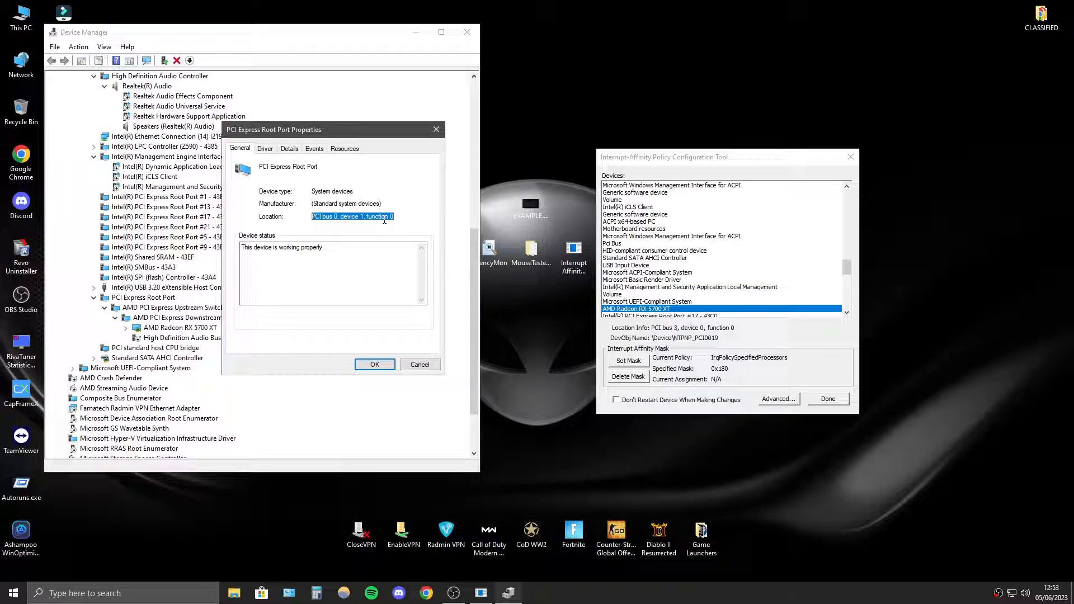
mouse_move(617, 336)
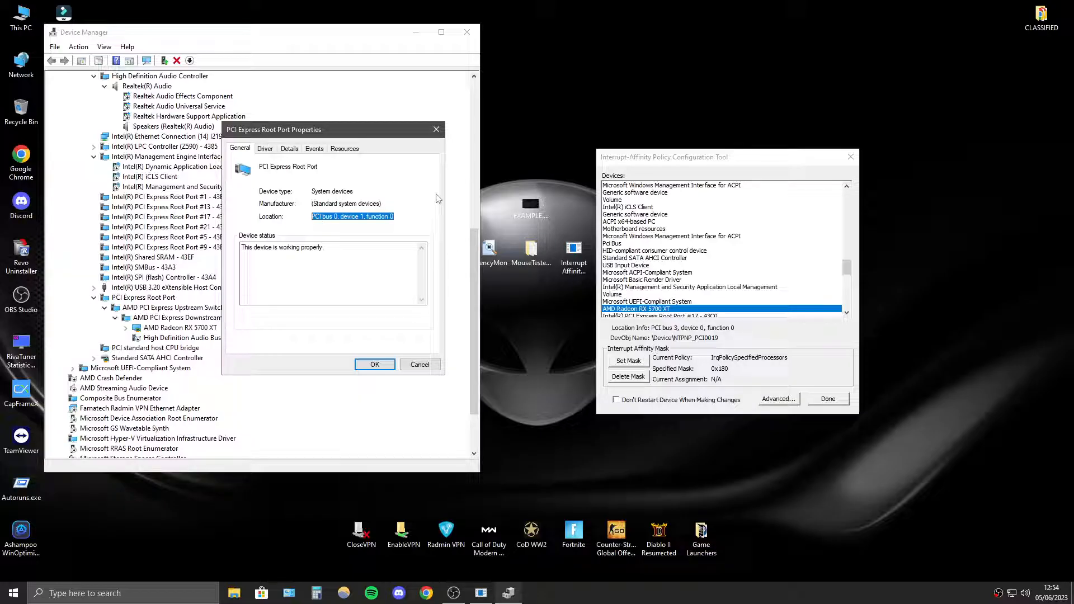
mouse_move(516, 342)
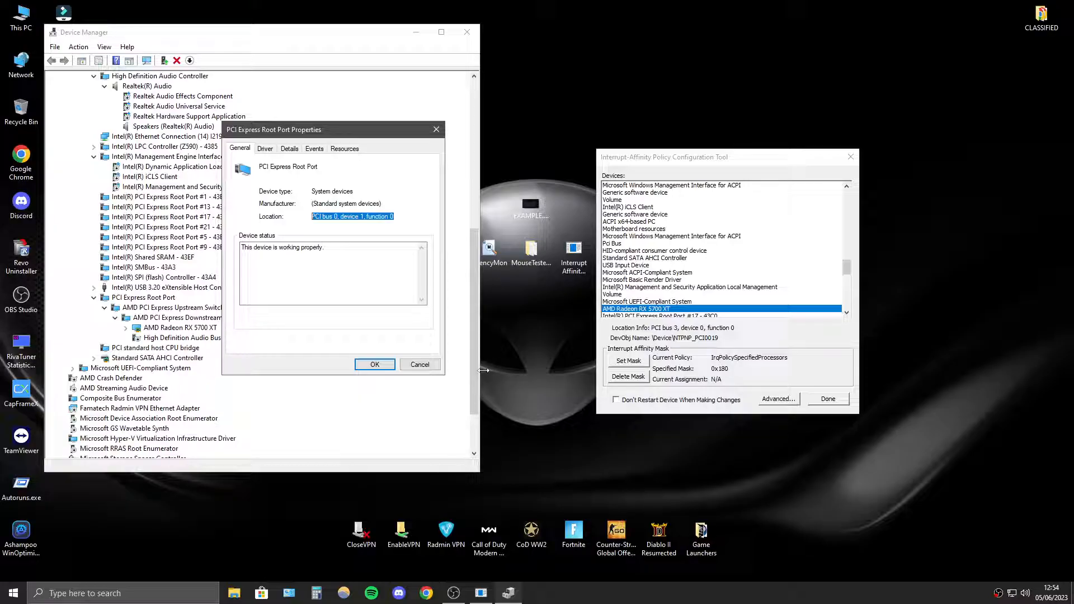
mouse_move(624, 314)
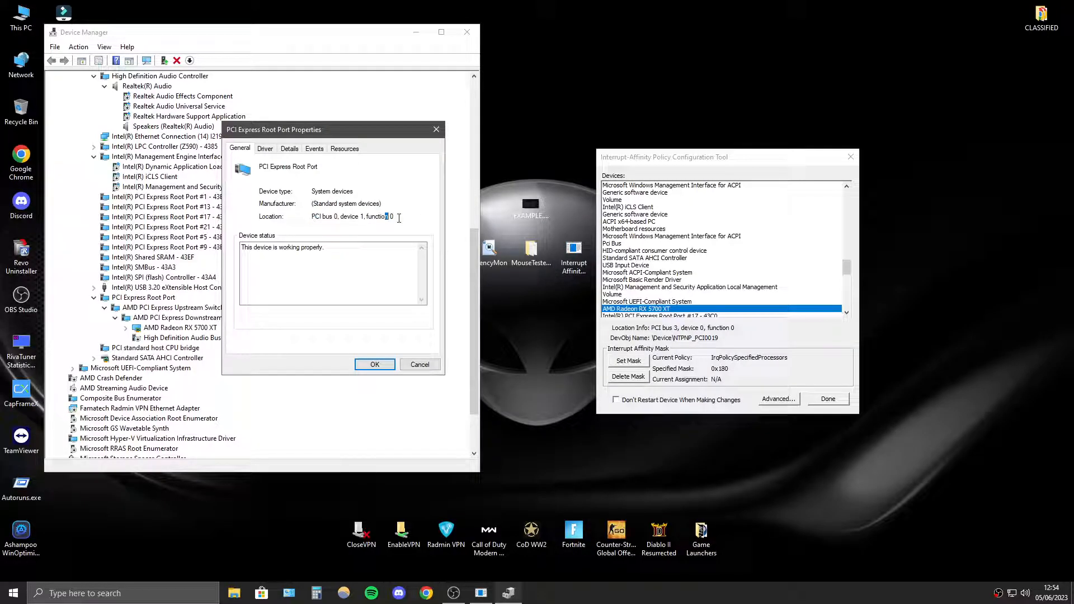
triple_click(353, 216)
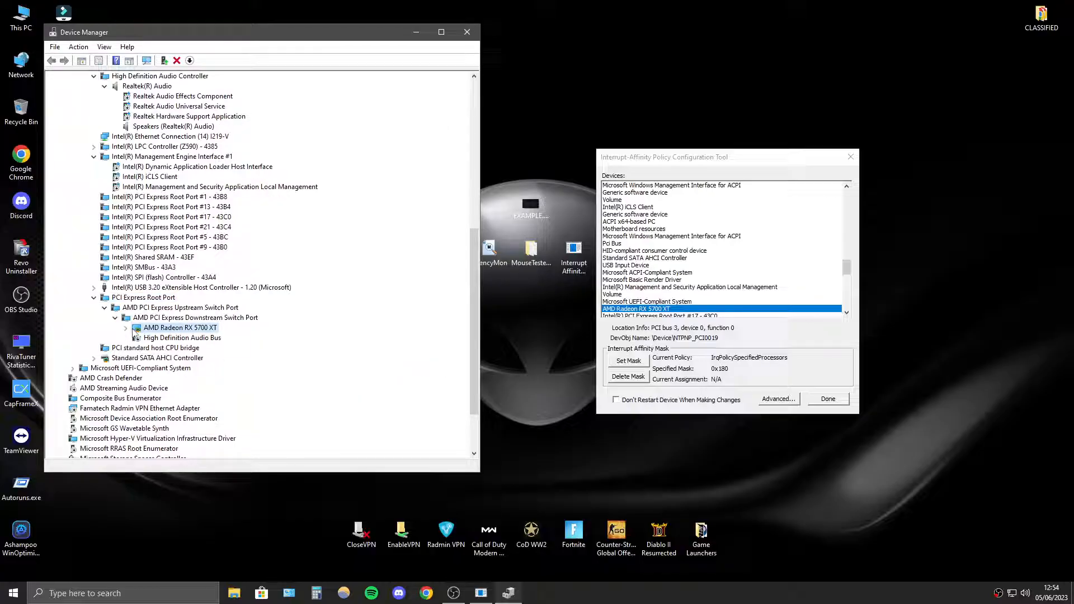
Trace the AMD Radeon RX 5700 XT up through the Upstream Switch Port to the root port.
left_click(125, 327)
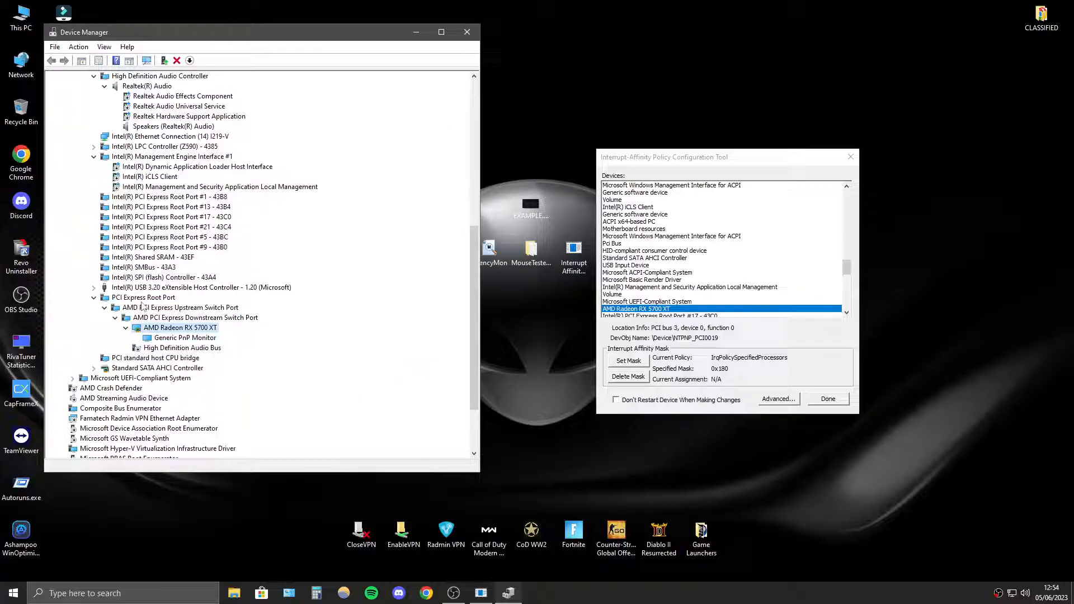
mouse_move(167, 312)
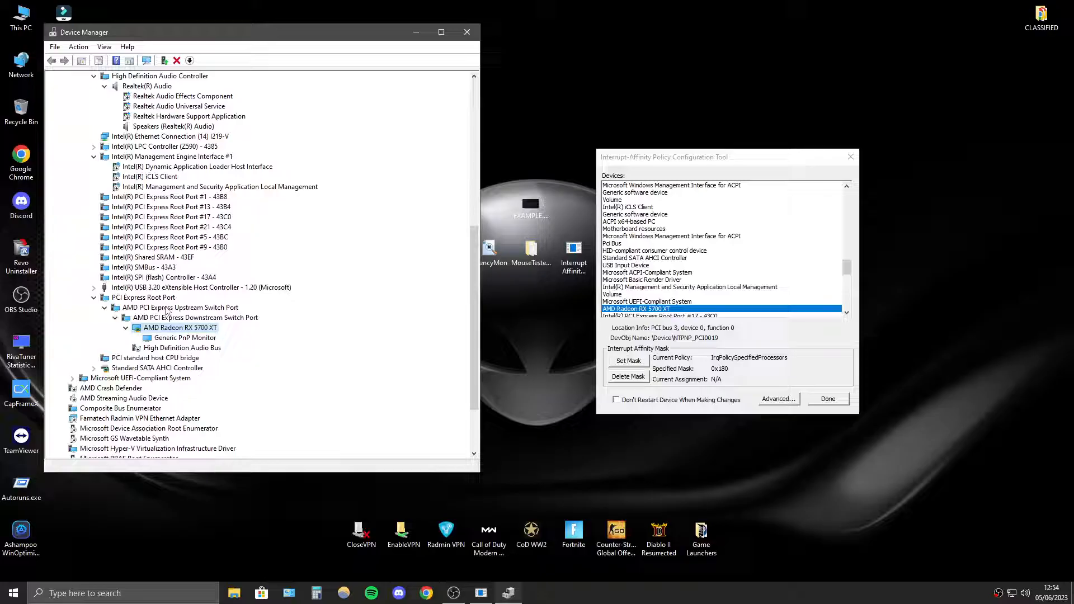
left_click(144, 297)
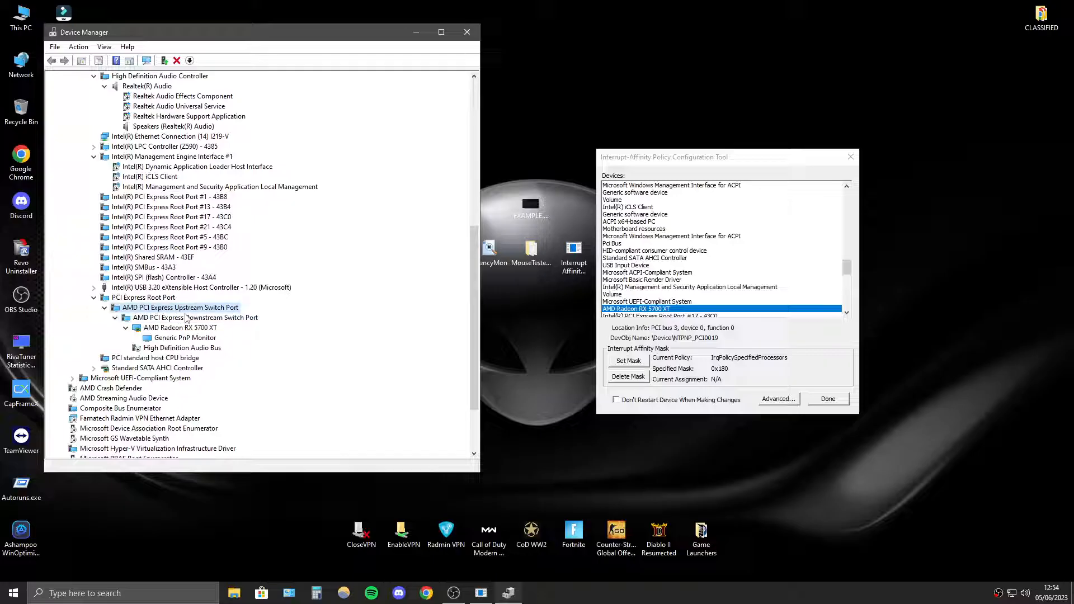
left_click(180, 327)
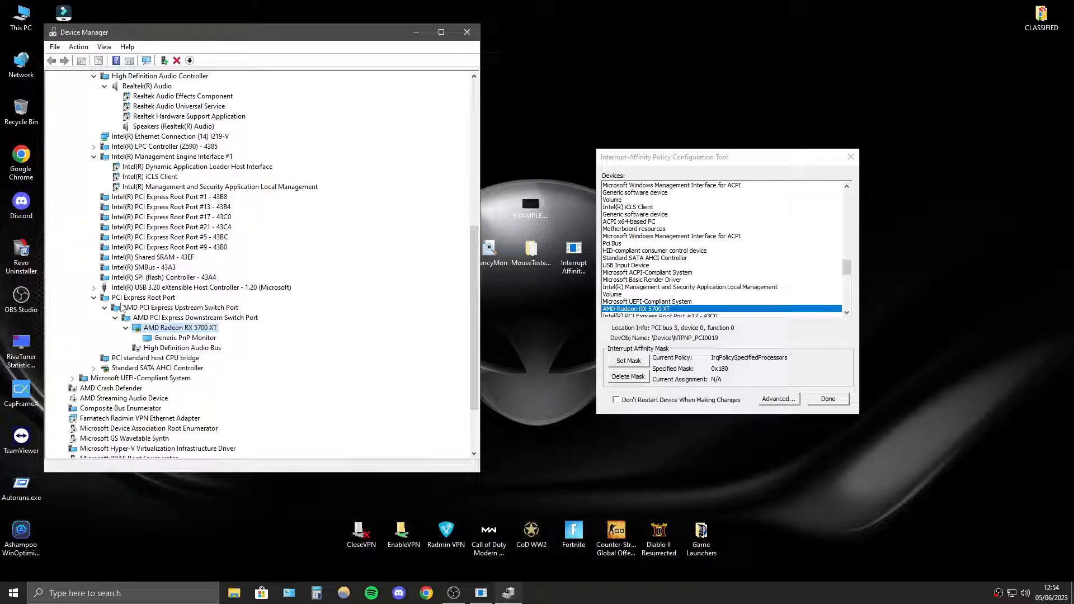
left_click(143, 298)
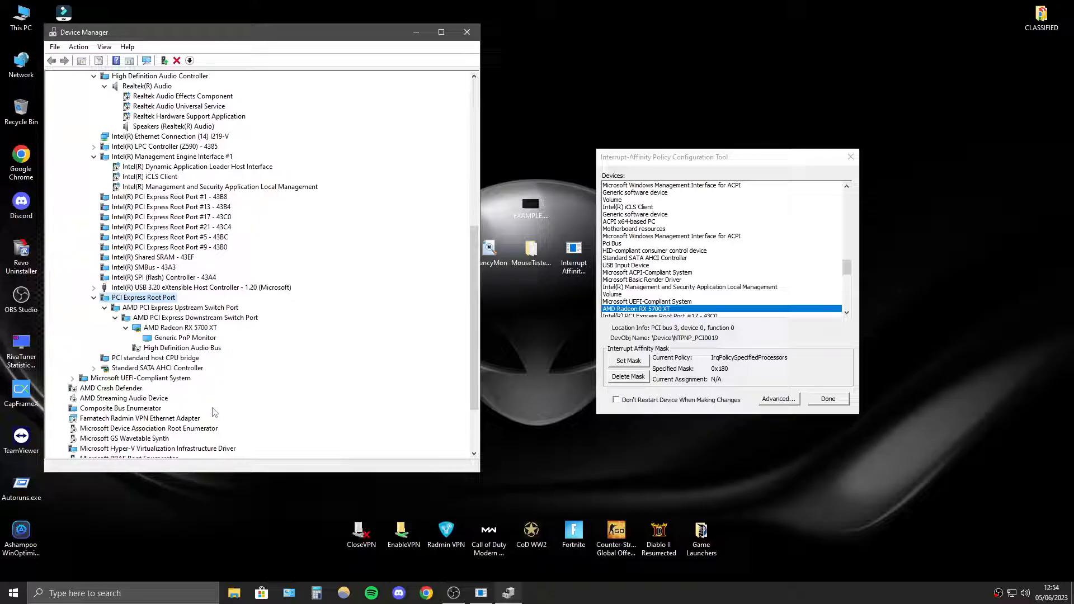
Check the PCI Express Root Port (bus 0, device 1, function 0), then close the affinity tool and Device Manager.
double_click(143, 297)
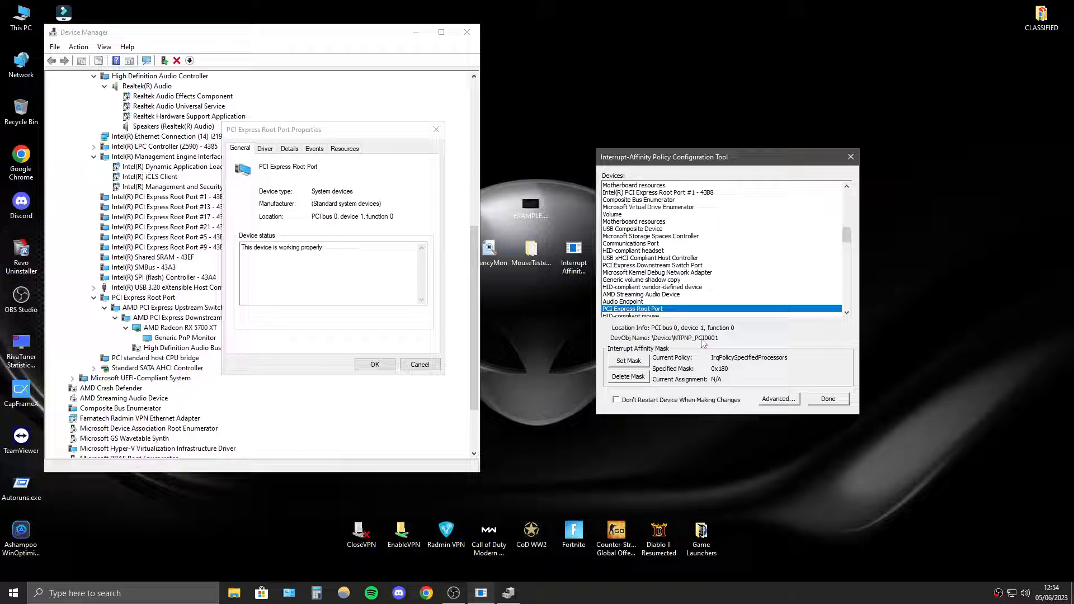
left_click(779, 399)
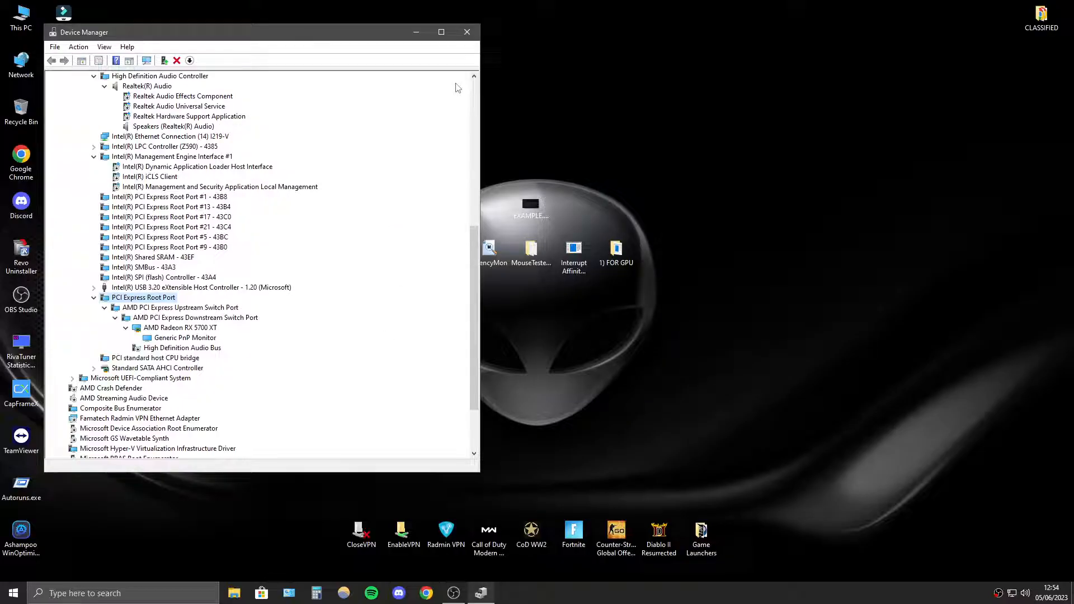
left_click(467, 31)
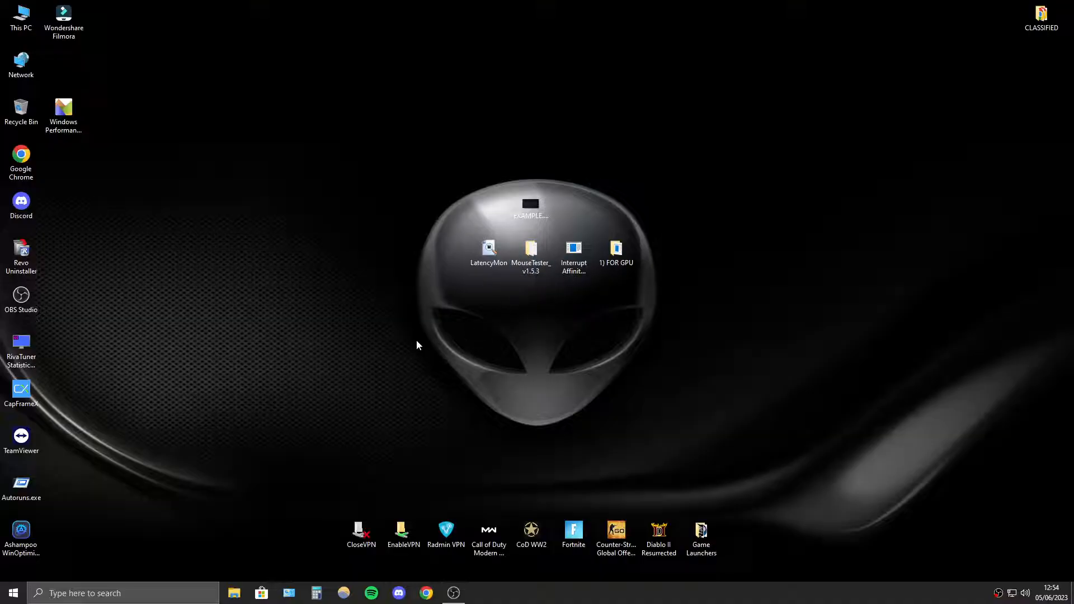
mouse_move(414, 343)
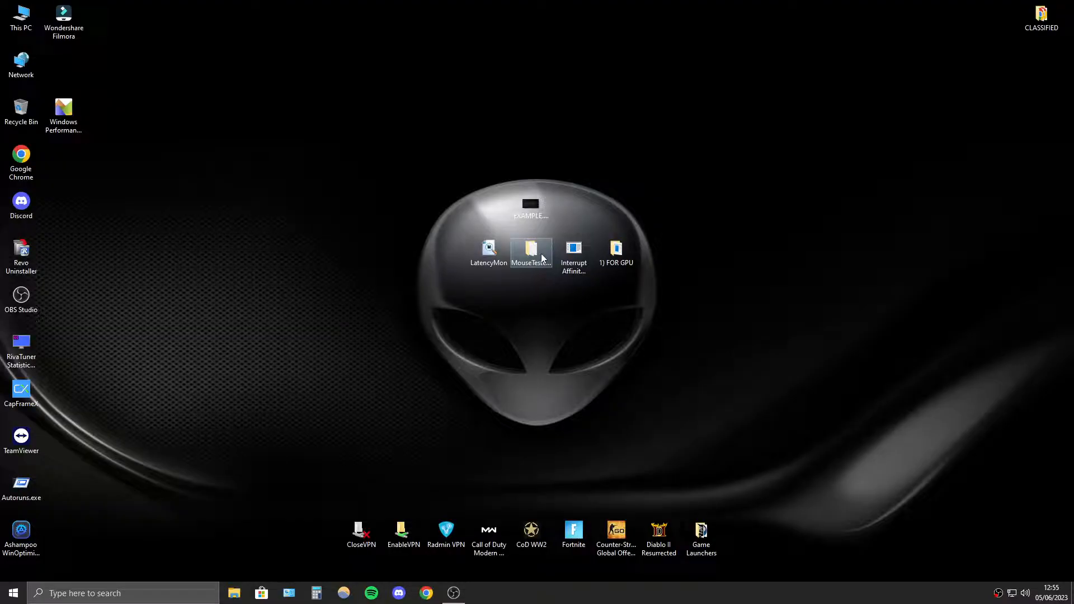
Launch MouseTester.exe from the MouseTester_v1.5.3 desktop folder.
double_click(531, 248)
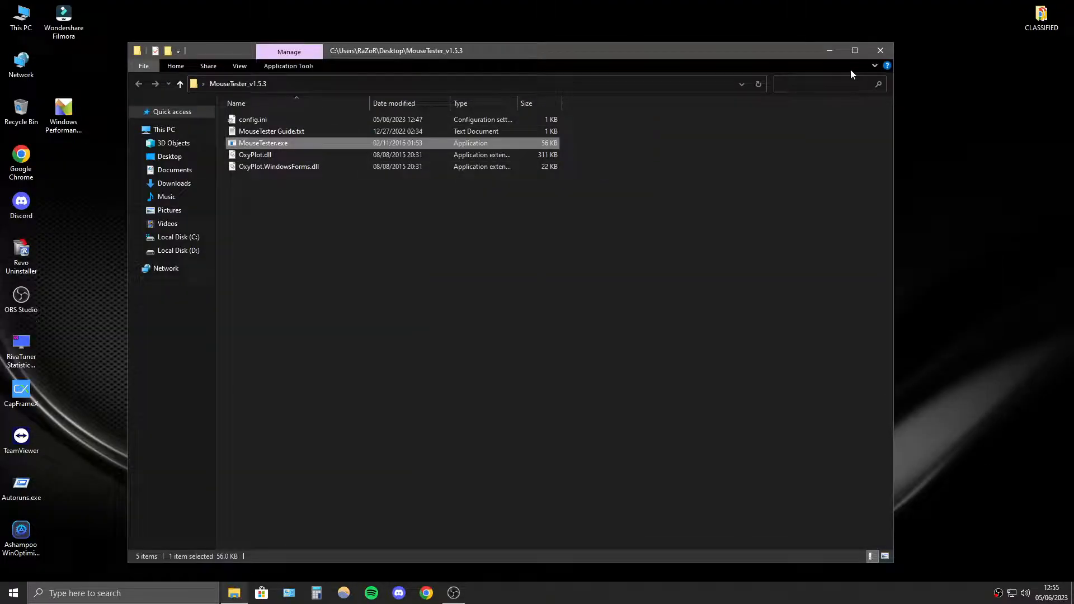
double_click(263, 143)
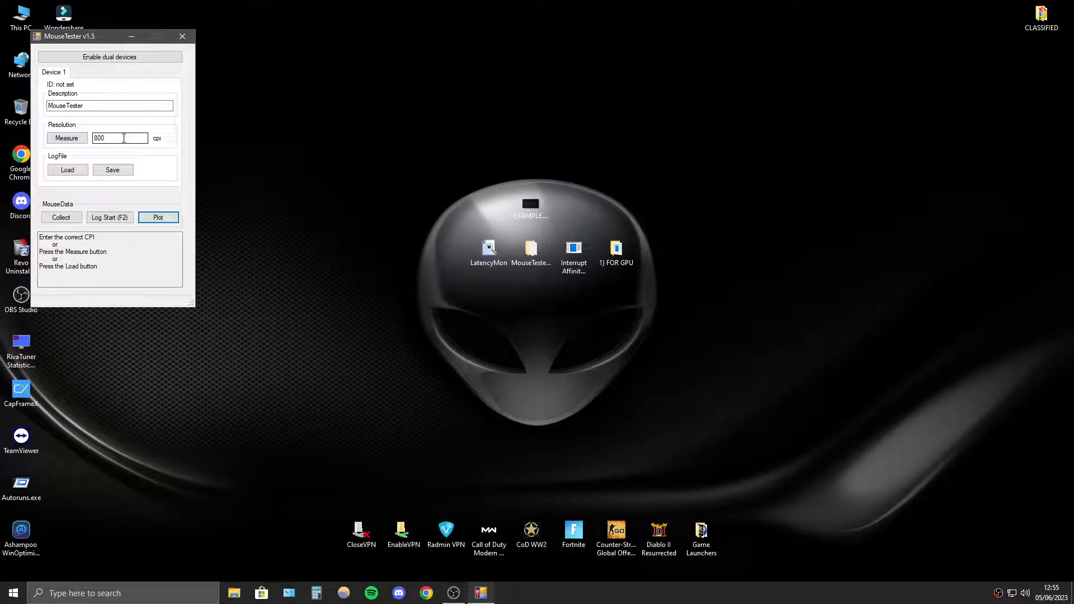
Confirm 800 cpi resolution, log a mouse movement recording, and plot the data.
triple_click(119, 137)
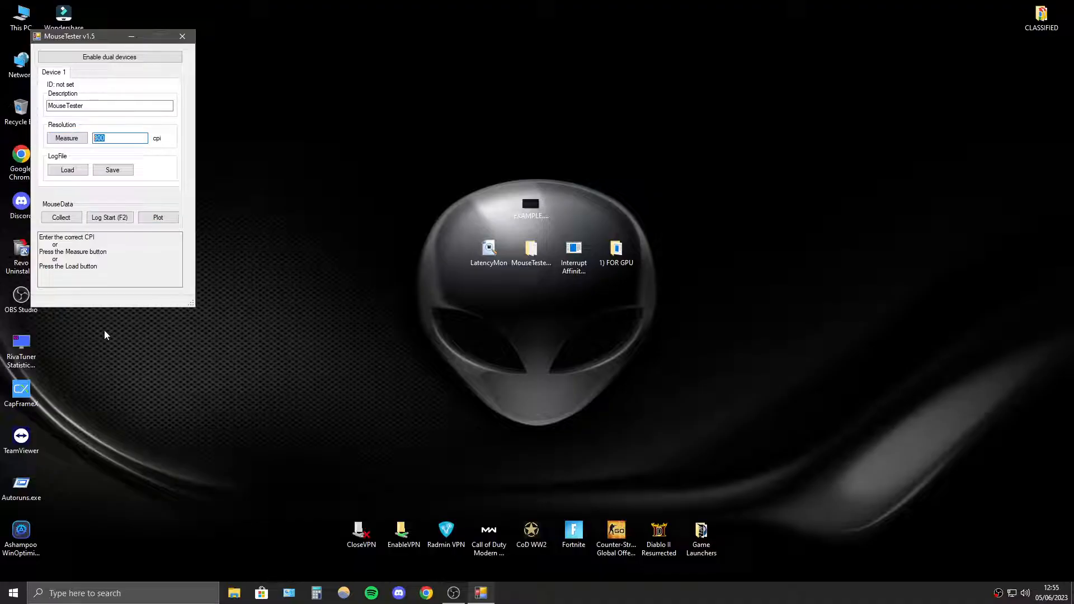
left_click(67, 138)
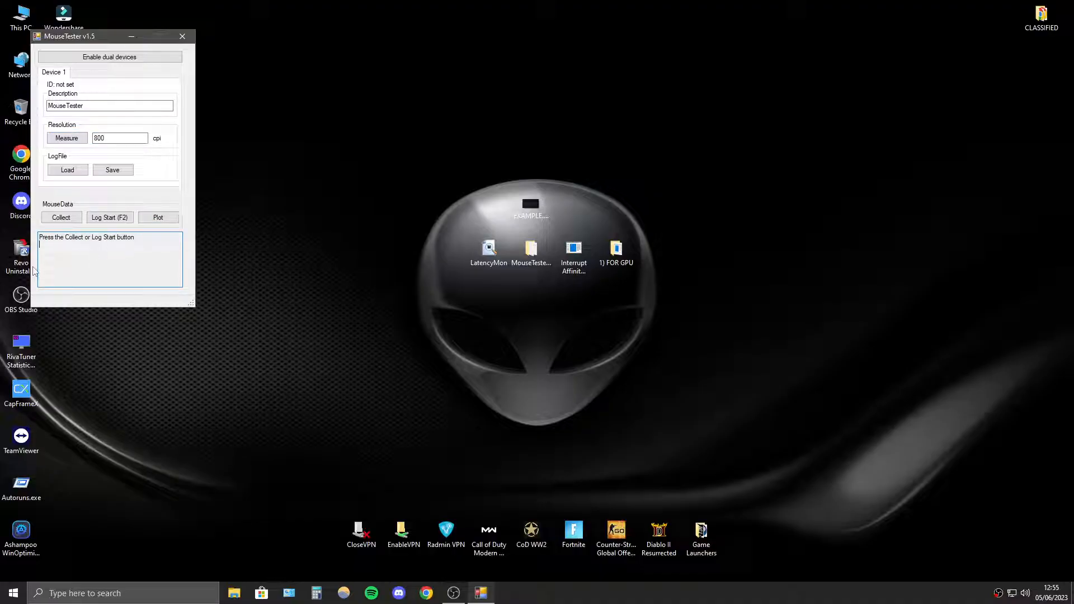
mouse_move(337, 262)
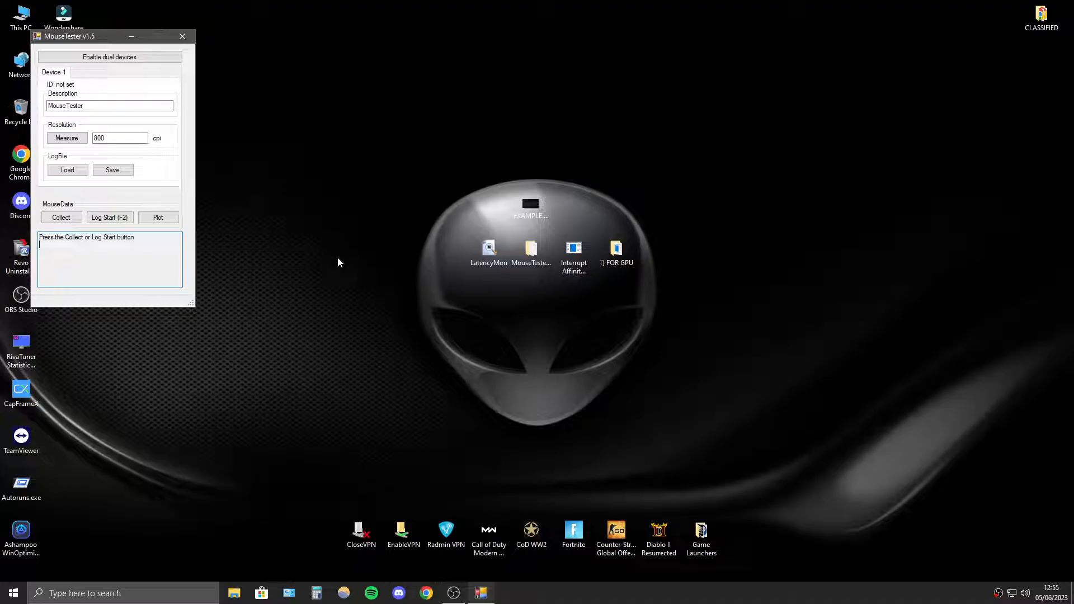
left_click(109, 217)
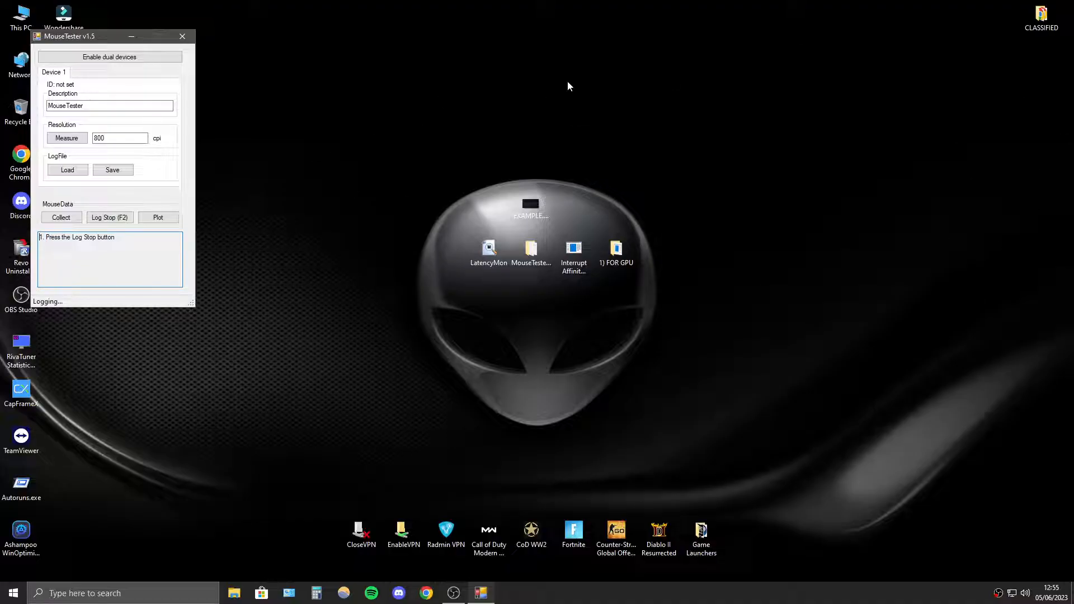
mouse_move(424, 397)
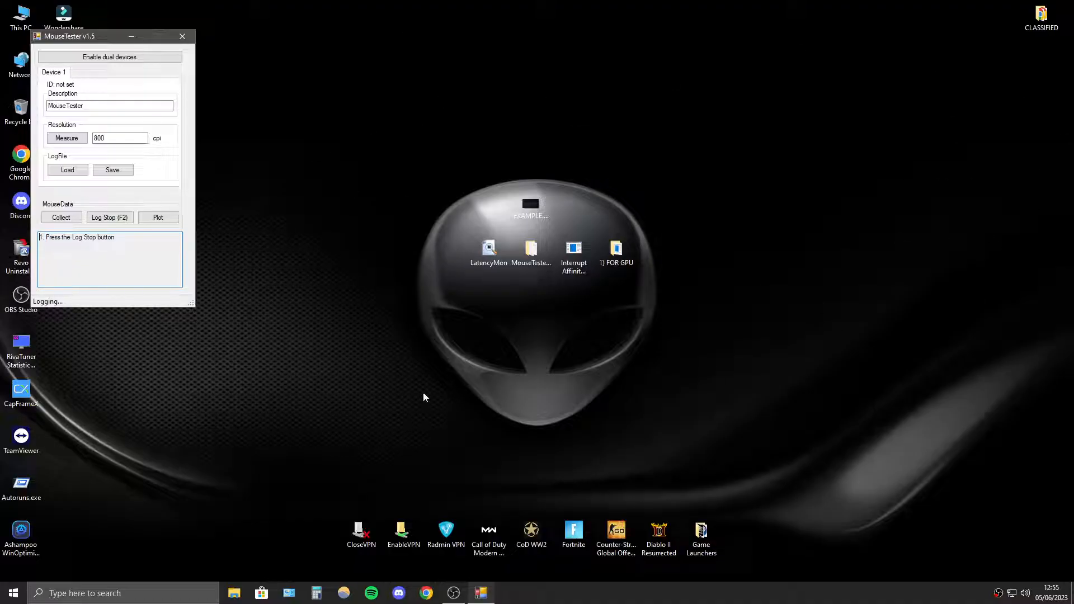
mouse_move(759, 251)
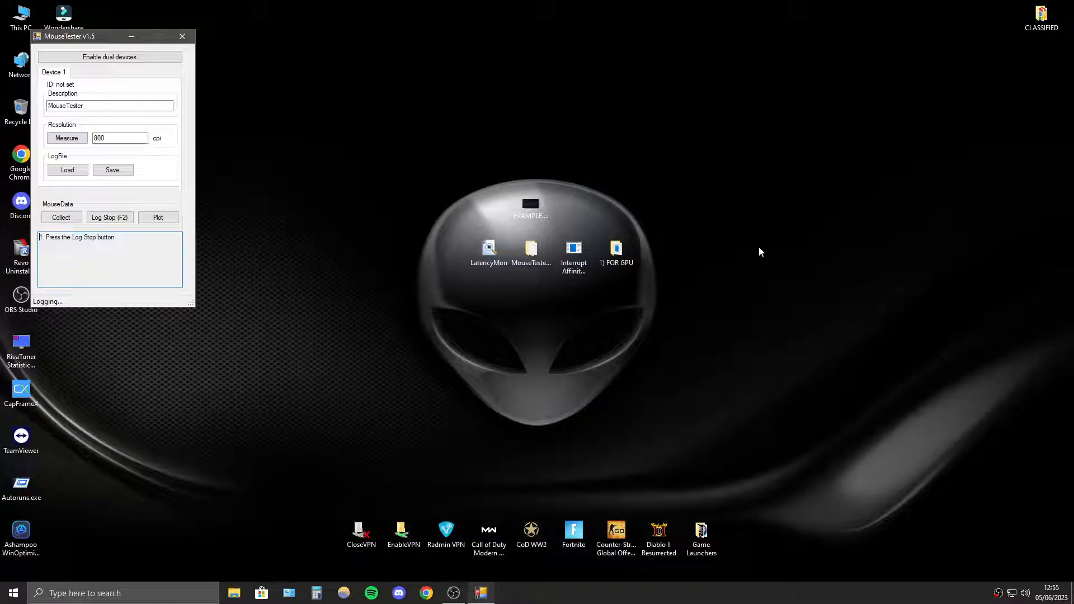
left_click(158, 217)
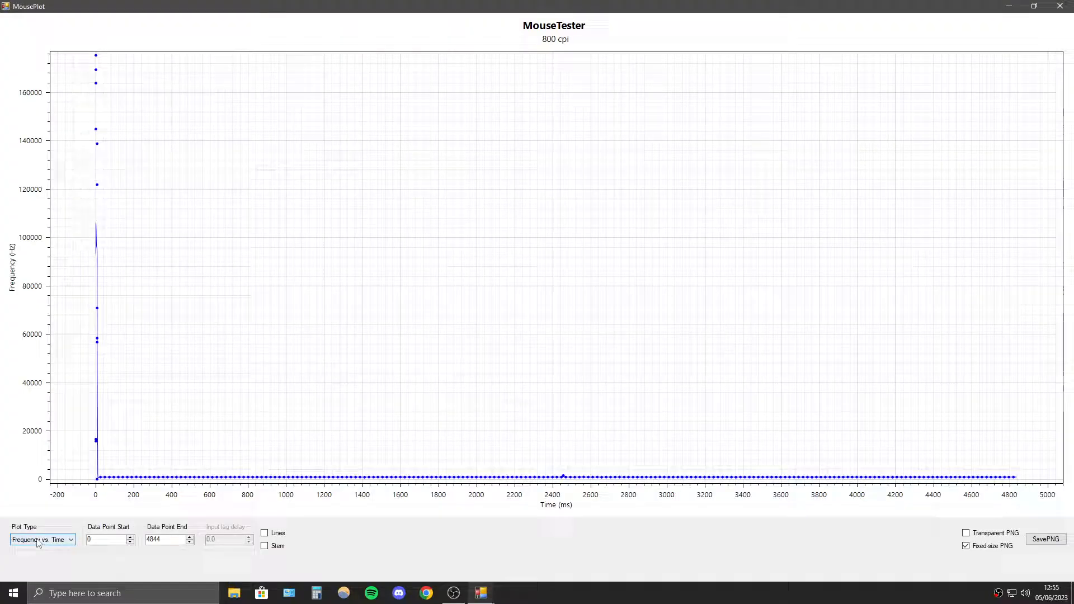
mouse_move(97, 553)
type("400")
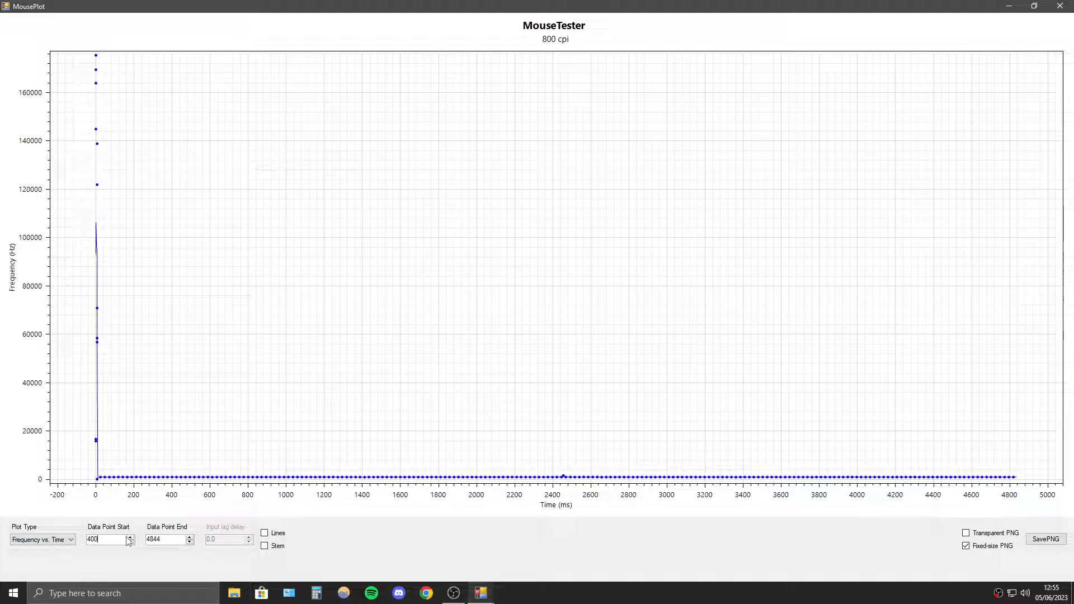
Narrow the MousePlot graph to data points 404–2000, then go to Settings' About page.
left_click(130, 537)
type("2000")
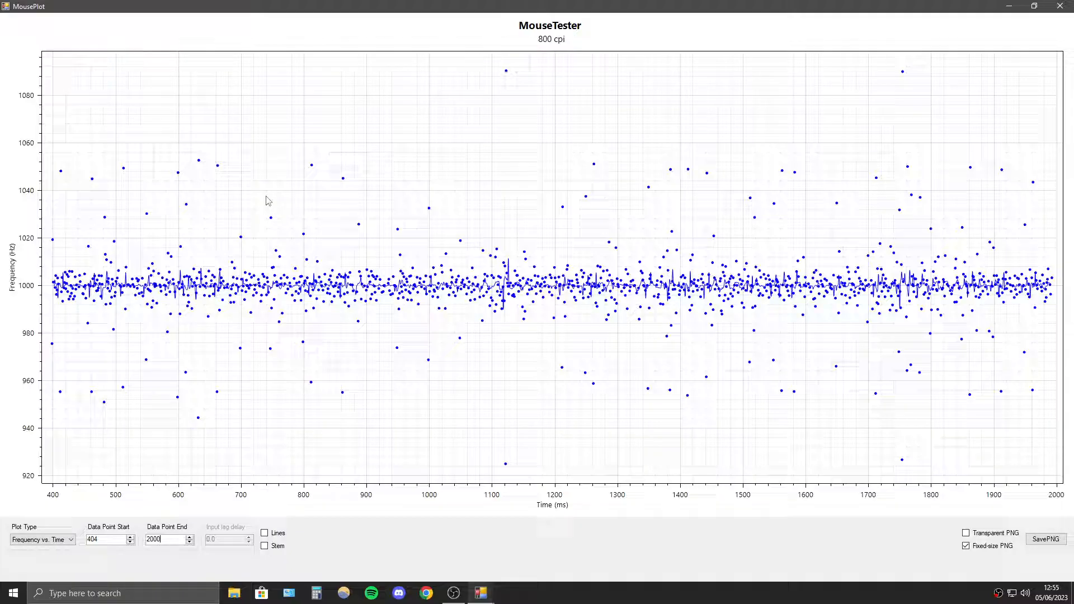
mouse_move(526, 238)
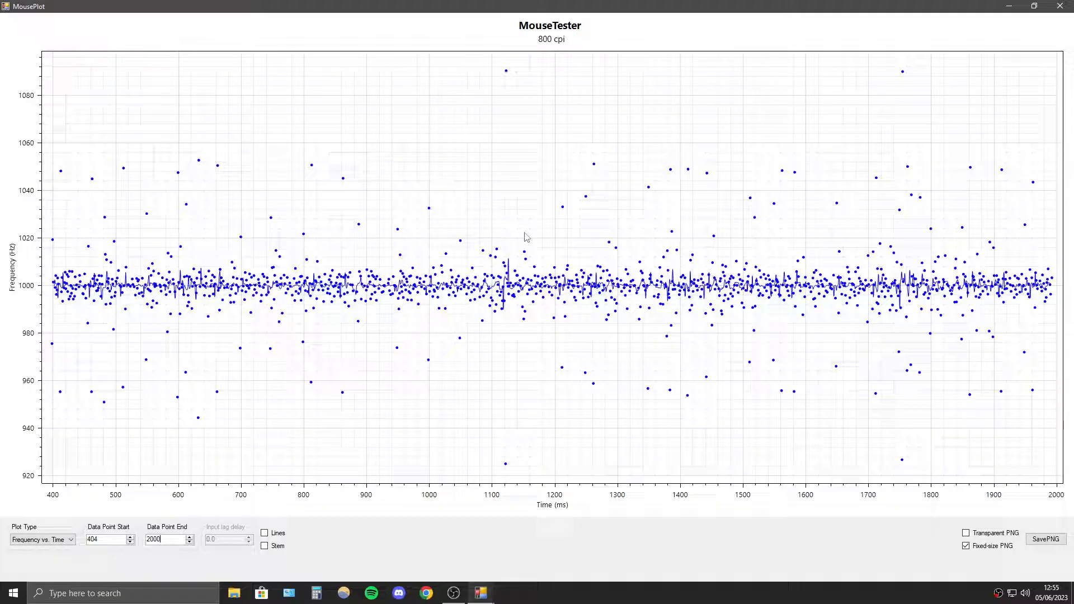
mouse_move(651, 242)
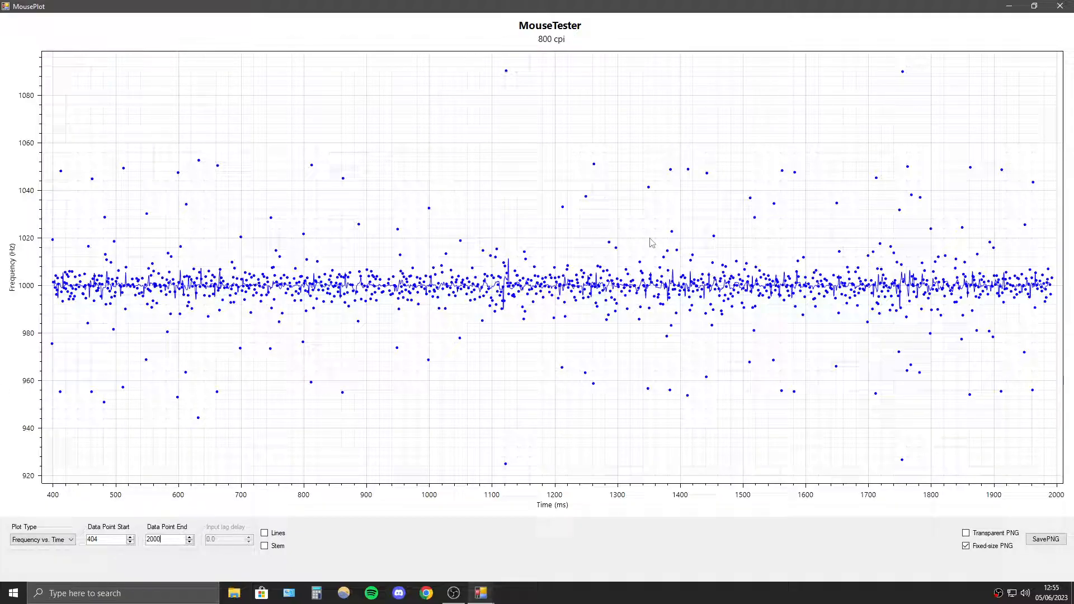
mouse_move(852, 252)
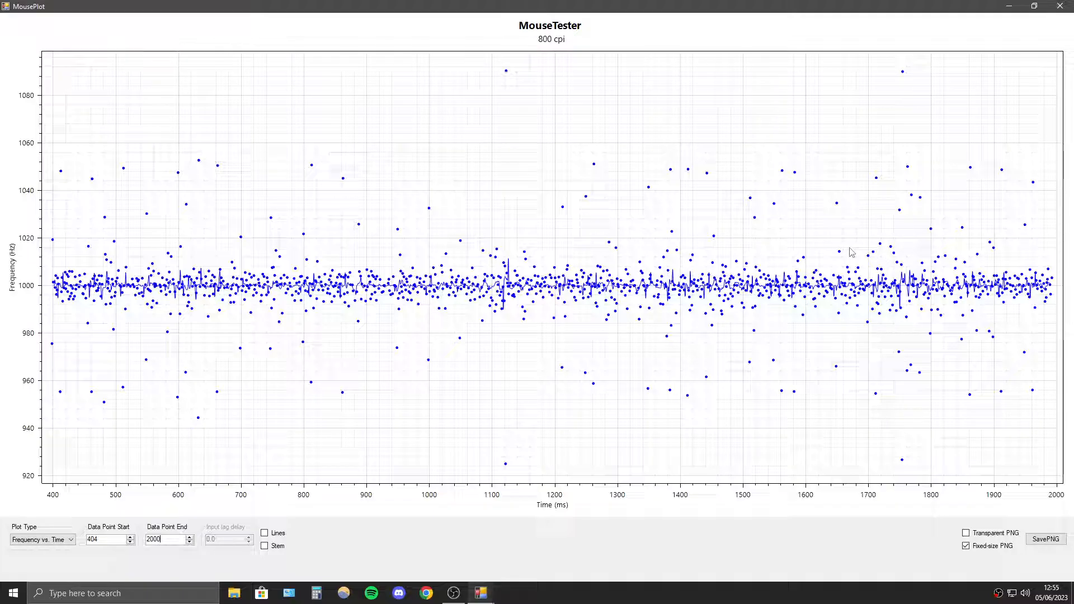
left_click(12, 593)
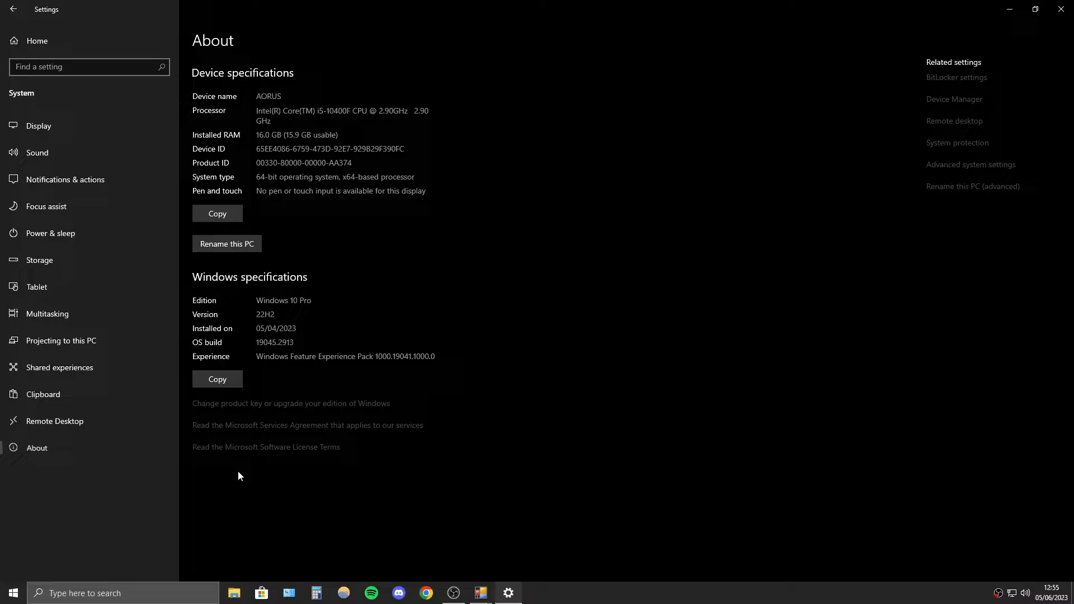
Close Settings, MouseTester and its folder, then launch LatencyMon from the desktop.
left_click(480, 593)
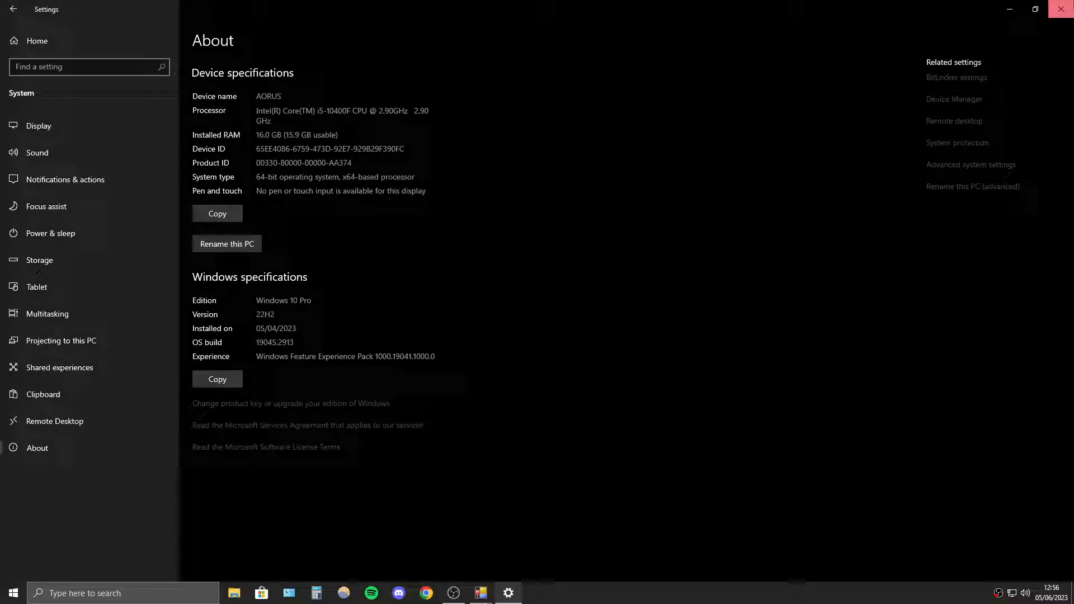
left_click(1061, 8)
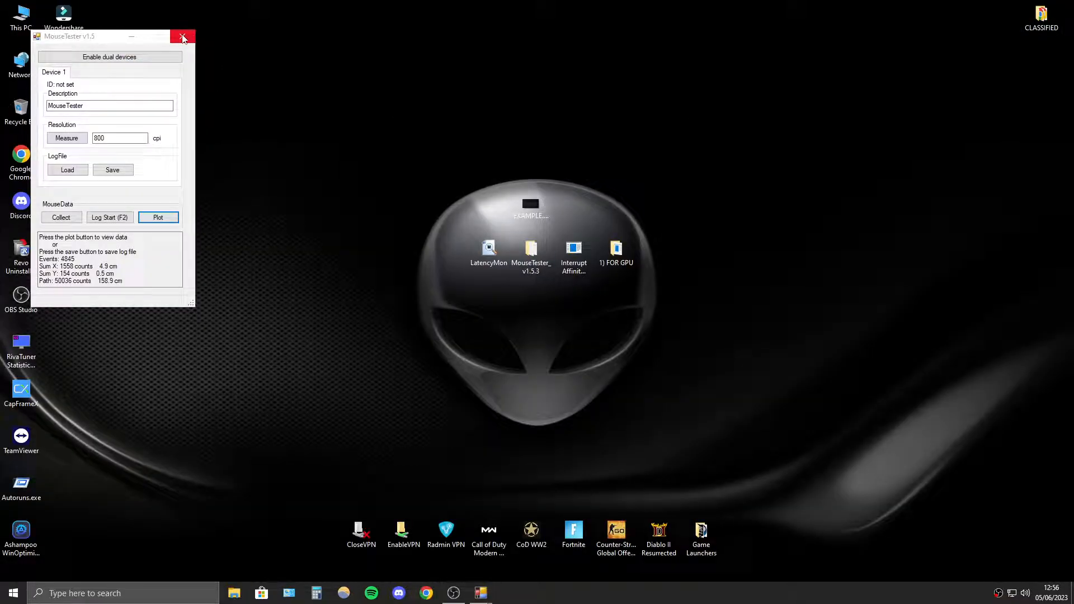
left_click(183, 37)
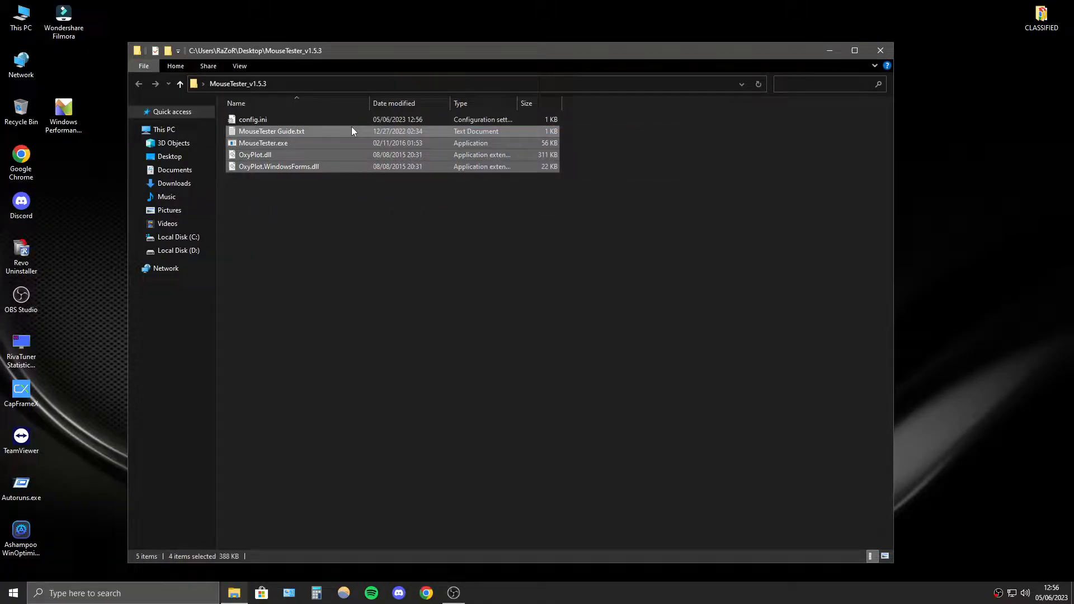
left_click(880, 50)
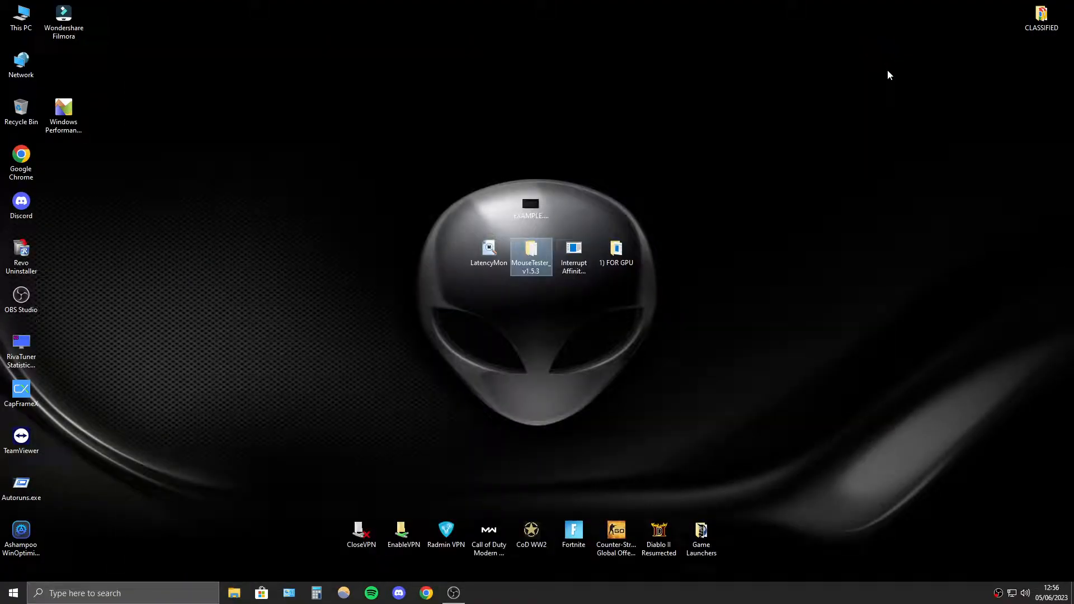
double_click(488, 250)
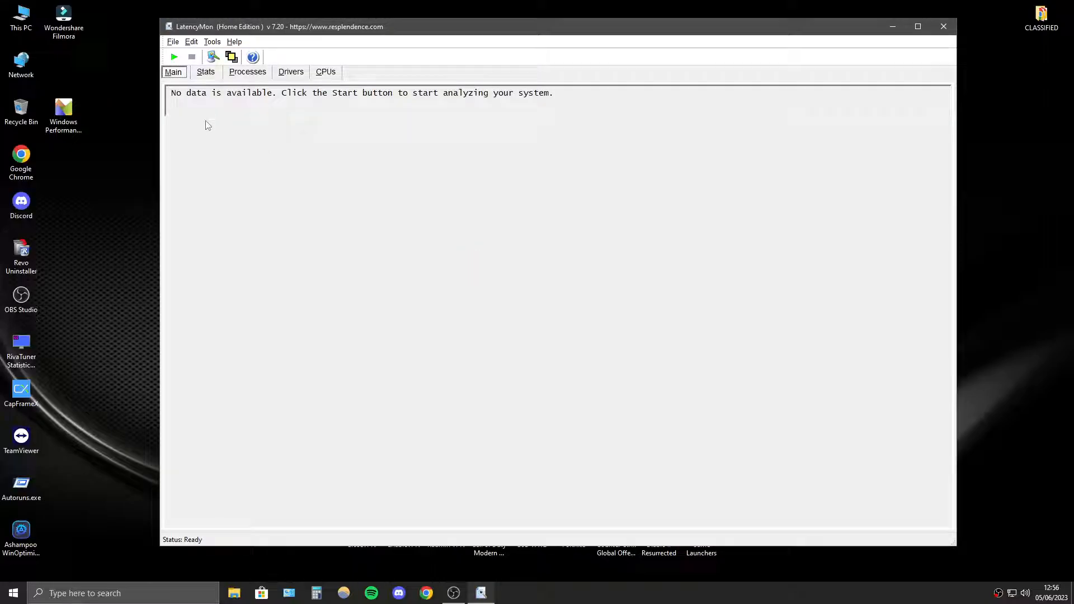
Run the LatencyMon analysis and review the Drivers, CPUs, Main and Stats results.
left_click(174, 58)
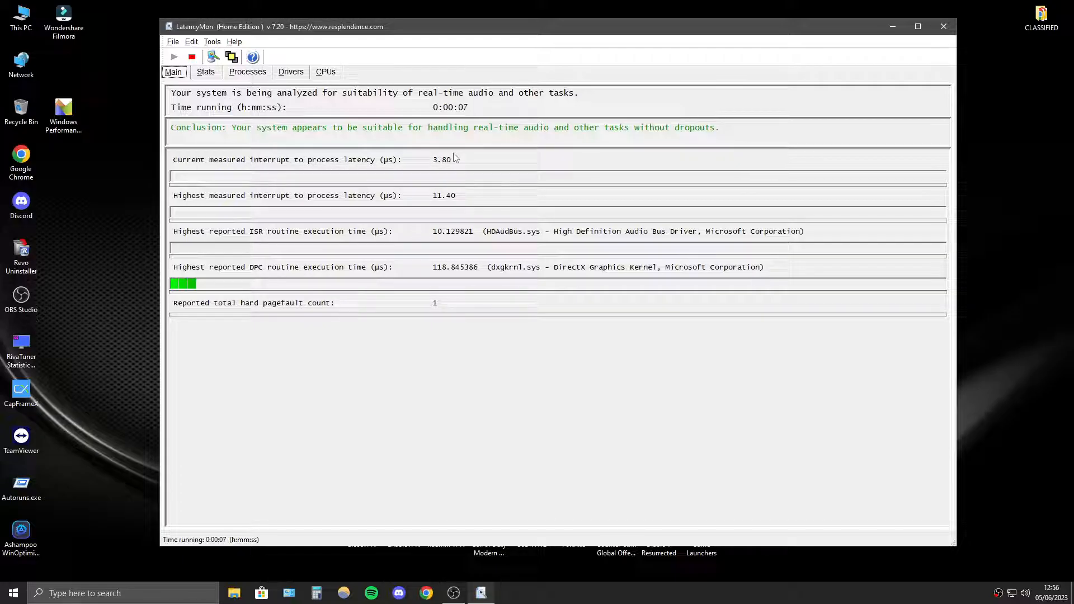
left_click(206, 71)
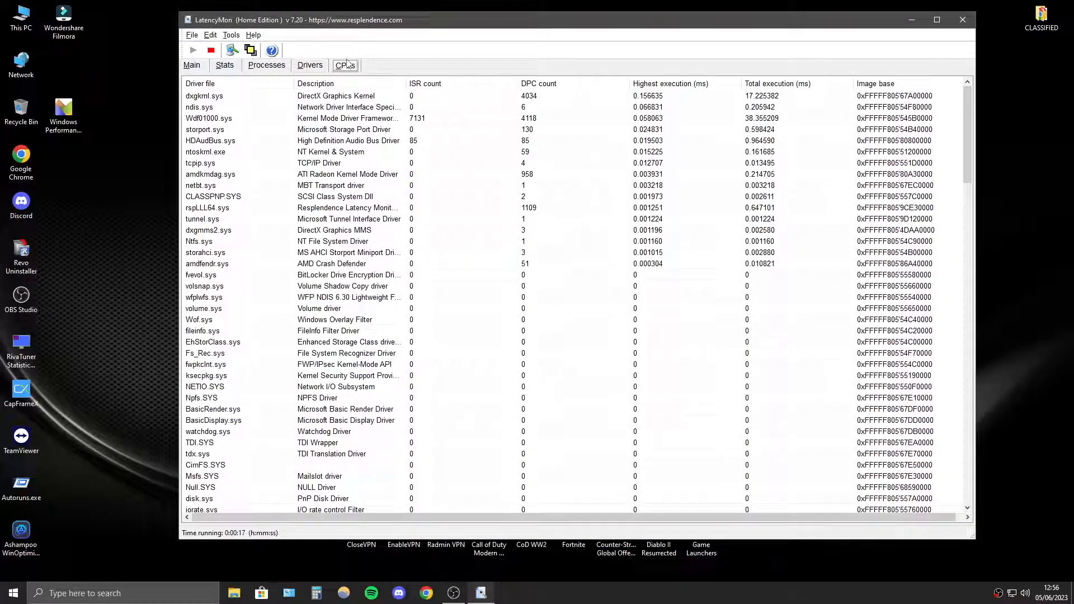
left_click(345, 65)
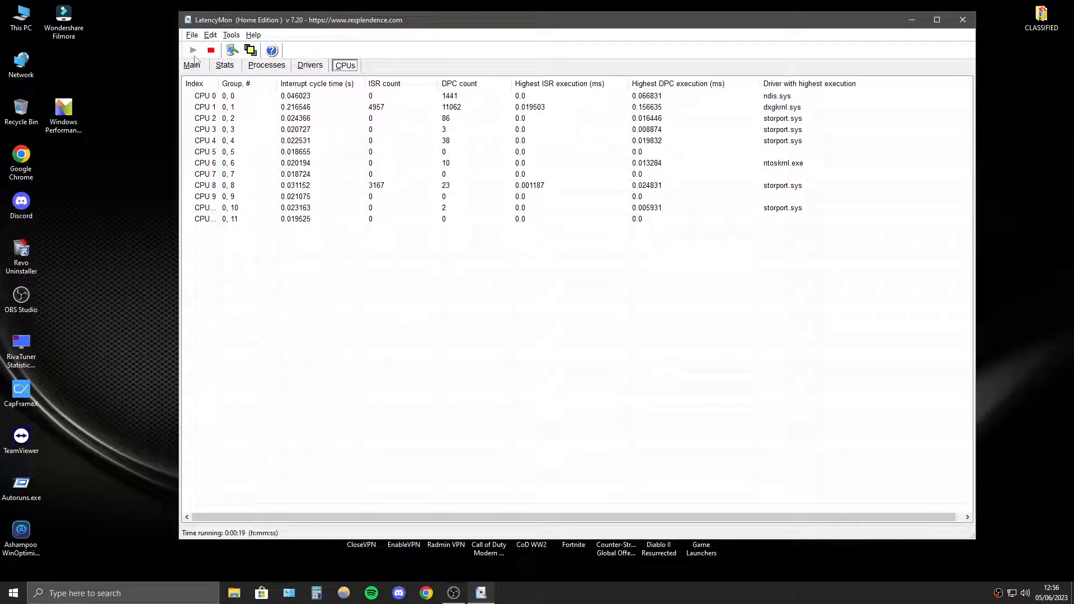
left_click(192, 65)
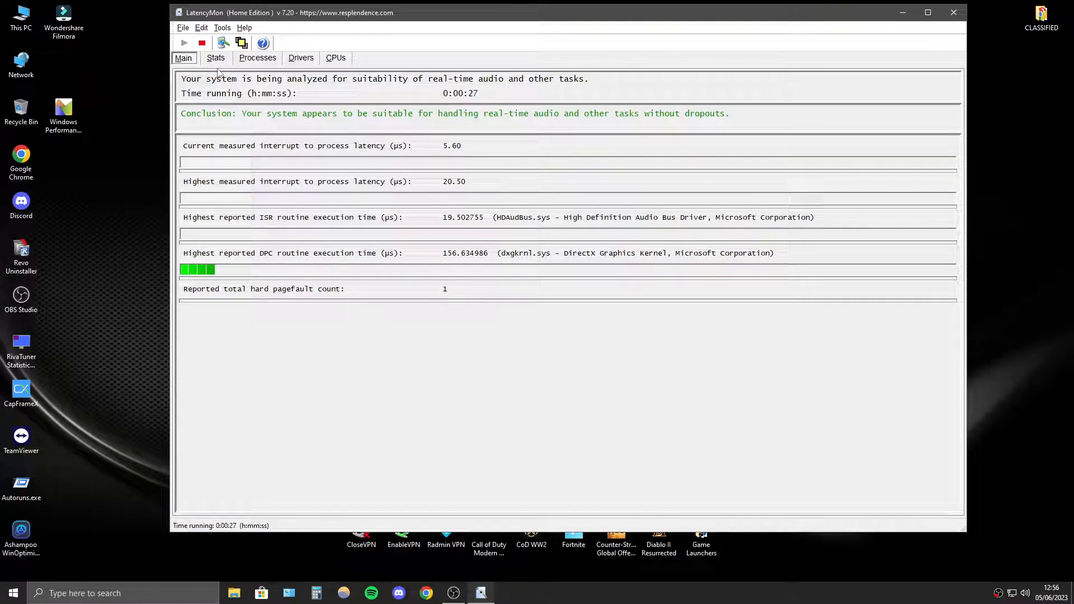
left_click(216, 57)
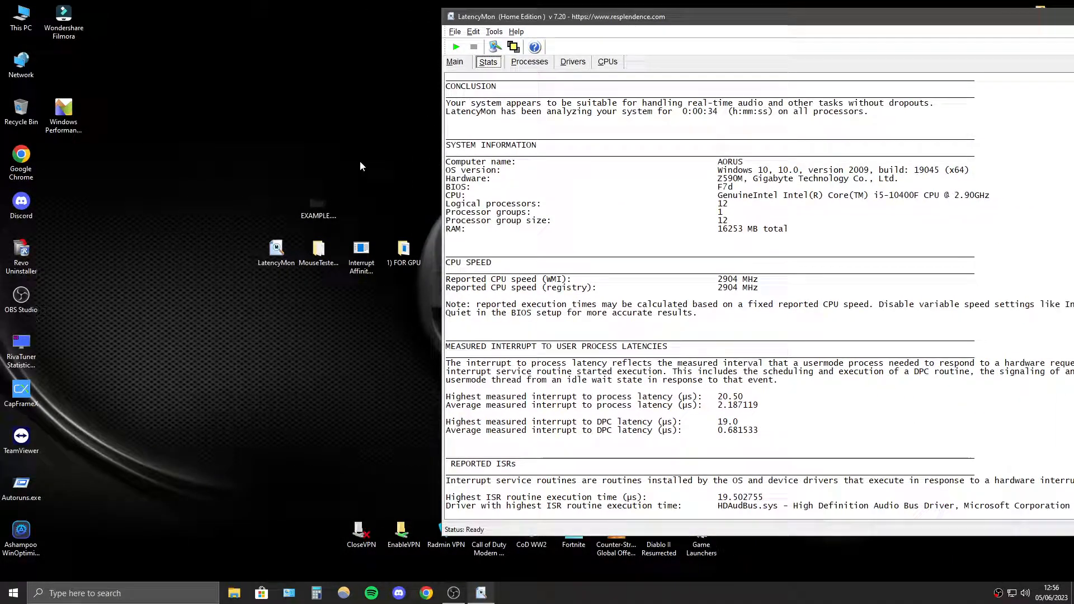
Open the Interrupt Affinity Policy Guide deck from the GUIDES folder in Google Drive.
double_click(318, 246)
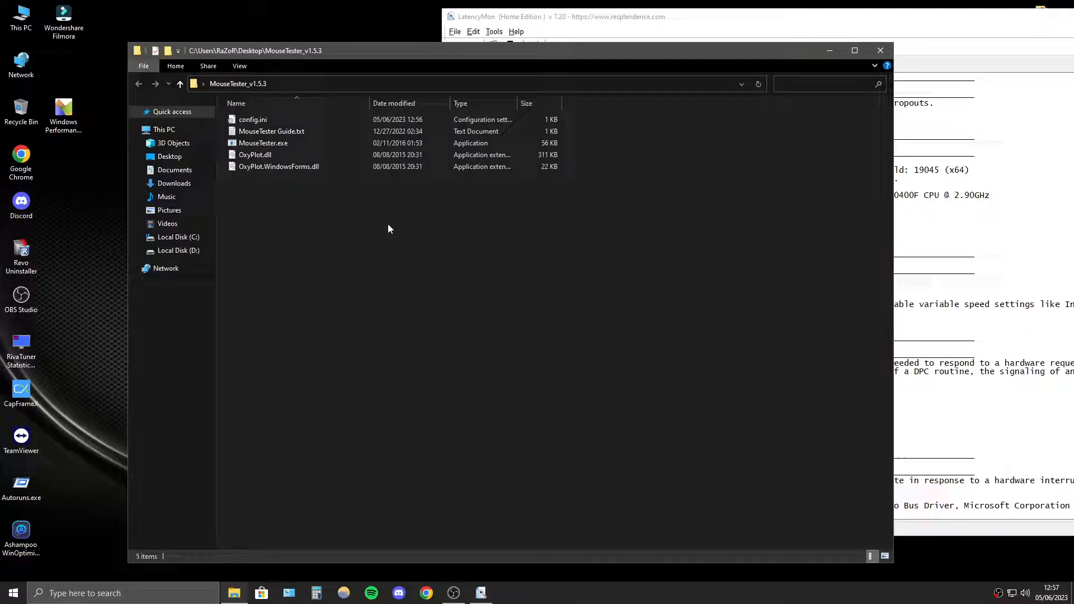
left_click(881, 50)
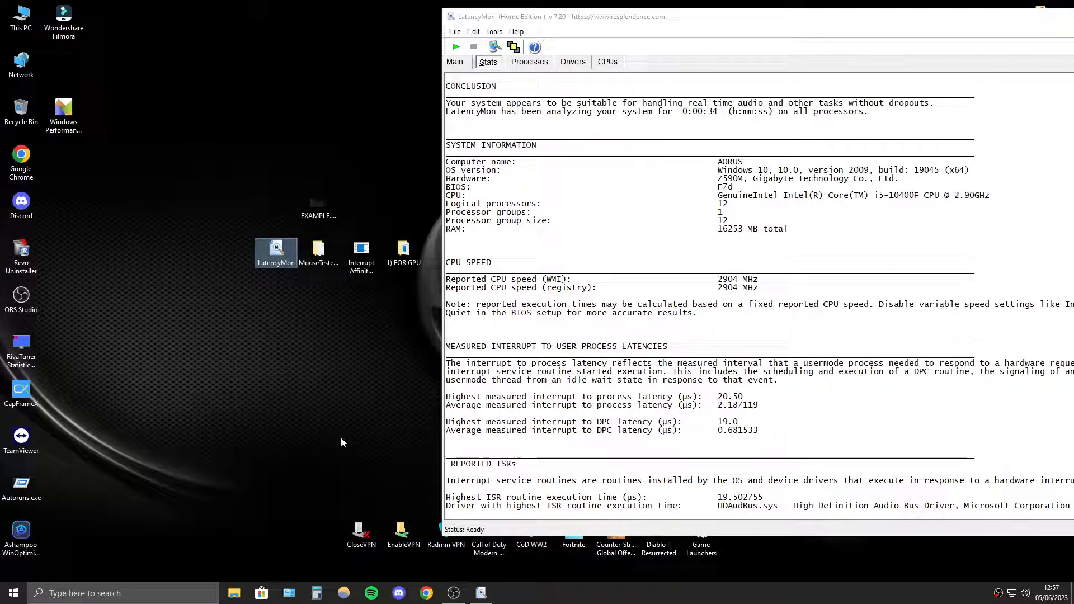
mouse_move(299, 377)
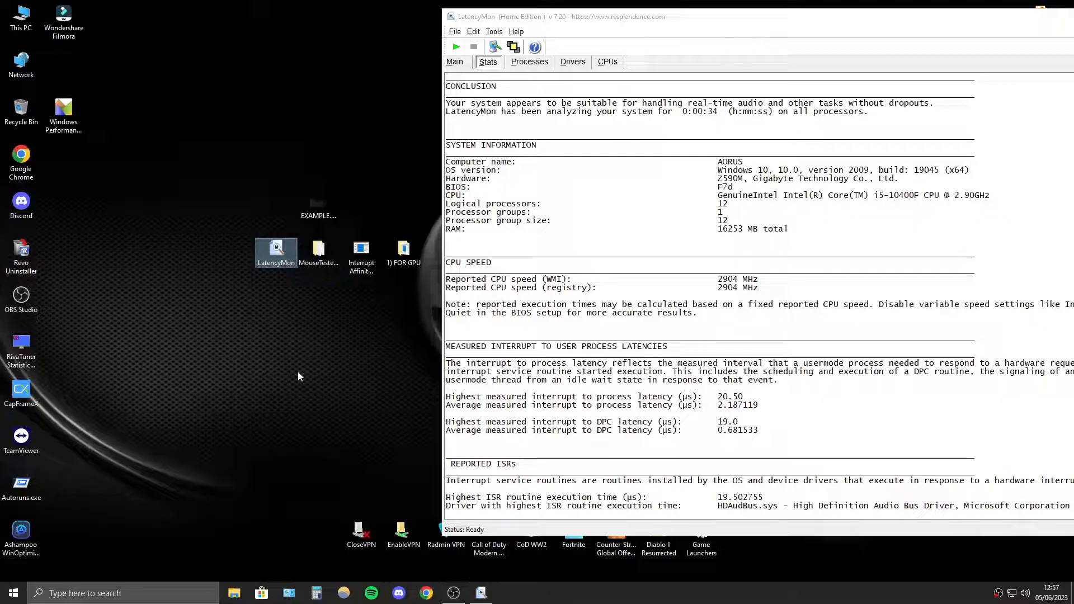
mouse_move(373, 341)
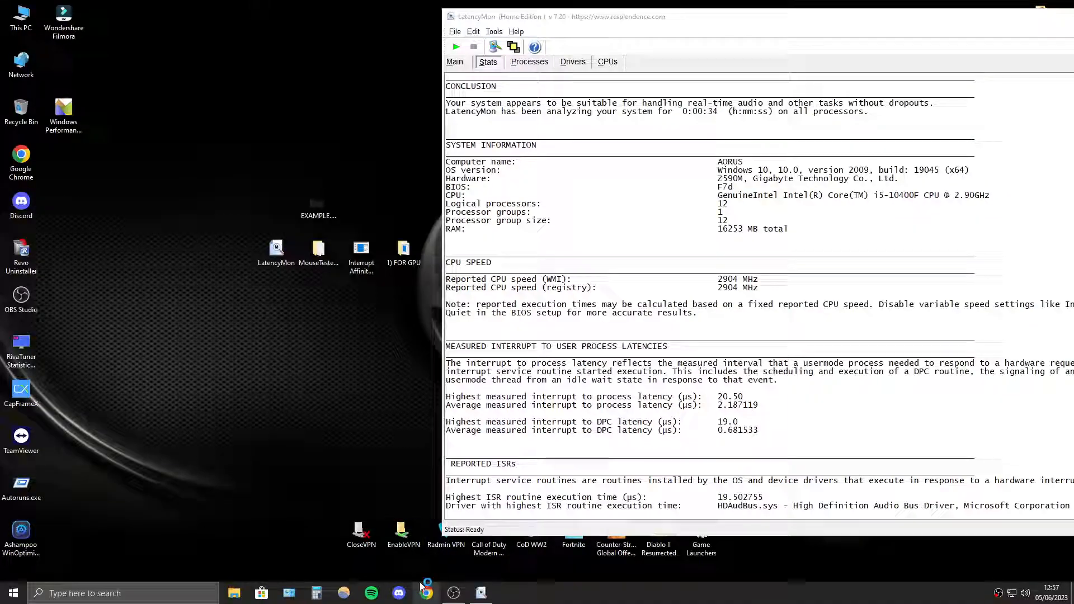
left_click(427, 593)
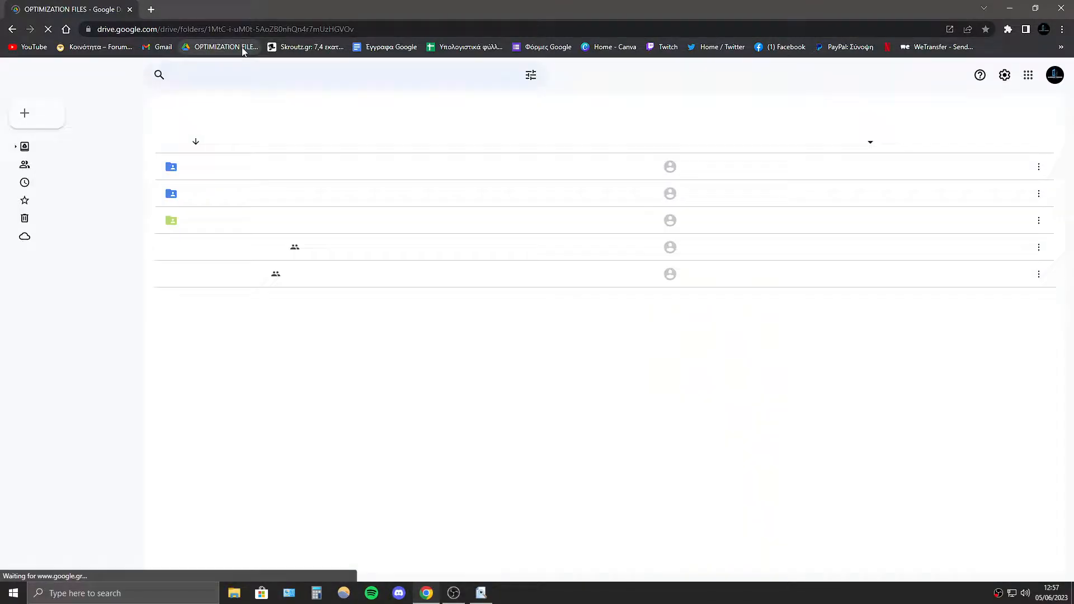
left_click(200, 247)
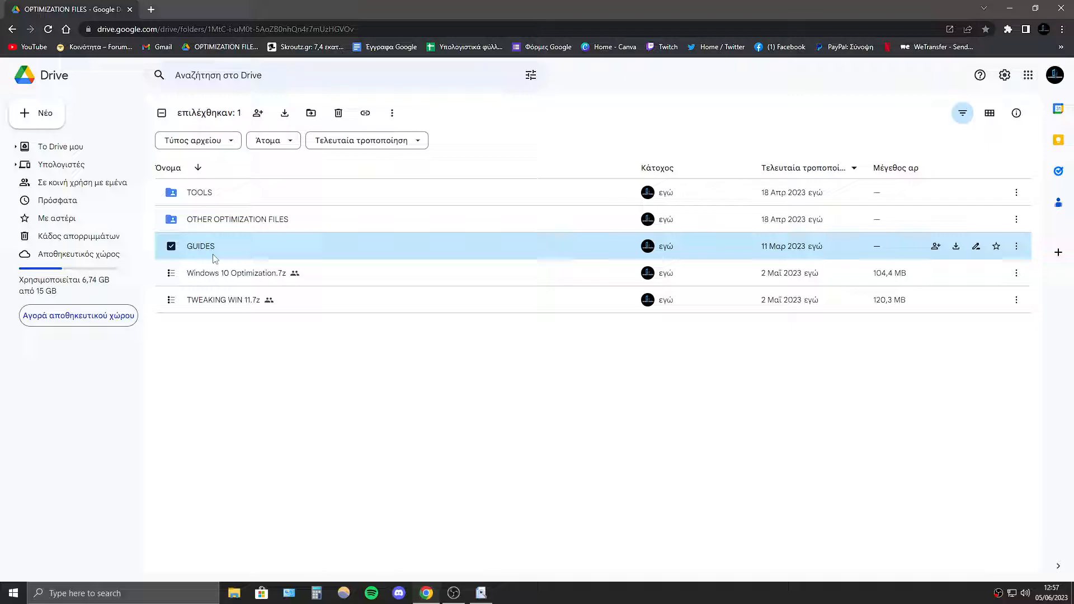
double_click(200, 246)
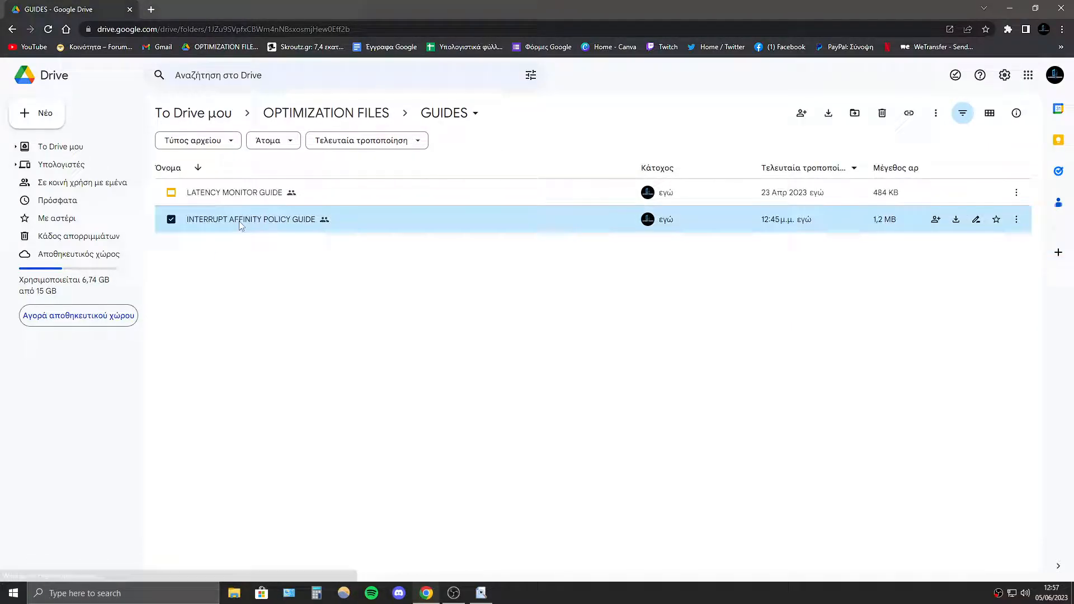
double_click(251, 219)
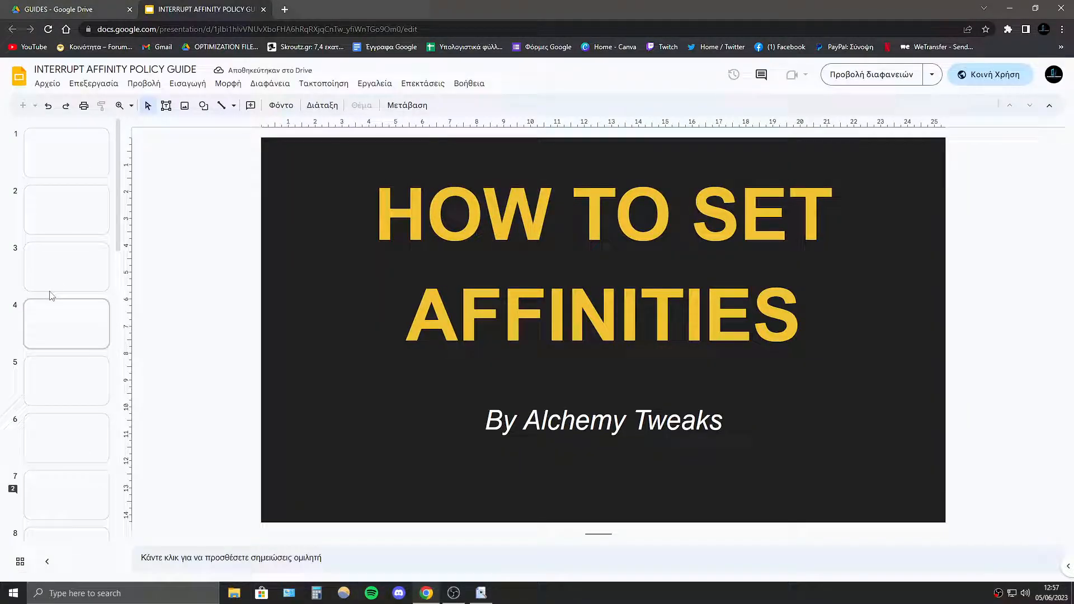
View slide 22 (mouse tester examples), the ideal-plot slide 23, then return to slide 22.
scroll("down", 3)
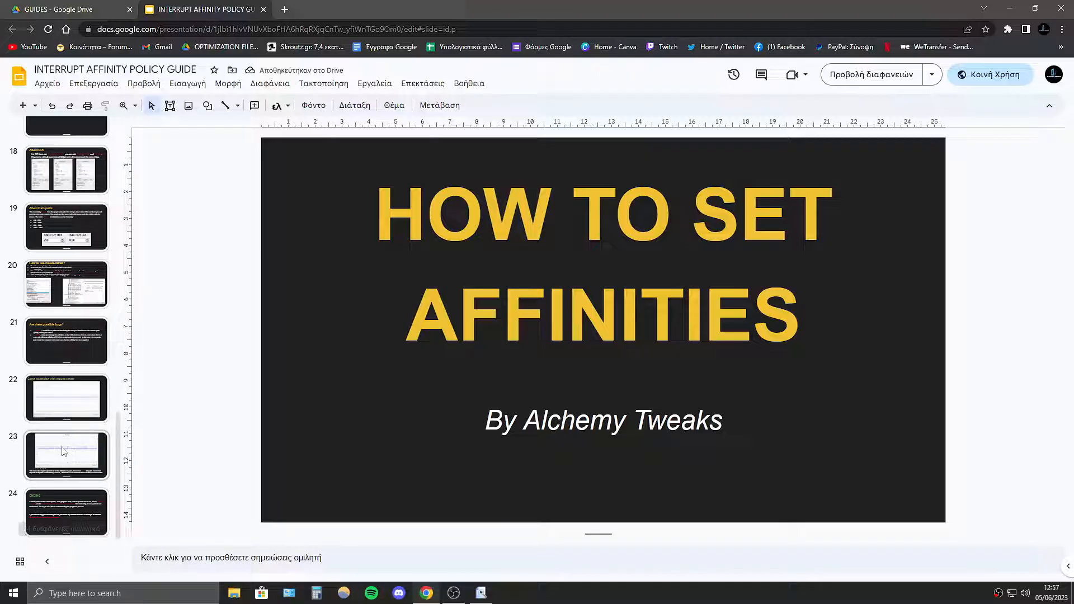
left_click(66, 398)
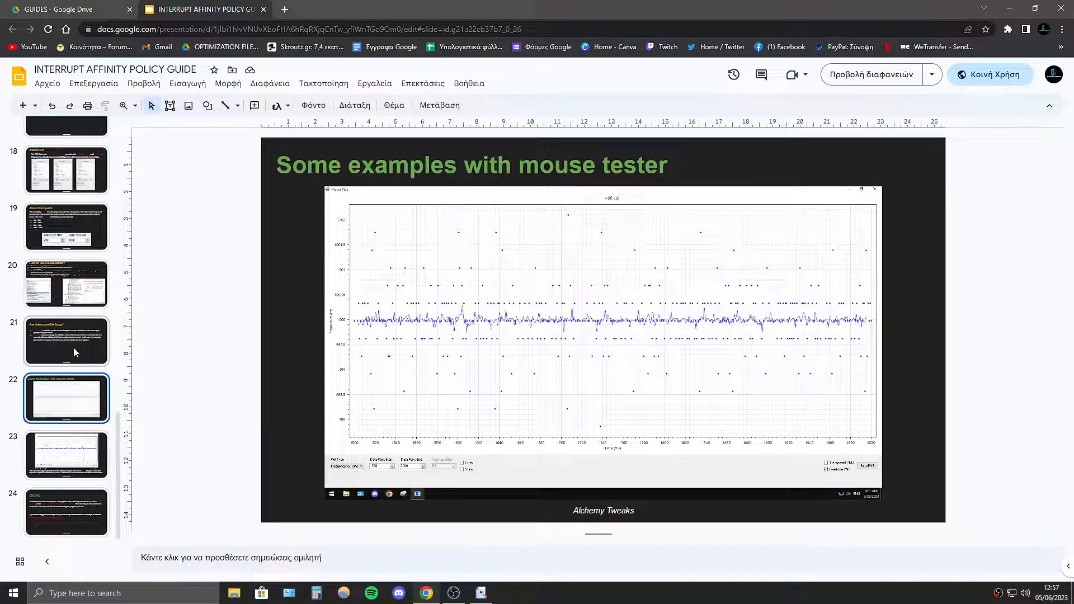
mouse_move(231, 402)
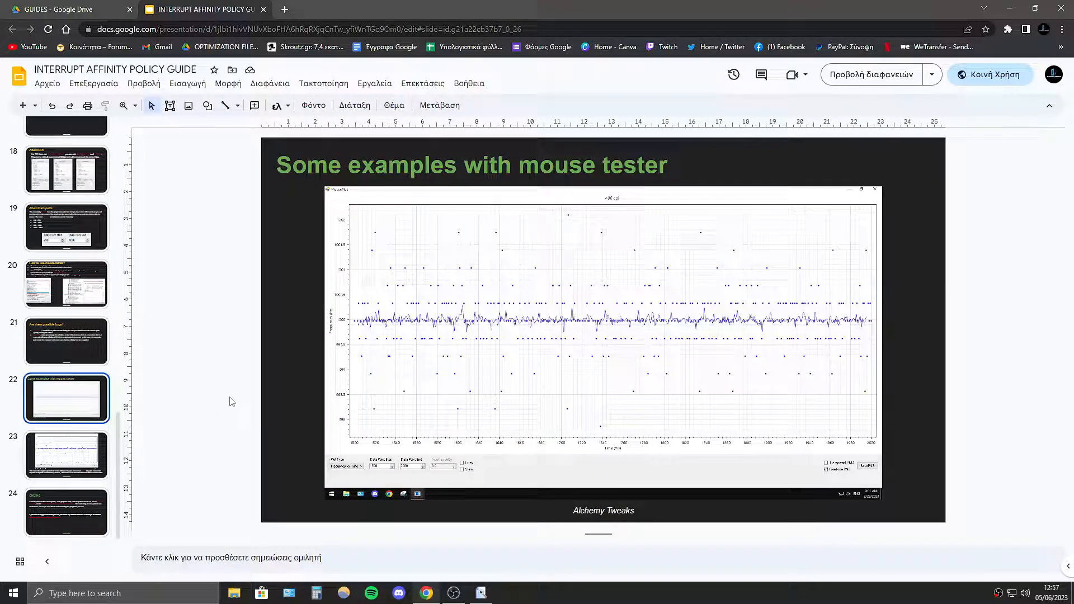
mouse_move(216, 396)
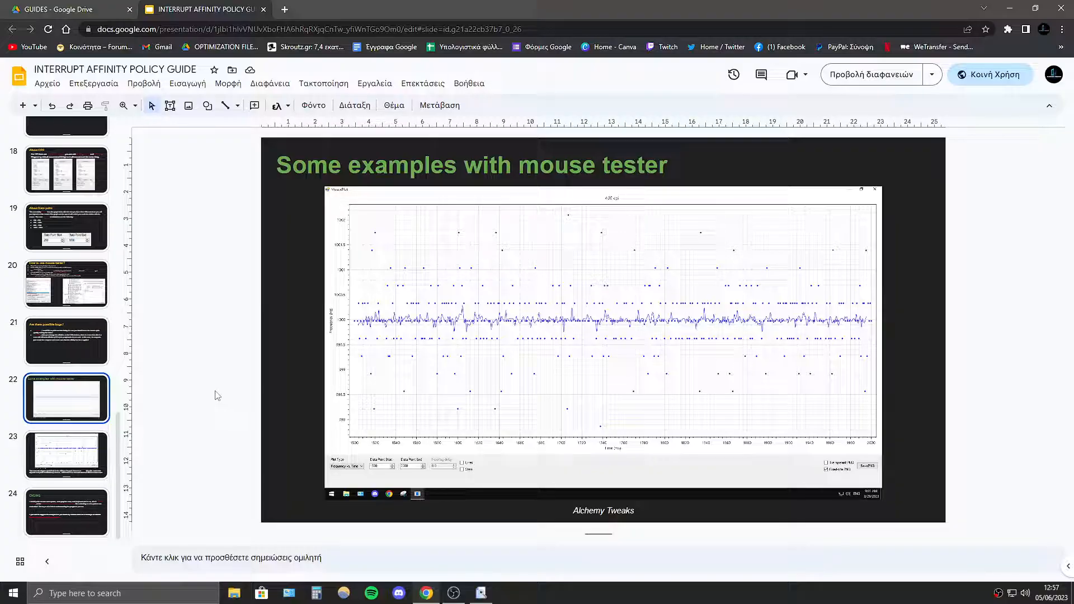
mouse_move(240, 360)
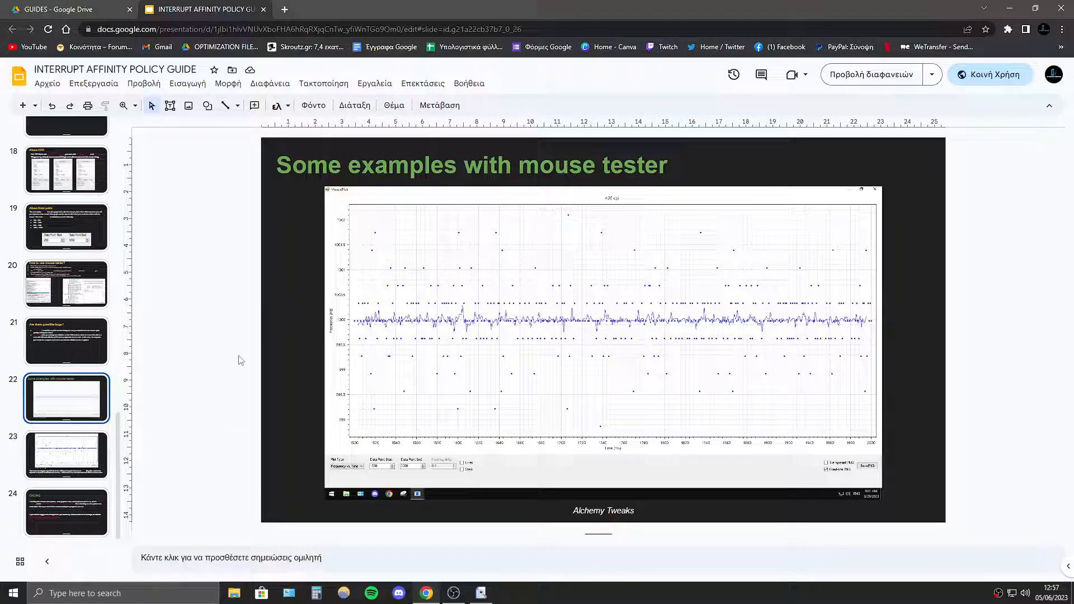
left_click(67, 456)
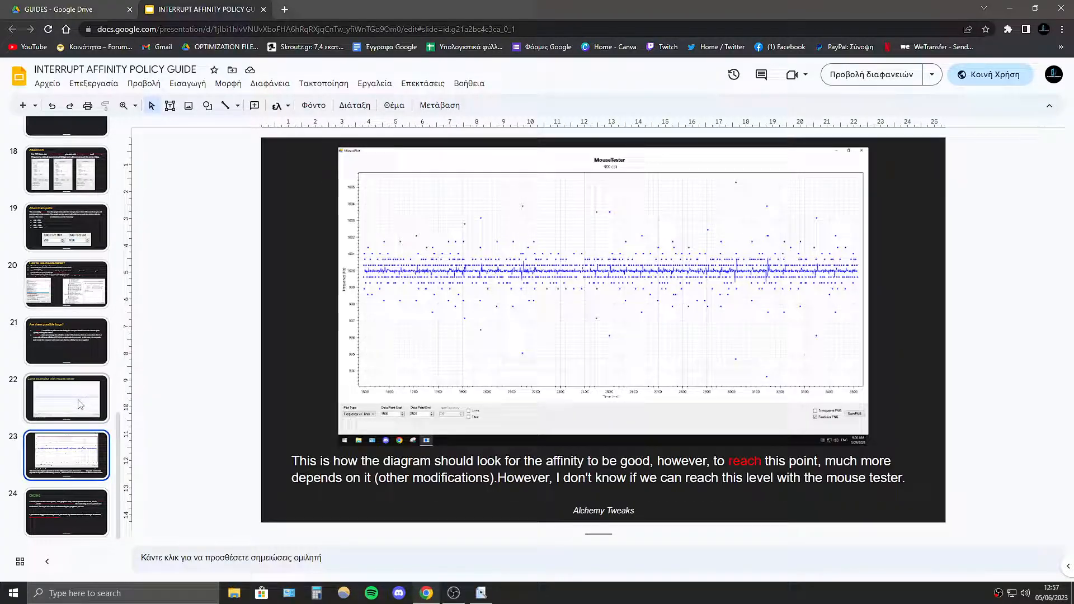
mouse_move(285, 433)
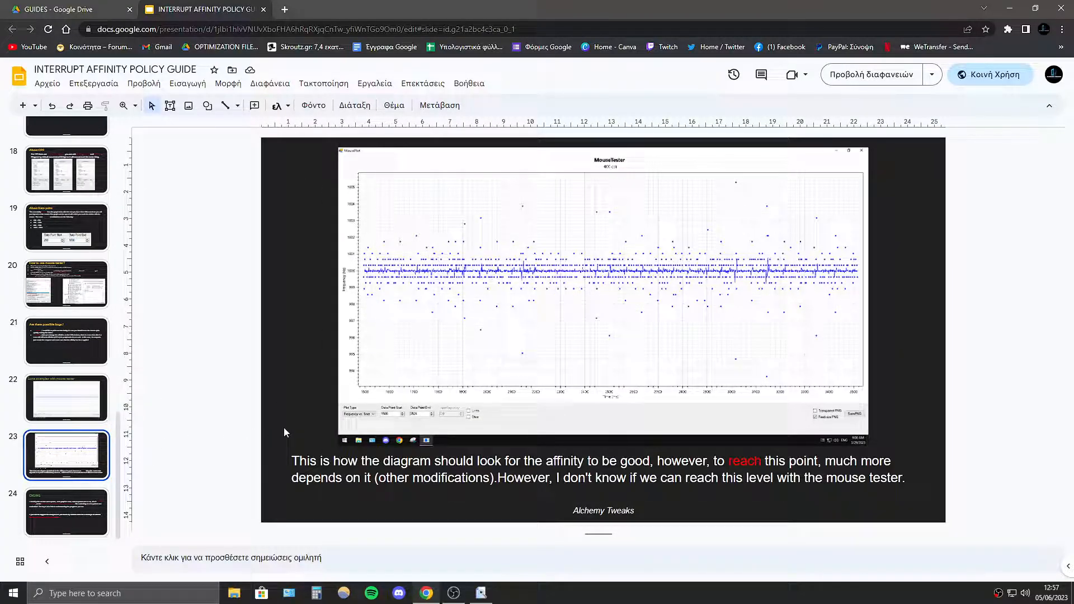
mouse_move(308, 420)
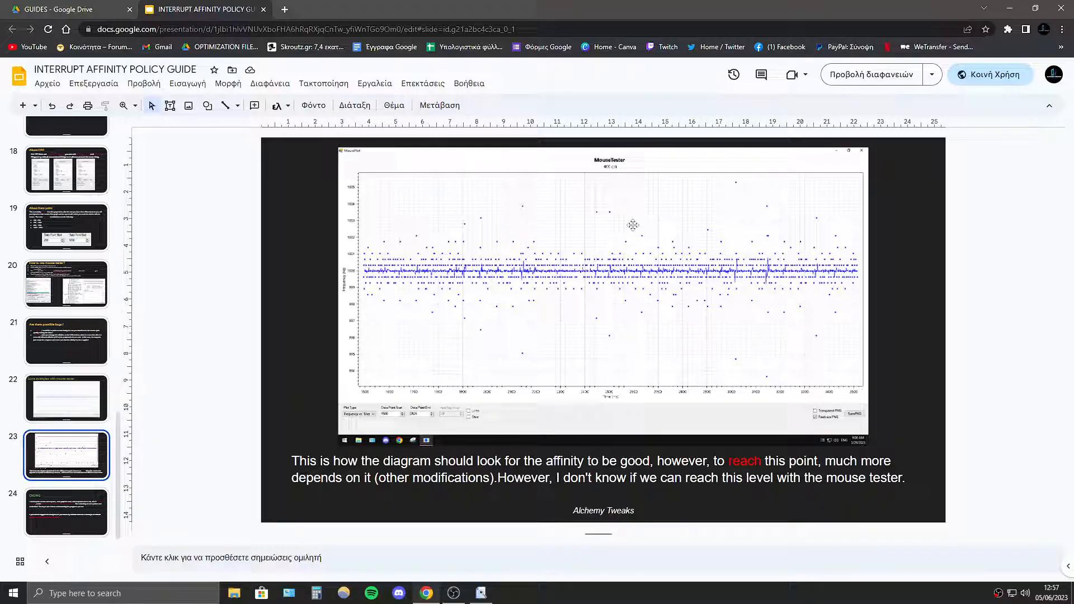
mouse_move(399, 289)
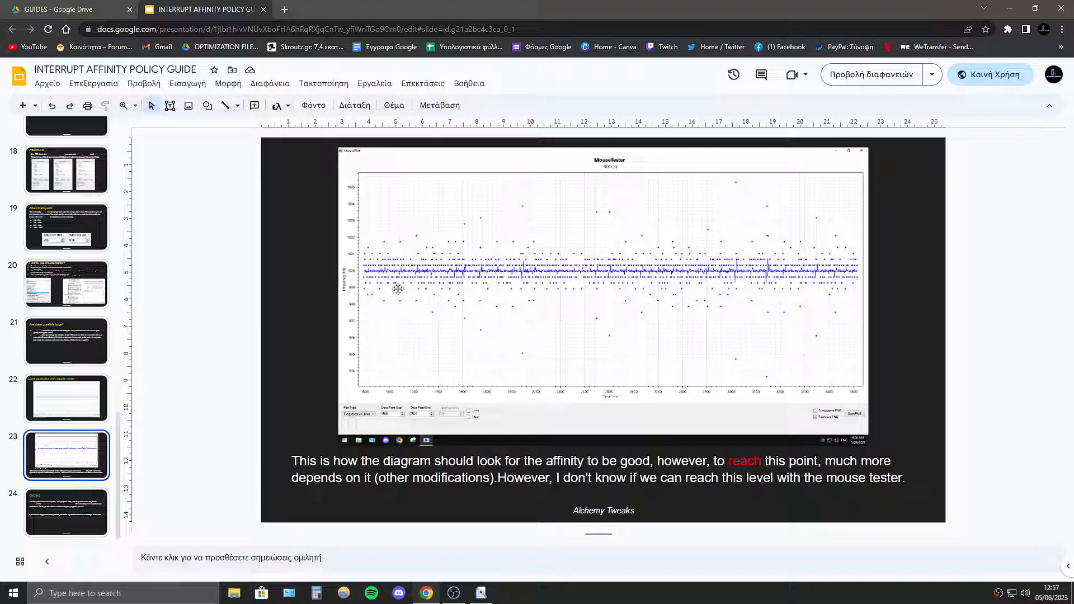
mouse_move(684, 332)
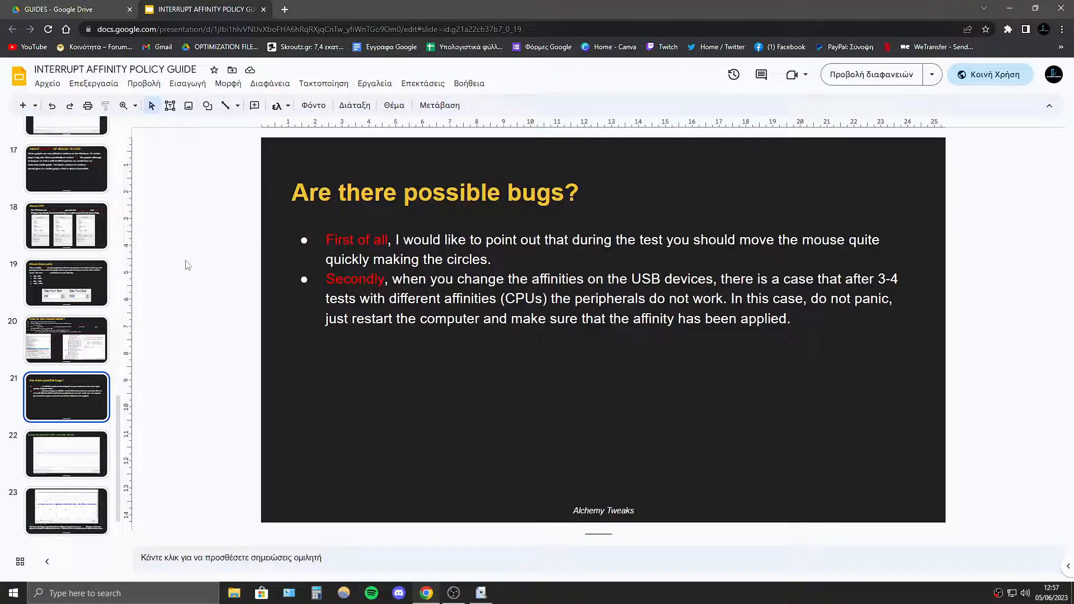
left_click(66, 455)
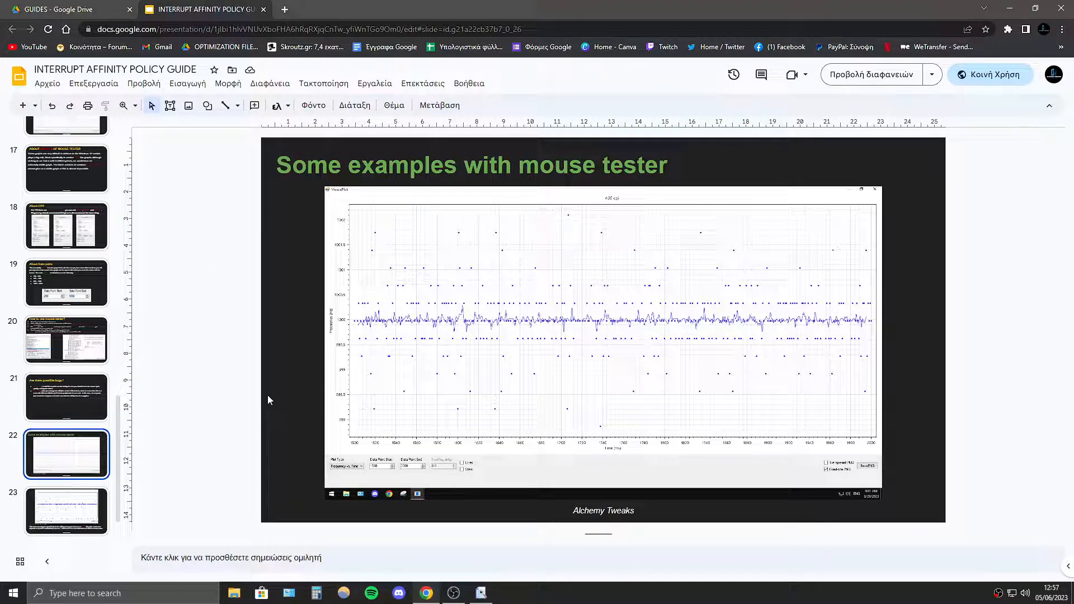